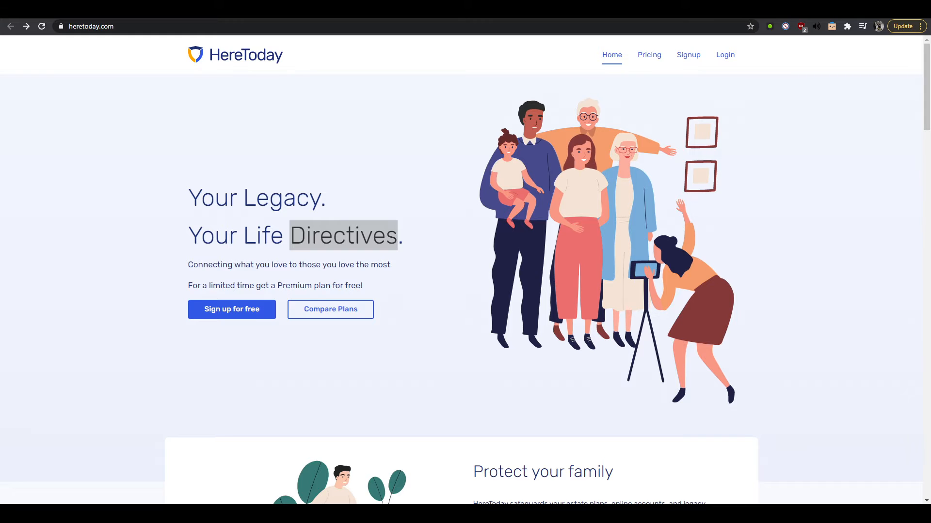
mouse_move(583, 103)
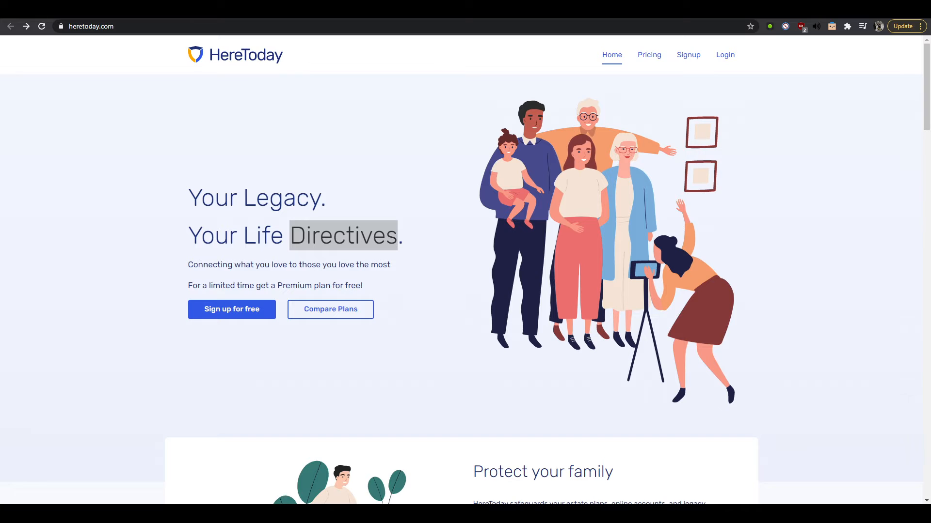
mouse_move(643, 163)
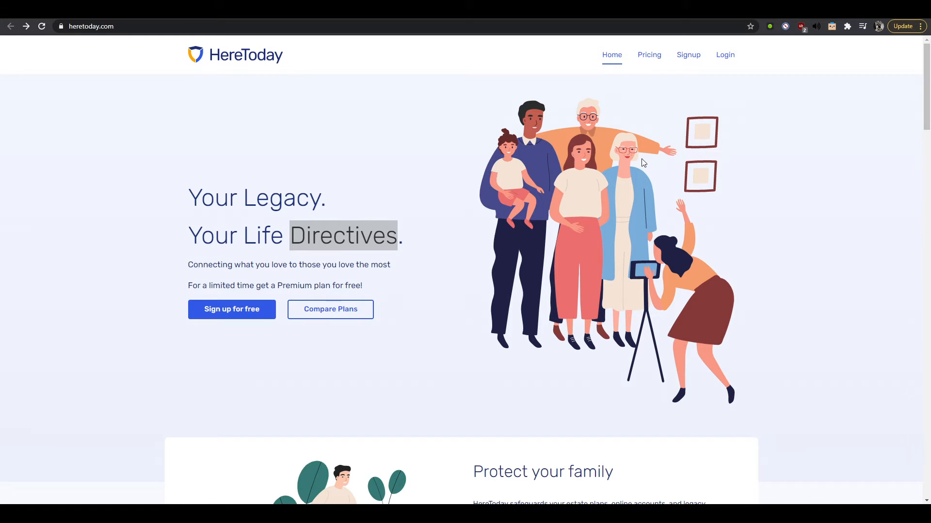
mouse_move(638, 166)
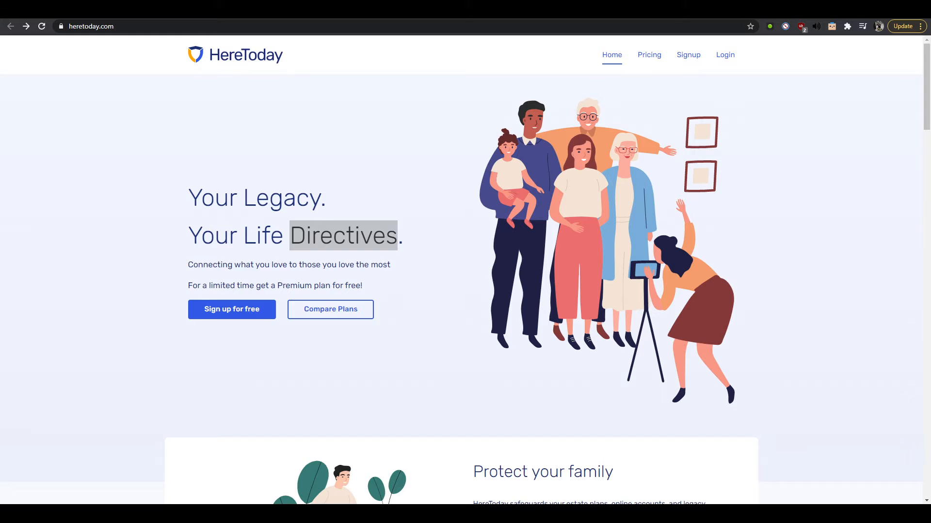
mouse_move(903, 182)
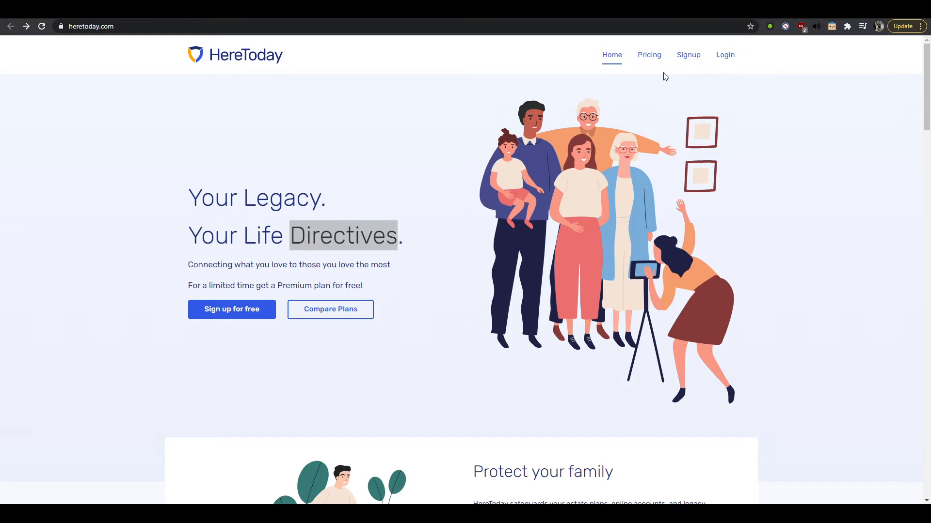
mouse_move(224, 198)
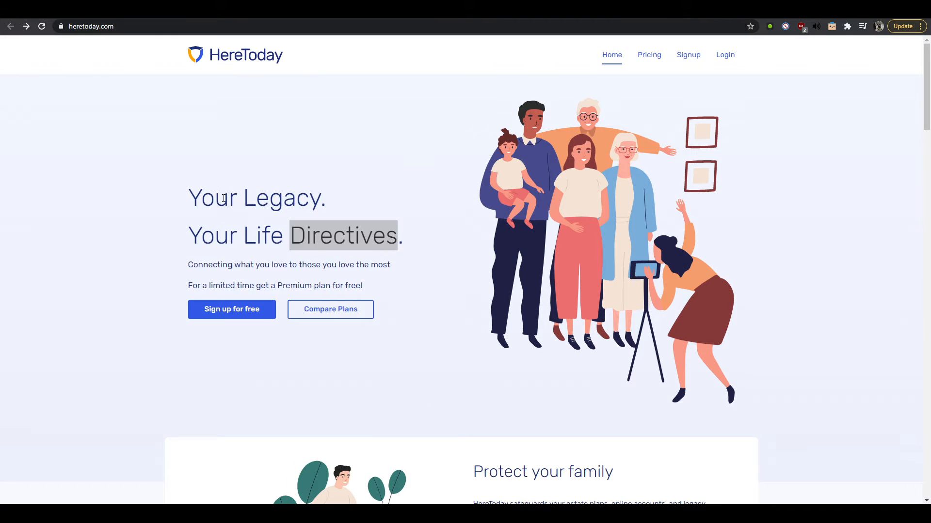
- Bracket the two headline lines as H1 and underline the tagline beneath it in red
left_click(241, 235)
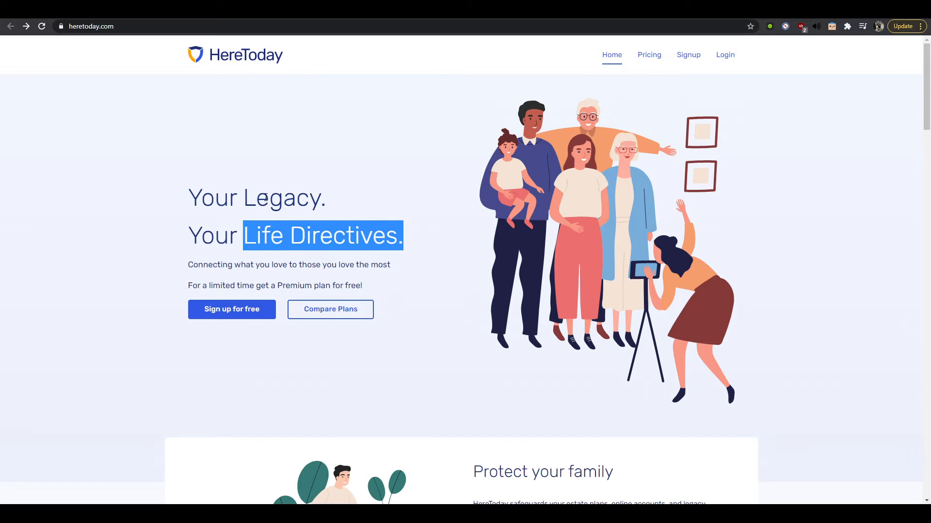
mouse_move(283, 223)
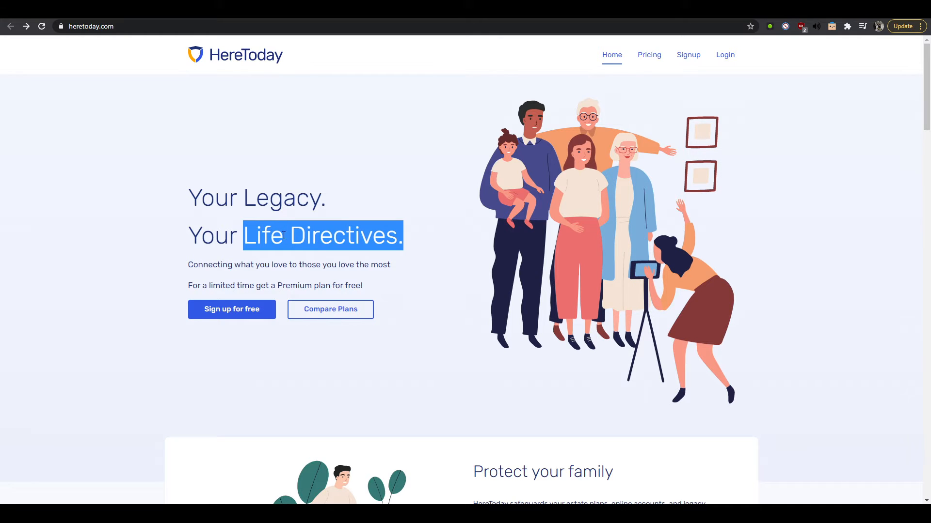
mouse_move(227, 274)
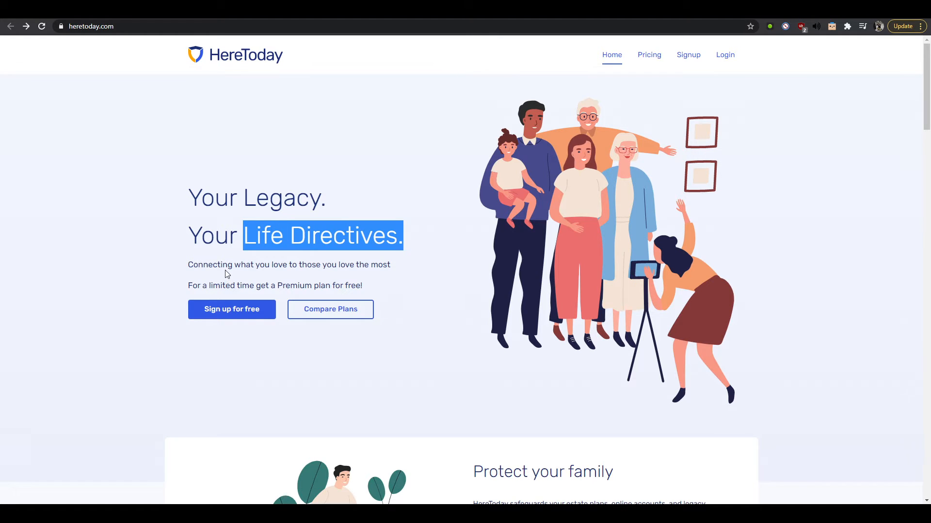
mouse_move(262, 262)
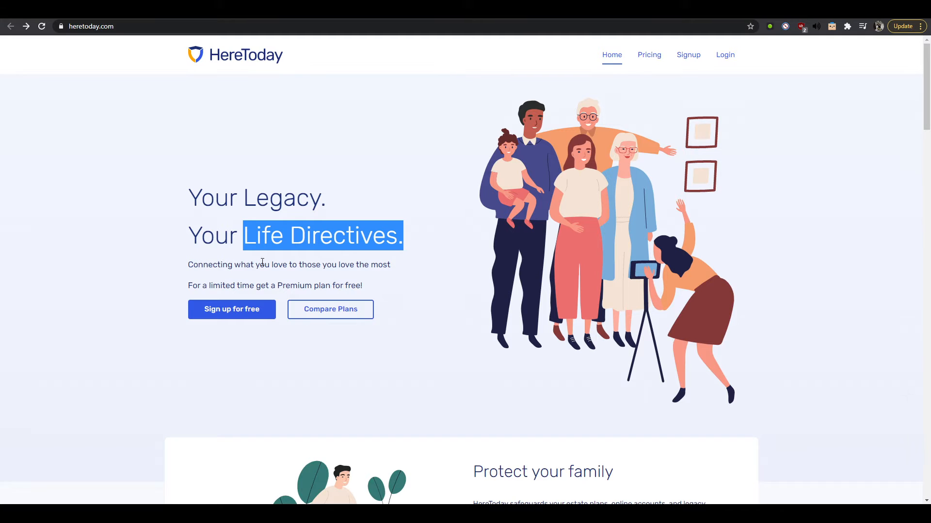
mouse_move(364, 266)
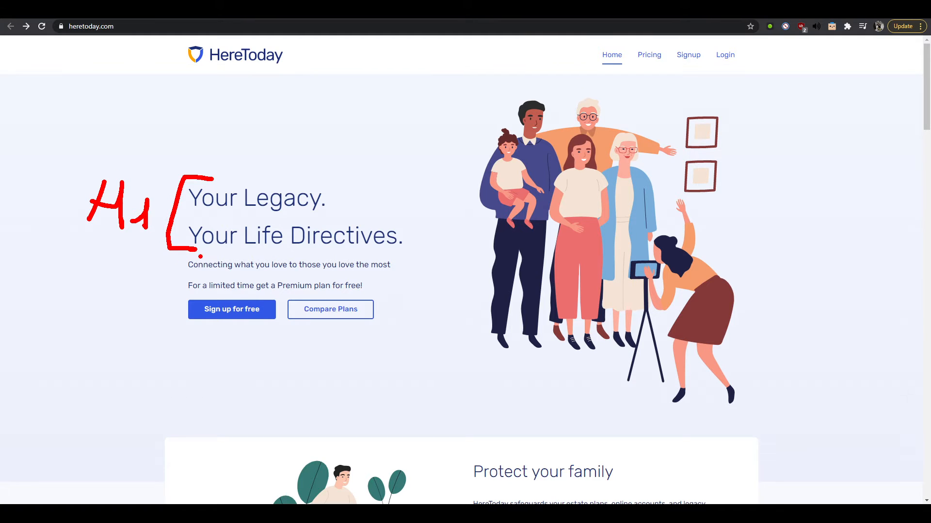
left_click_drag(173, 255, 172, 291)
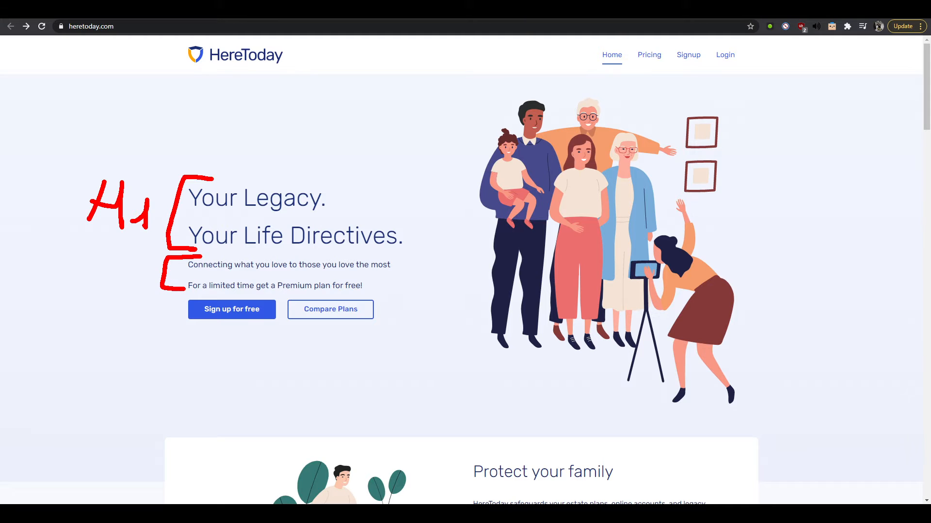
left_click_drag(187, 277, 235, 274)
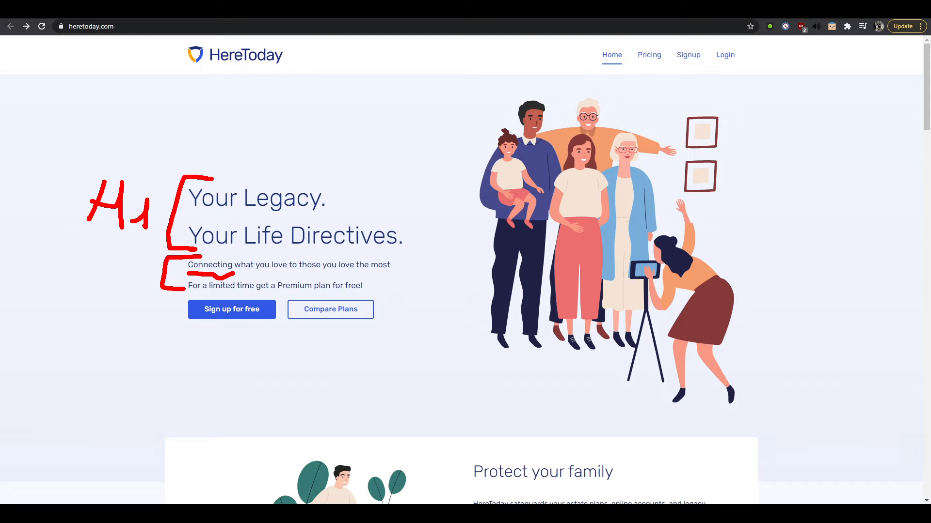
left_click_drag(190, 275, 386, 275)
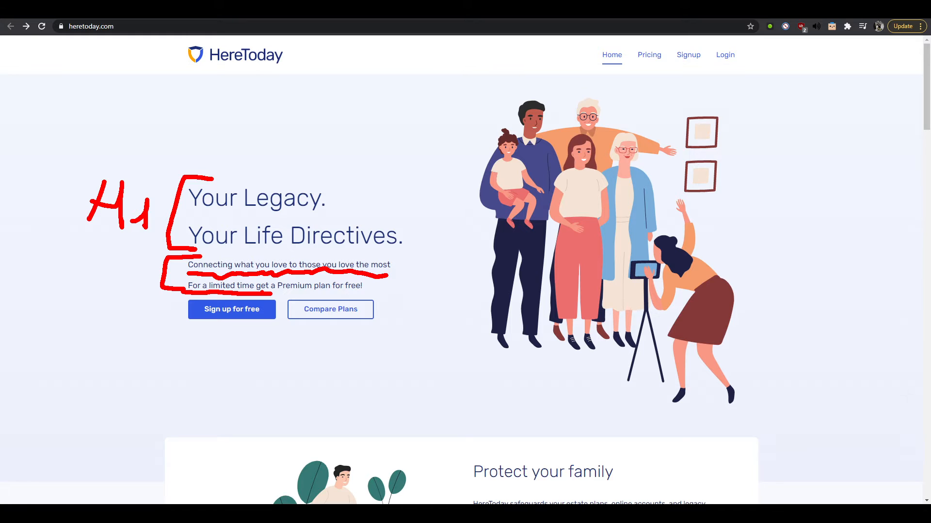
mouse_move(209, 285)
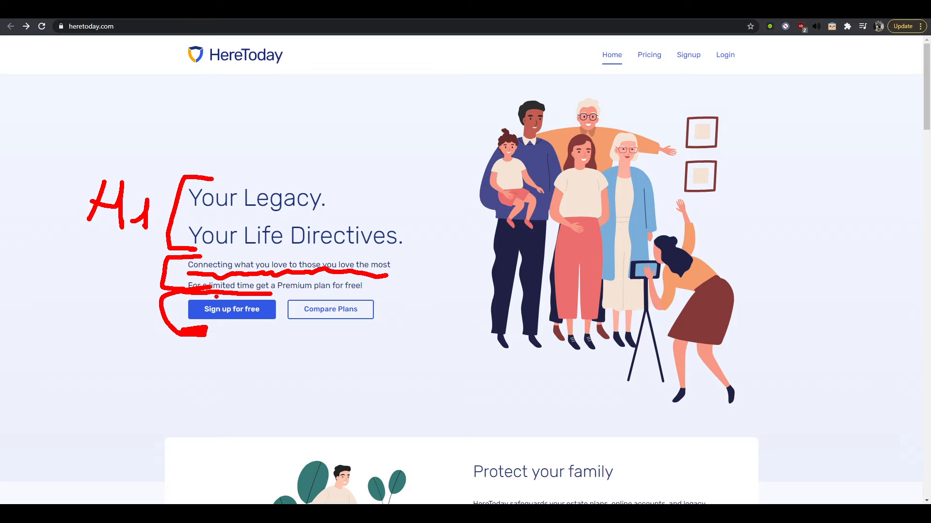
mouse_move(347, 265)
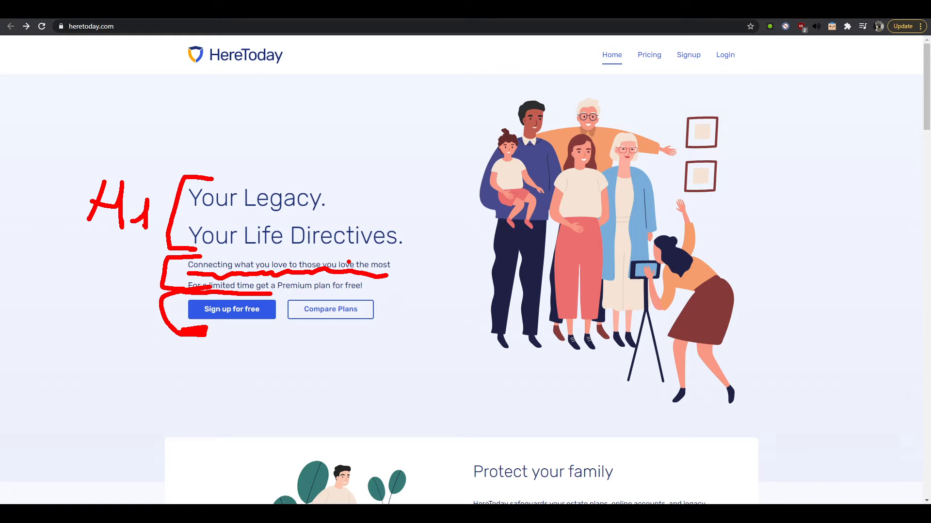
mouse_move(343, 263)
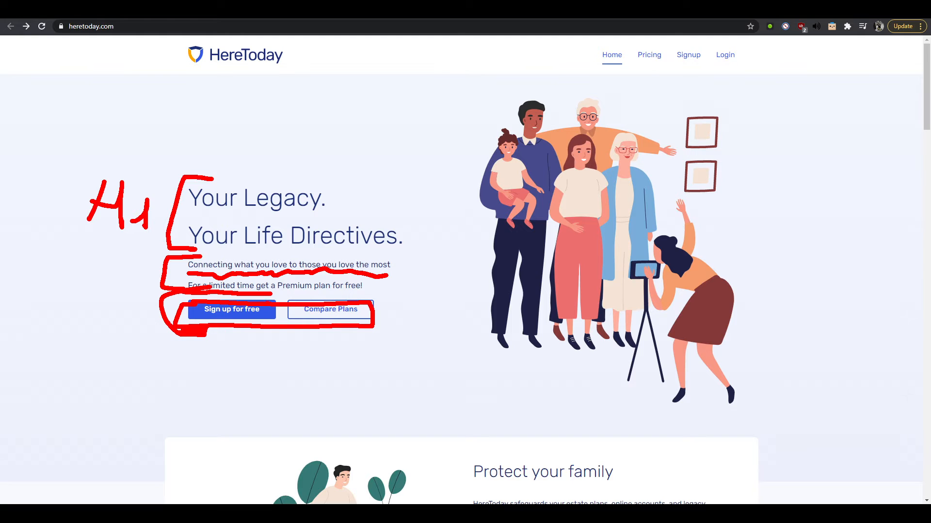
- Box the Sign up and Compare Plans hero buttons in red with a bracket nearby
left_click_drag(178, 330, 285, 344)
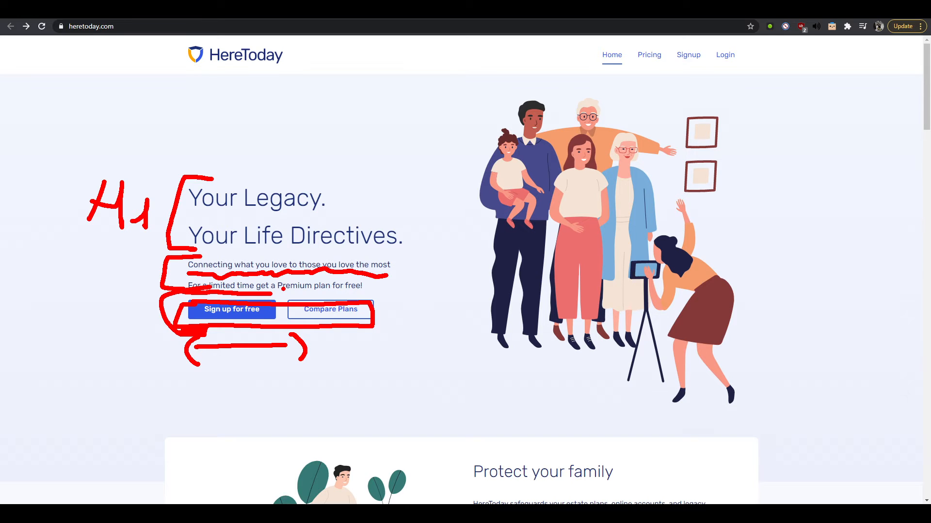
left_click_drag(406, 109, 478, 125)
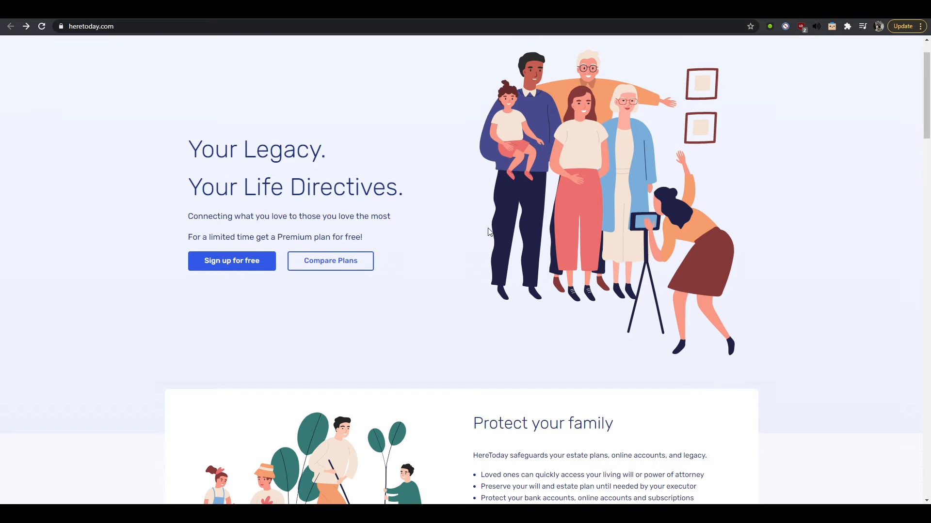
- Scroll to Protect your family and highlight the bank accounts and memories, photos, heirlooms bullets
scroll("down", 3)
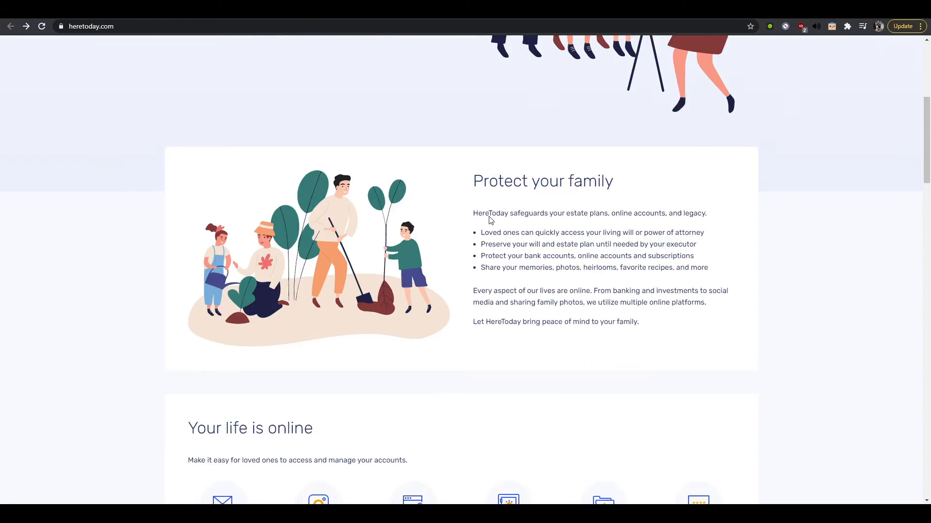
scroll("down", 3)
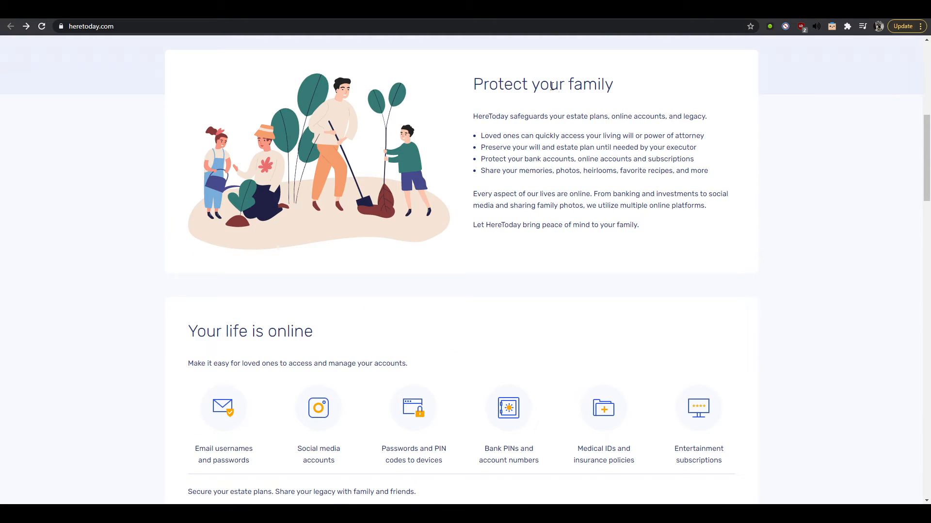
mouse_move(536, 117)
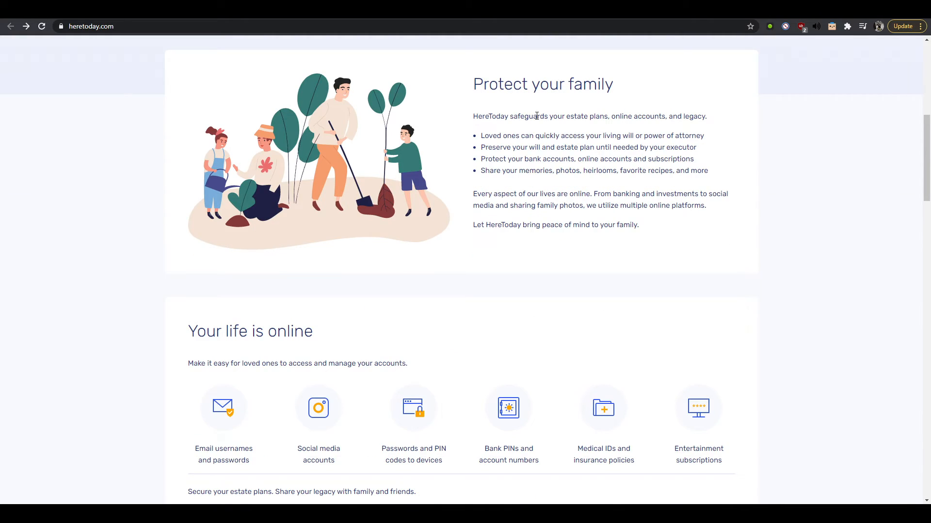
mouse_move(630, 118)
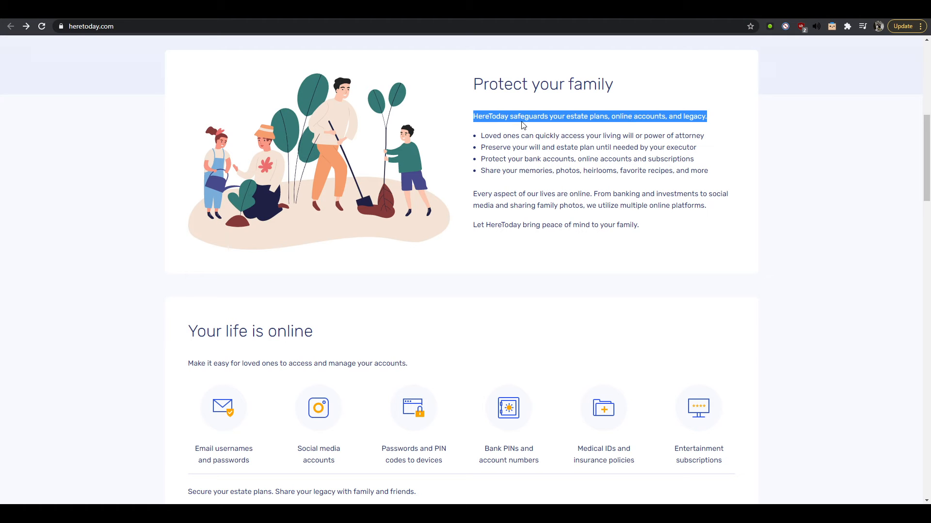
mouse_move(492, 118)
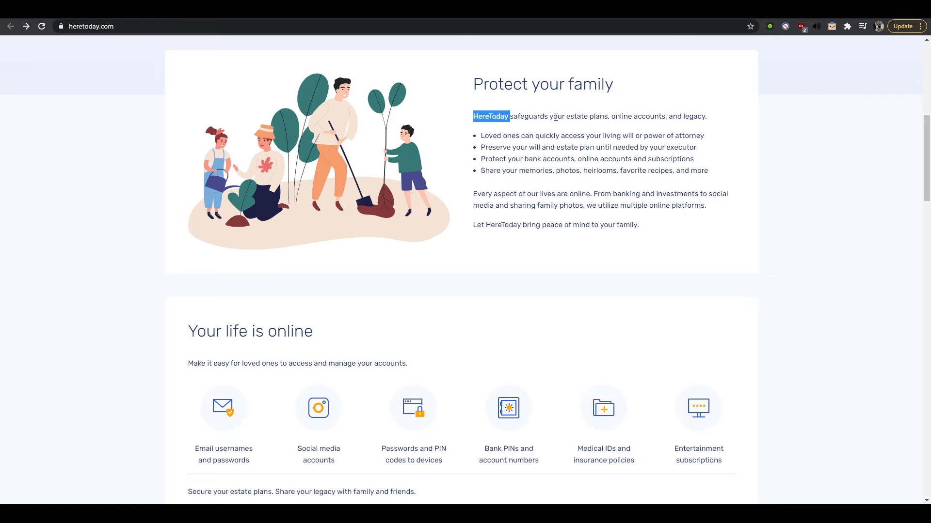
mouse_move(650, 116)
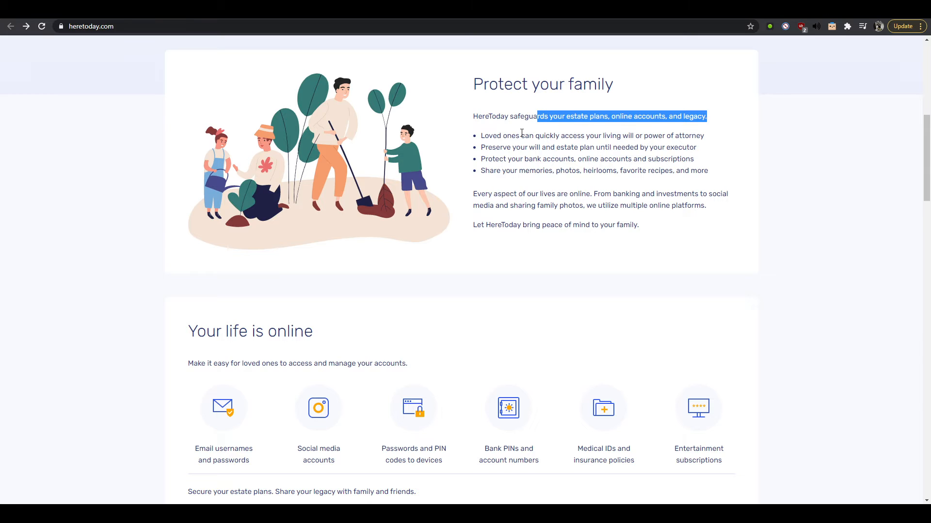
mouse_move(469, 150)
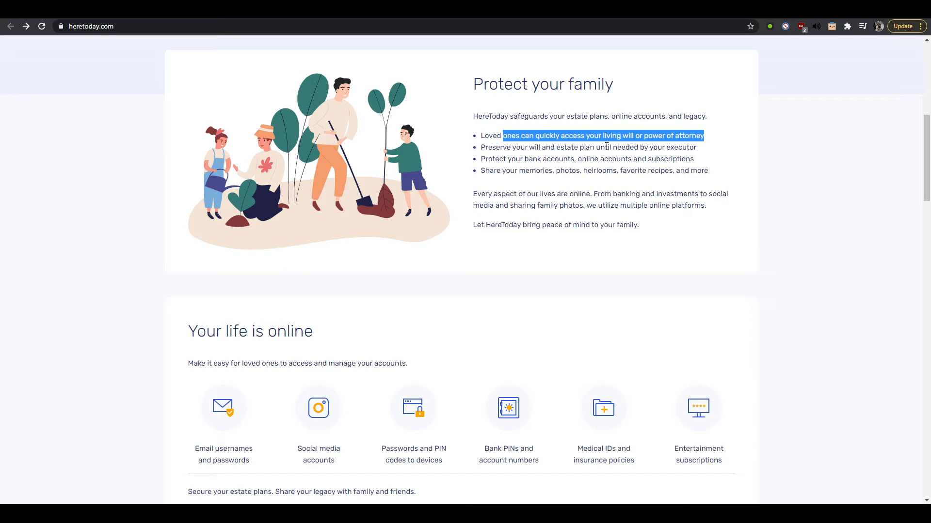
left_click_drag(492, 147, 618, 147)
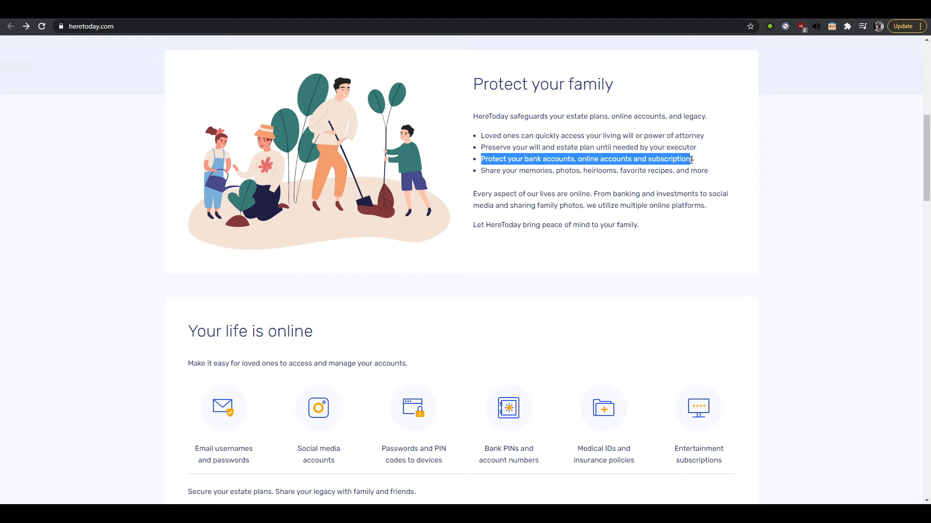
left_click_drag(512, 170, 622, 171)
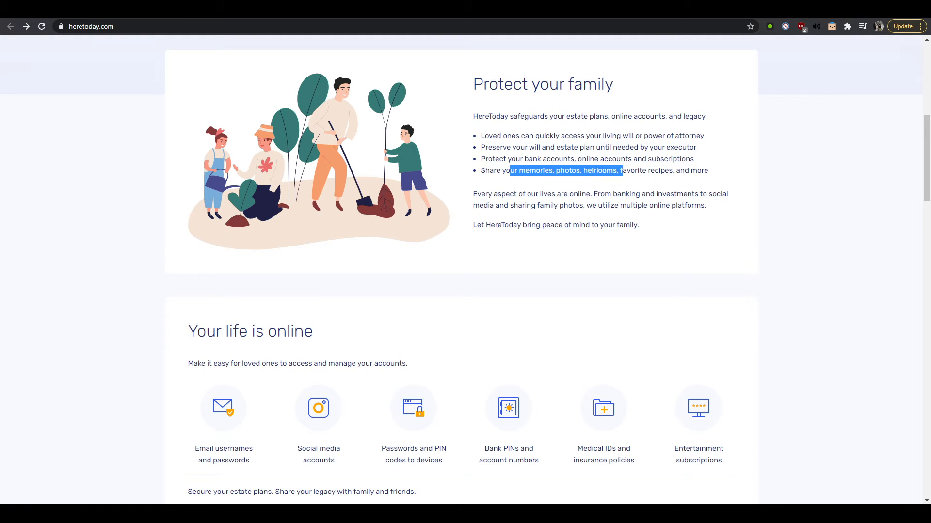
mouse_move(599, 179)
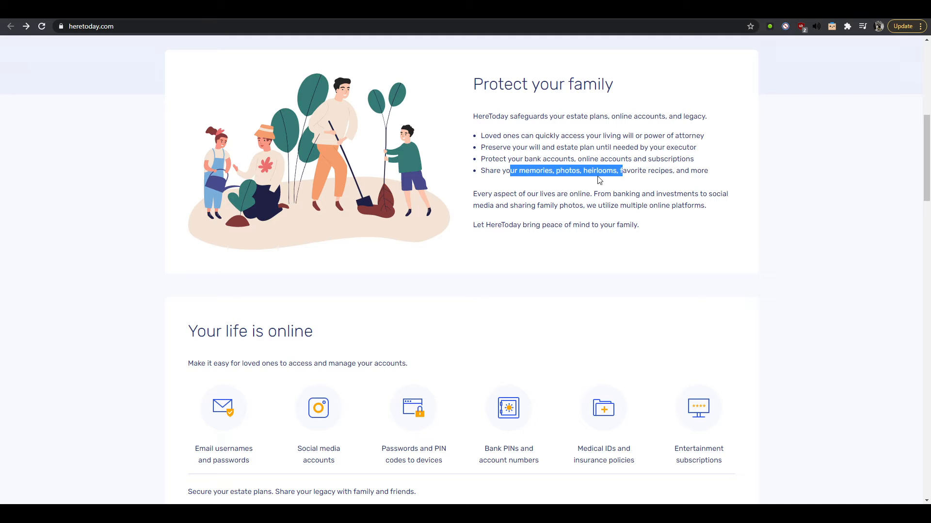
left_click(665, 182)
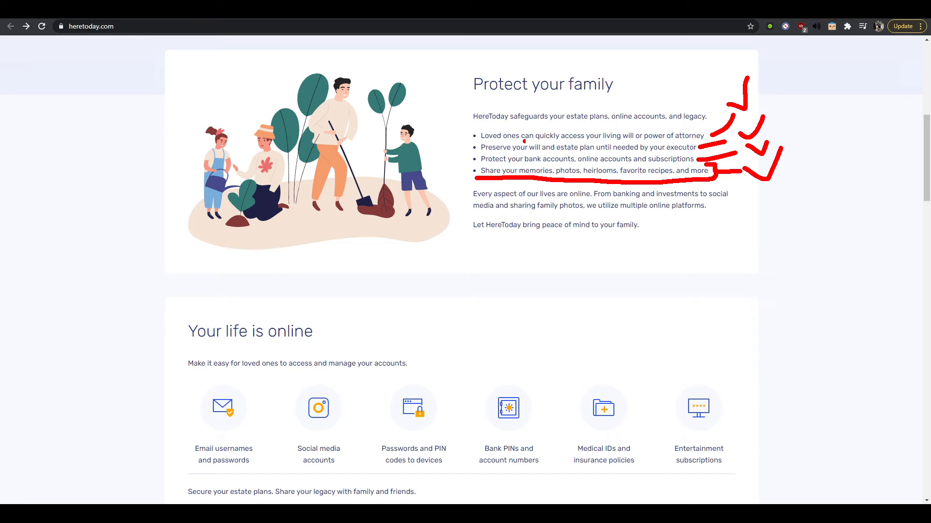
- Highlight the full 'Every aspect of our lives are online' paragraph for review
left_click_drag(480, 194, 565, 194)
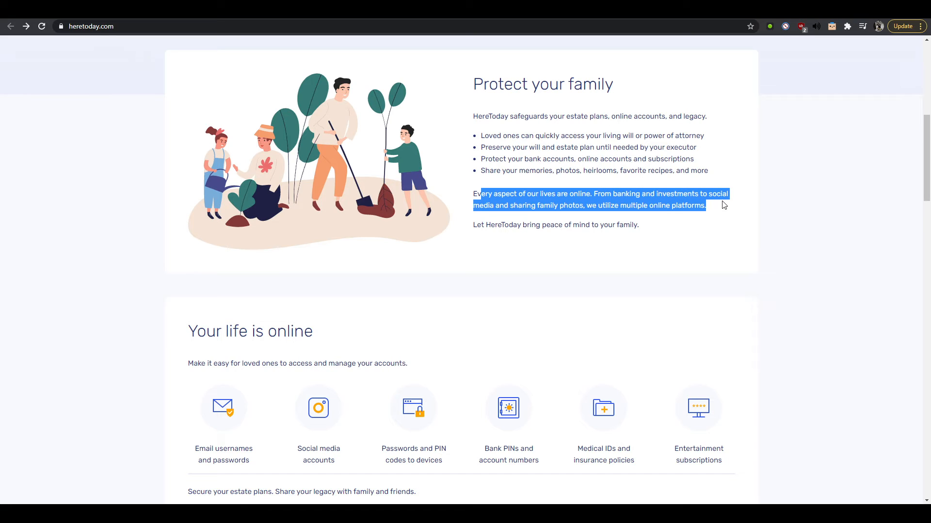
left_click(612, 205)
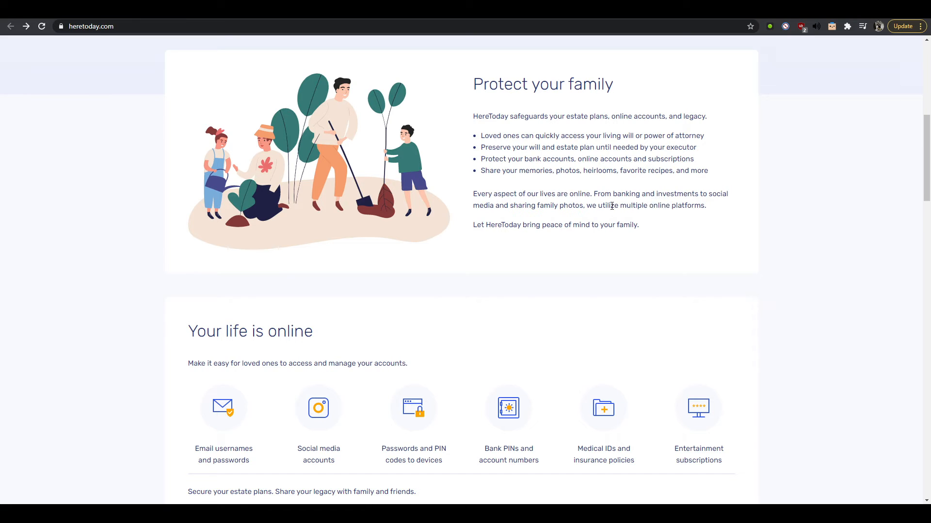
left_click_drag(473, 193, 705, 205)
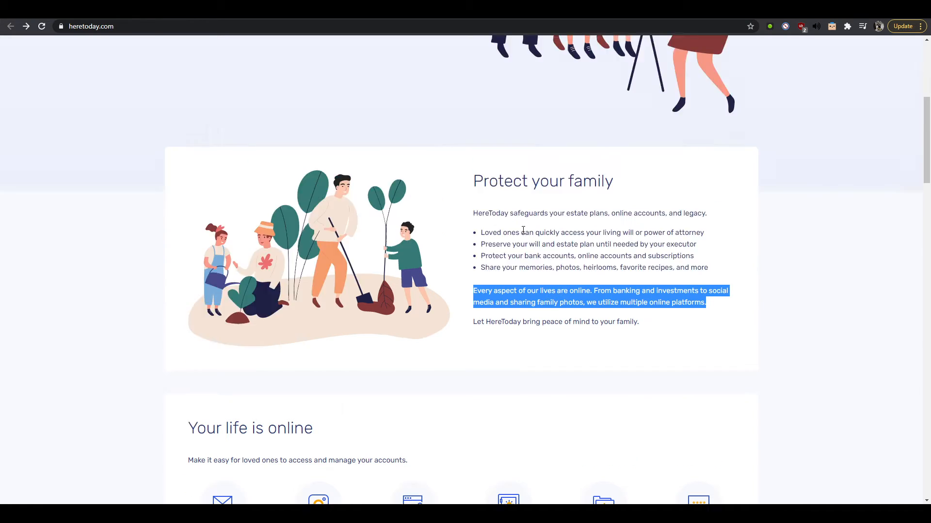
- Highlight the start of the 'HereToday safeguards your estate plans' intro sentence
scroll("down", 3)
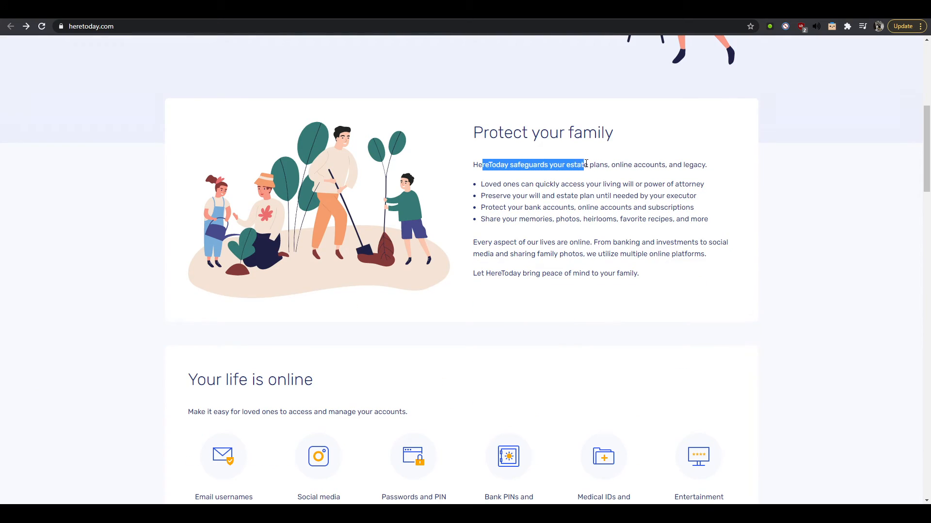
left_click_drag(585, 165, 612, 165)
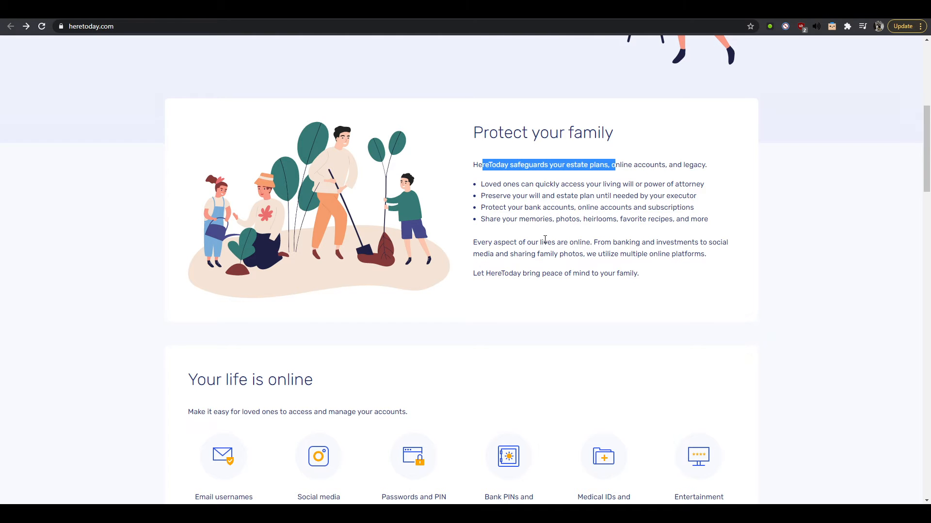
scroll("down", 3)
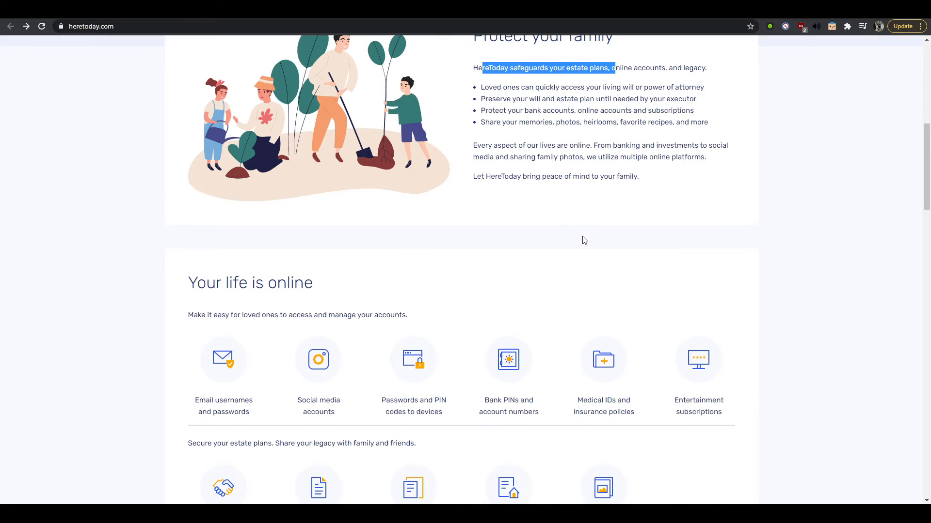
mouse_move(572, 209)
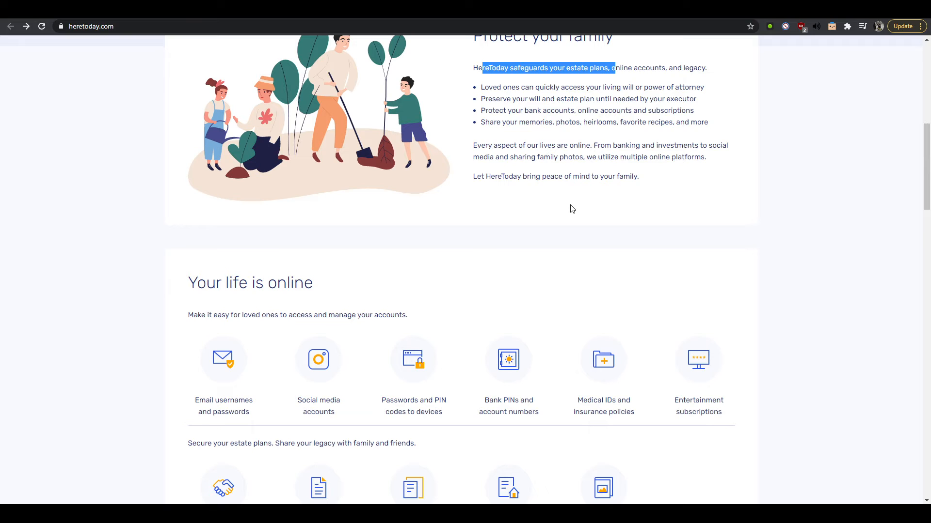
mouse_move(509, 188)
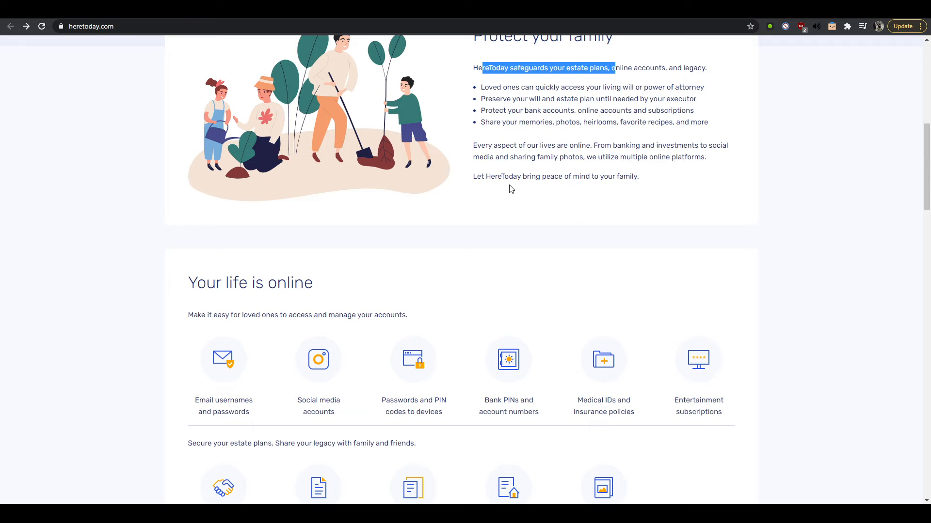
mouse_move(505, 180)
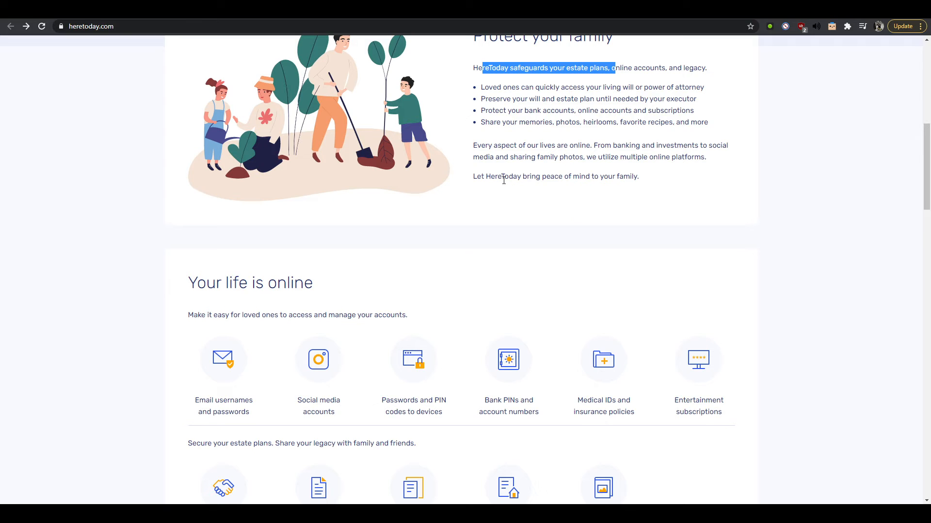
- Select the 'Your life is online' section heading
double_click(238, 283)
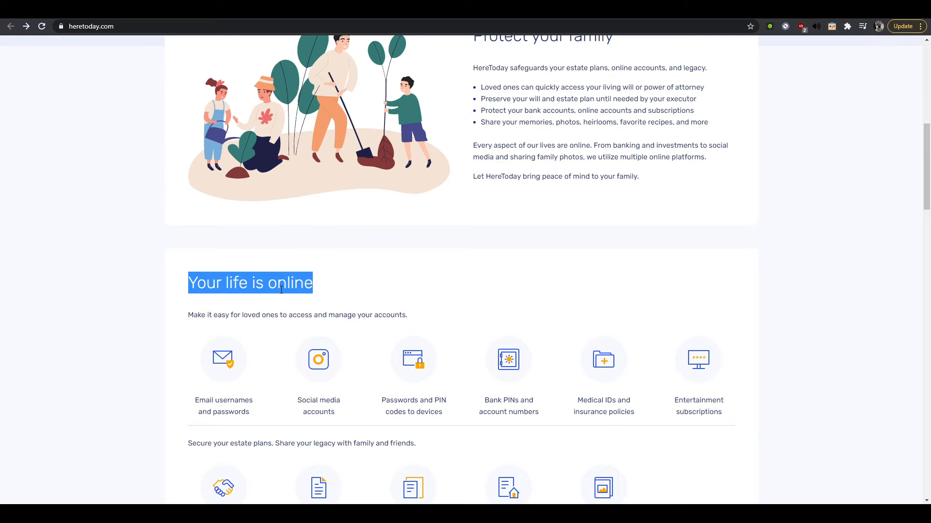
- Scroll down to show the full Your life is online icon grid
scroll("down", 3)
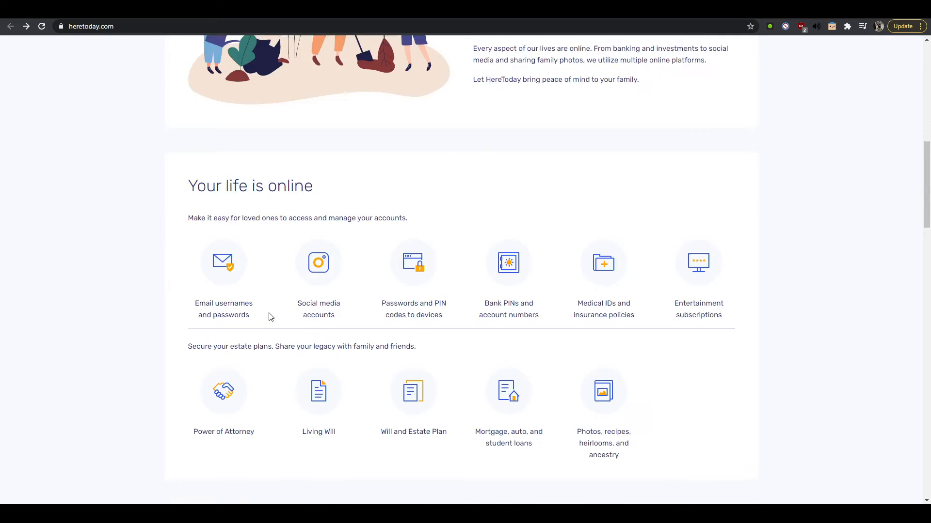
mouse_move(372, 217)
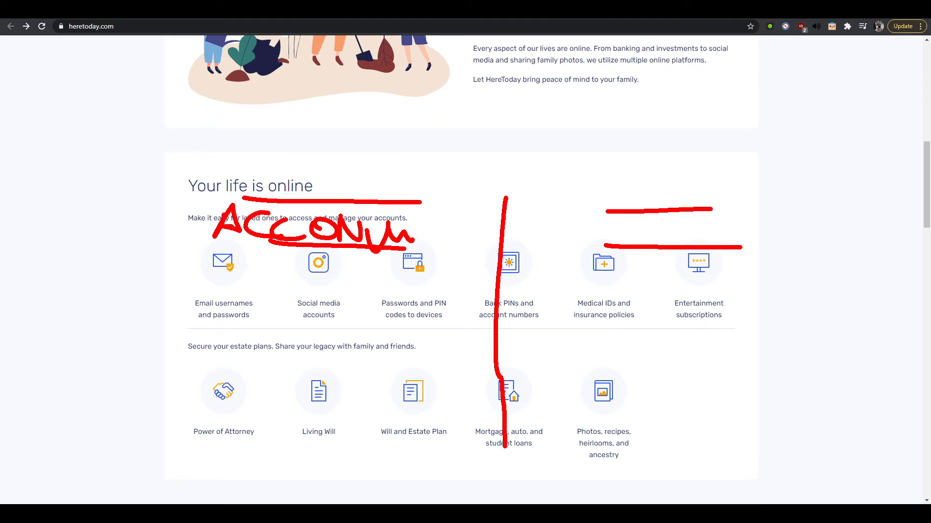
- Finish the red accounts label over the icon group, then erase all the section's annotations
left_click_drag(386, 244, 433, 220)
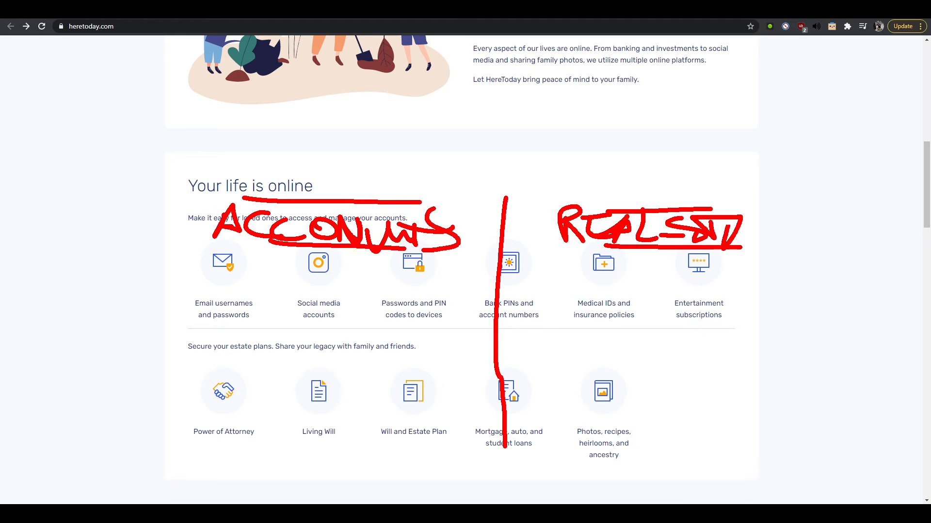
left_click_drag(736, 228, 831, 234)
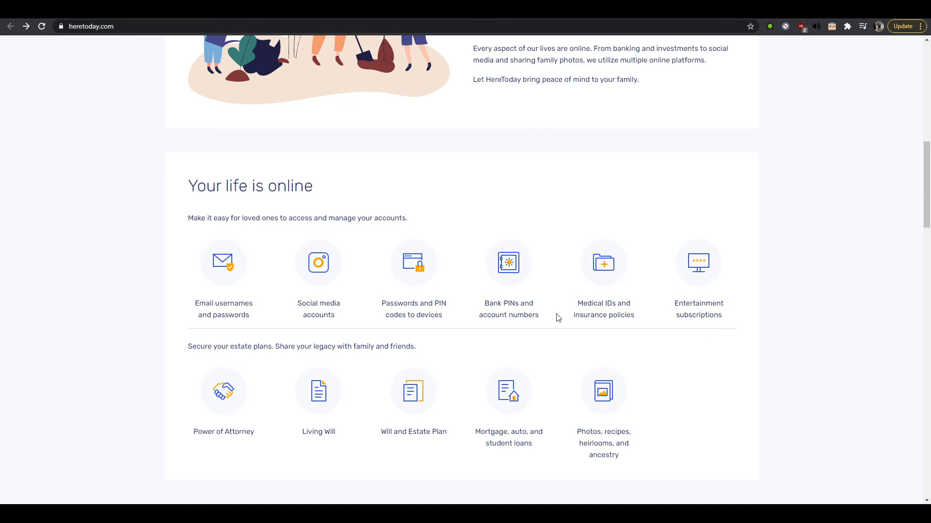
- Scroll to the Sign up for free and Our plans section, clearing the Our plans heading highlight
scroll("down", 3)
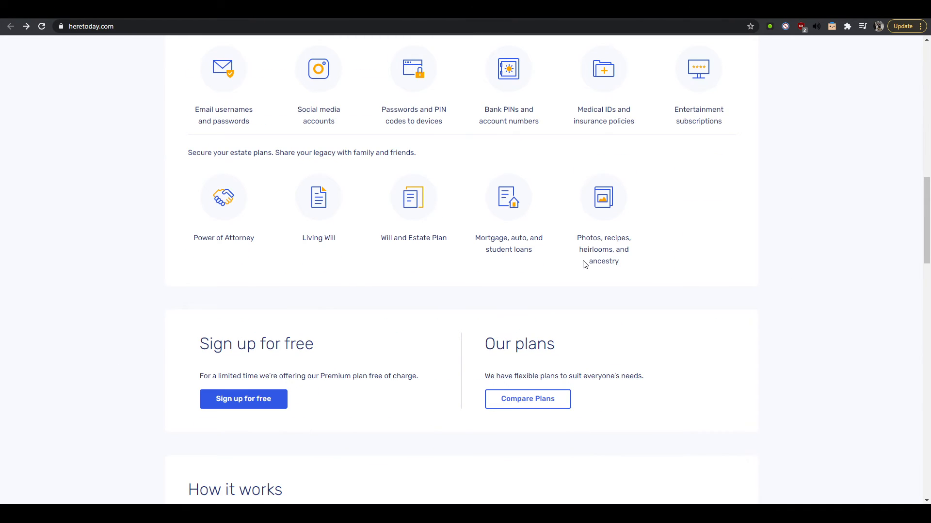
scroll("up", 3)
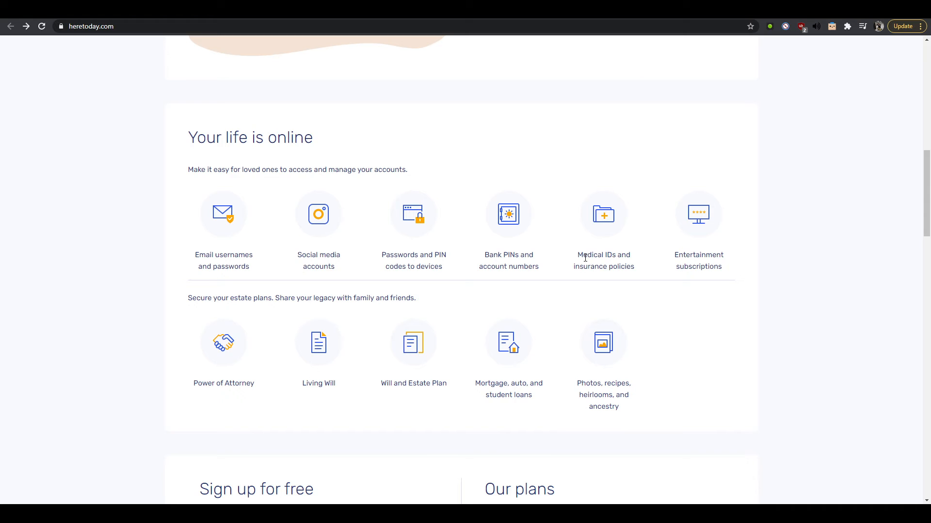
scroll("down", 3)
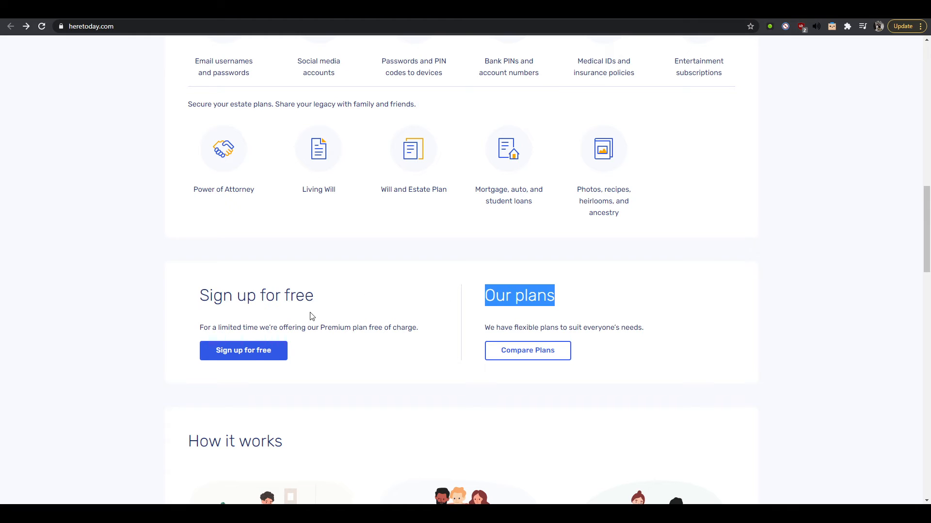
mouse_move(541, 290)
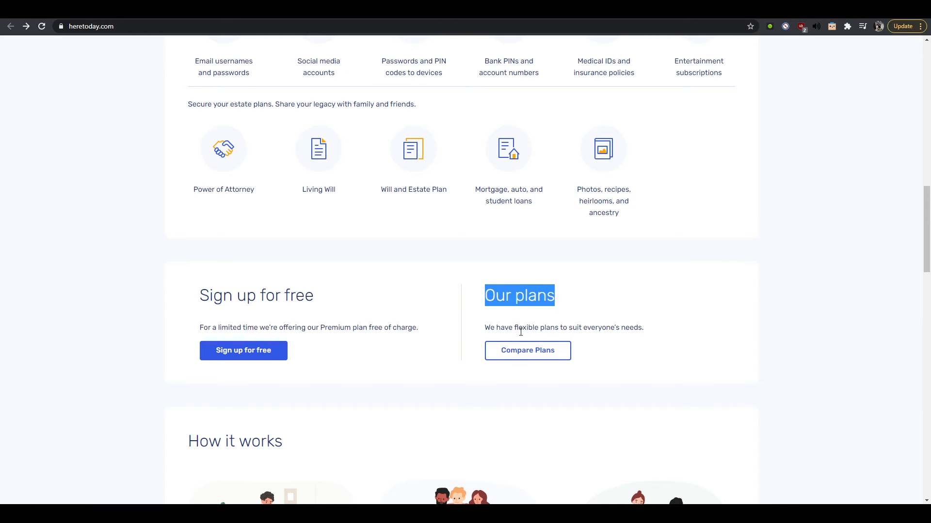
left_click(240, 328)
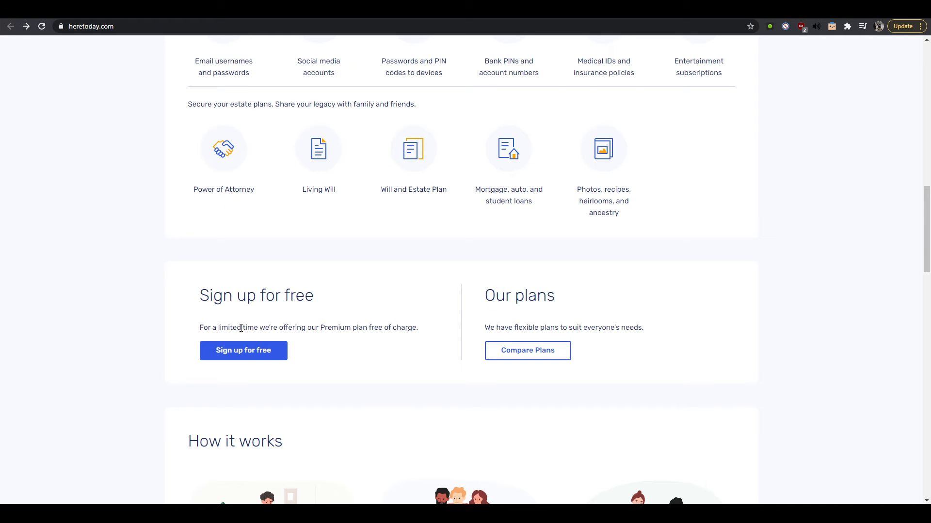
scroll("up", 3)
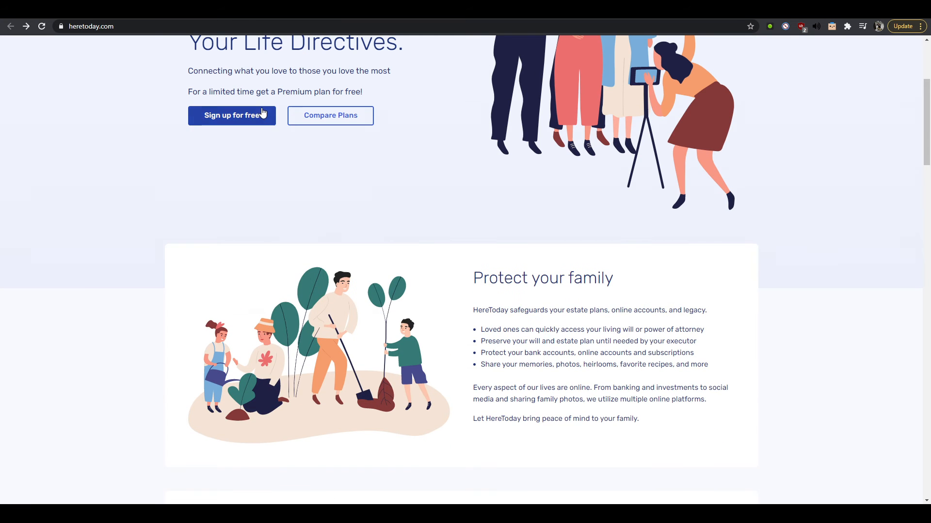
scroll("down", 3)
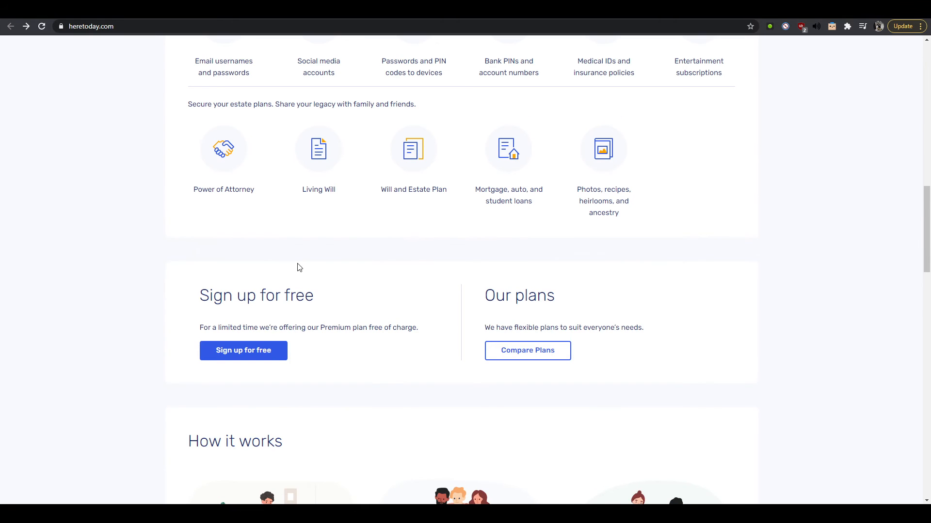
mouse_move(359, 280)
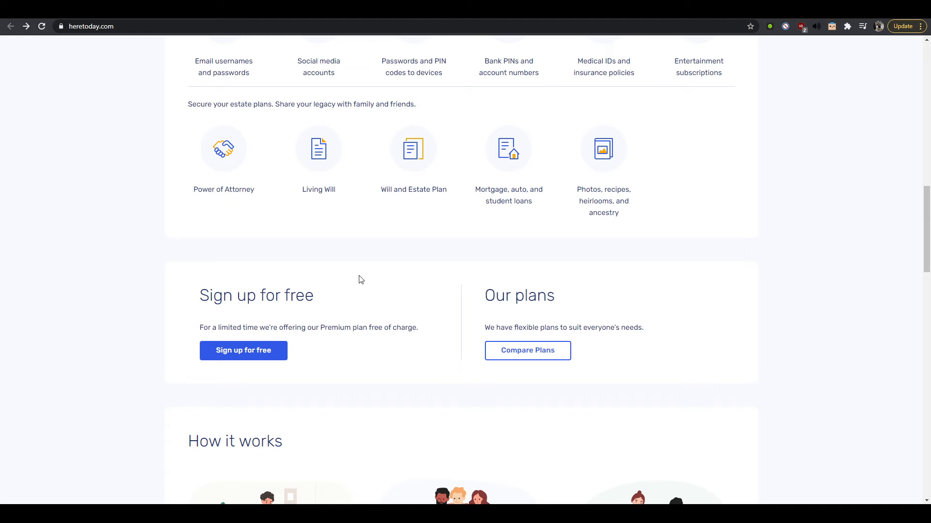
mouse_move(485, 279)
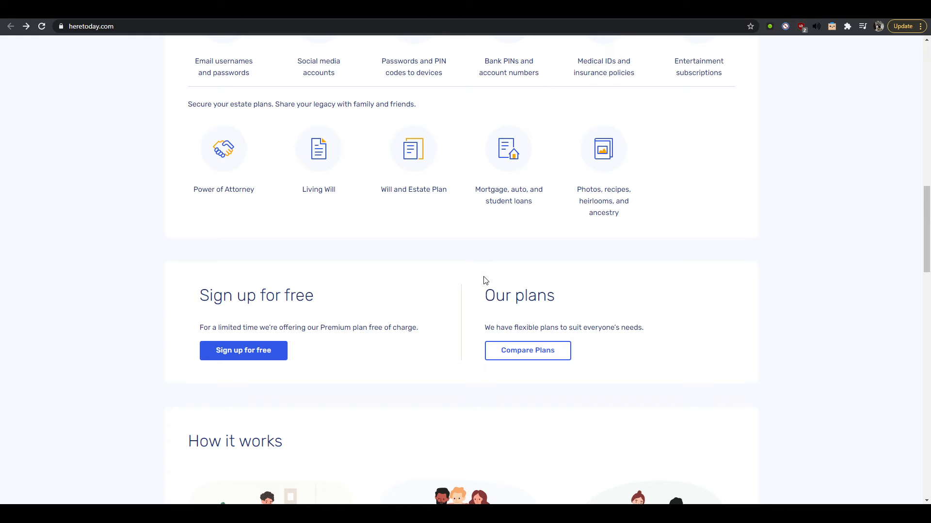
mouse_move(488, 281)
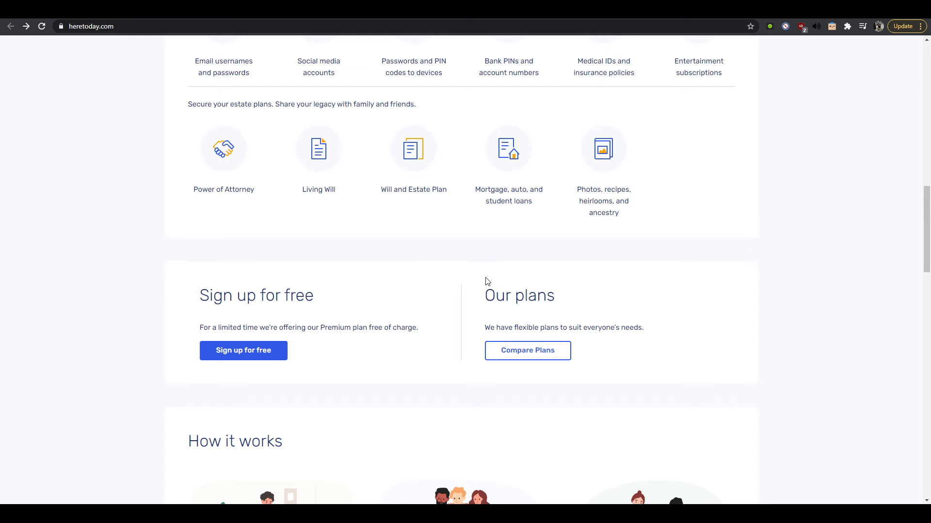
mouse_move(594, 280)
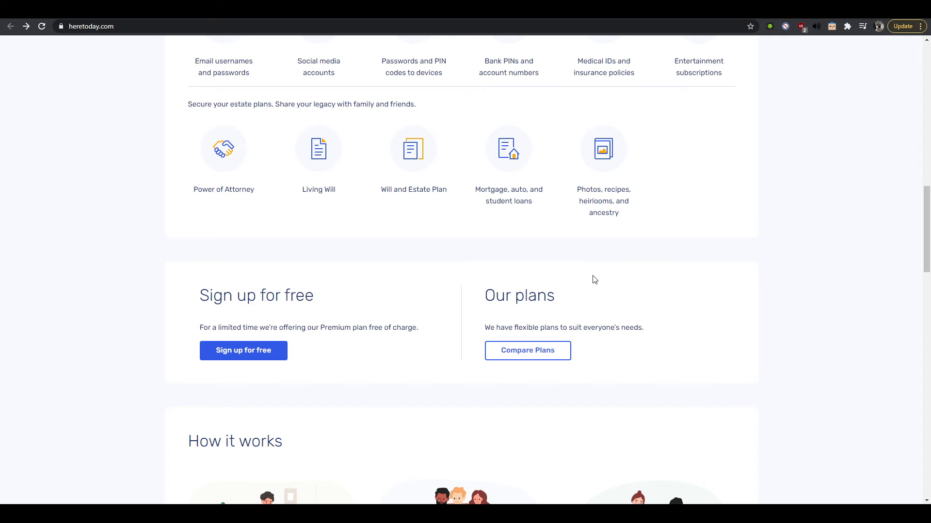
mouse_move(632, 278)
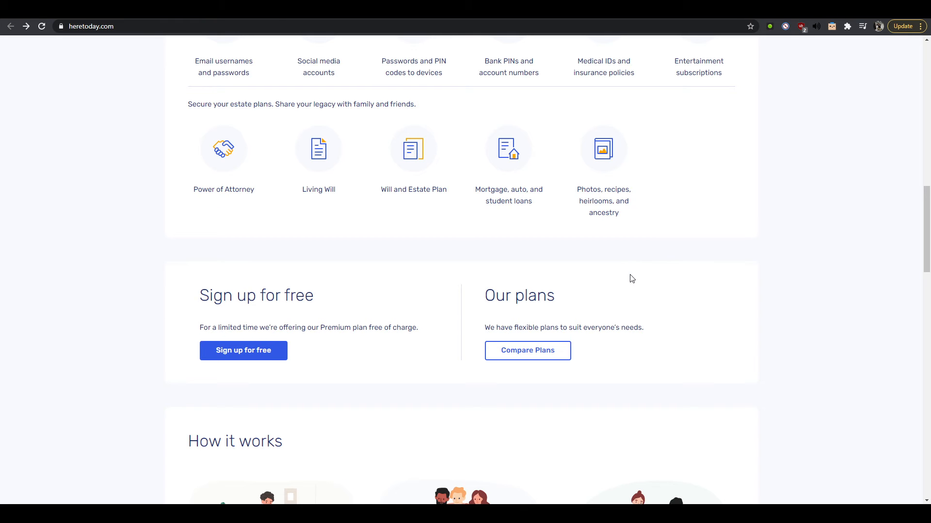
- Scroll between the hero, Your life is online icons and the How it works heading
scroll("down", 3)
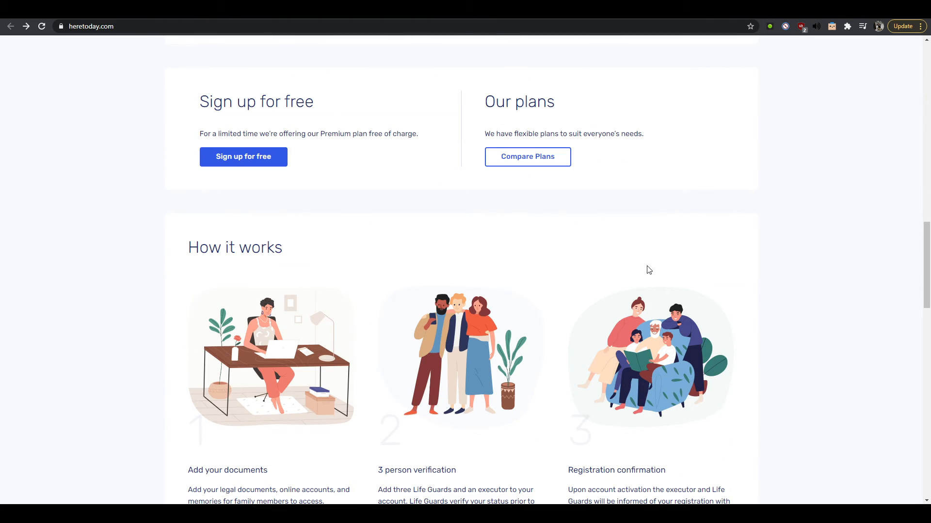
scroll("down", 3)
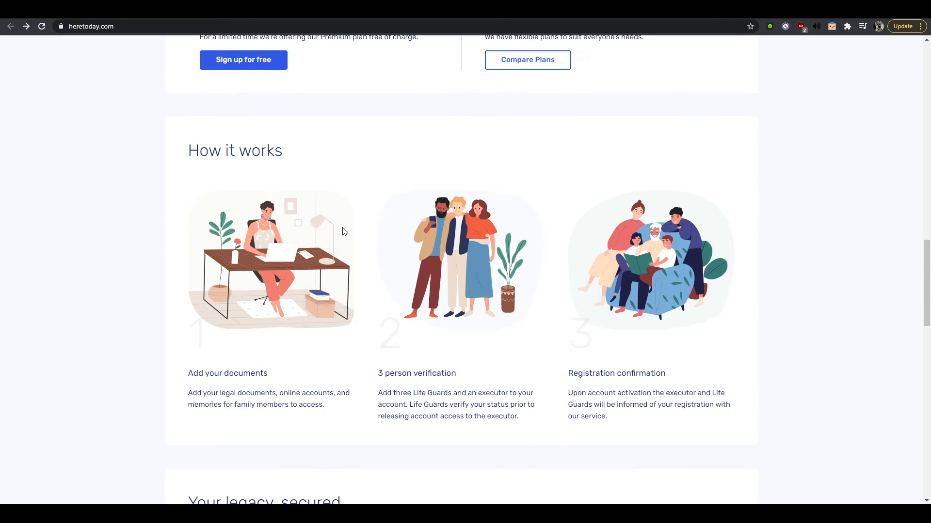
scroll("down", 3)
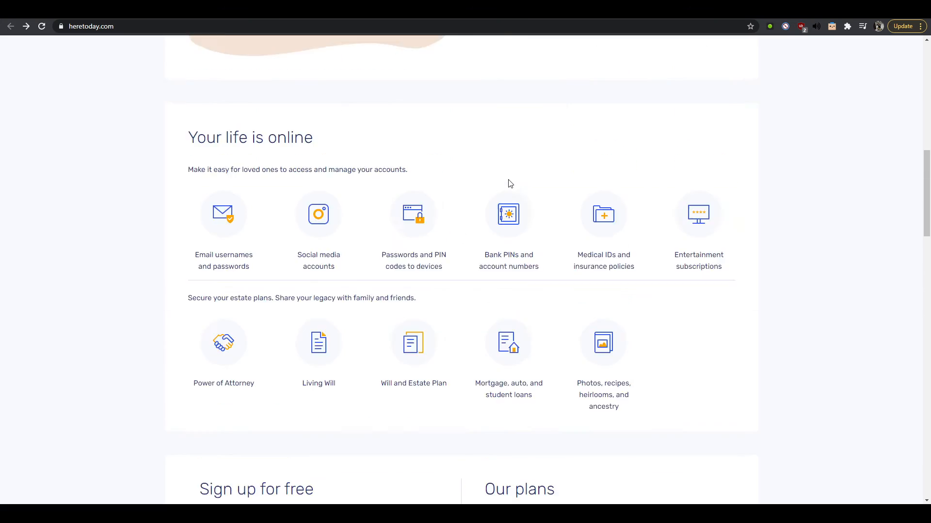
scroll("up", 3)
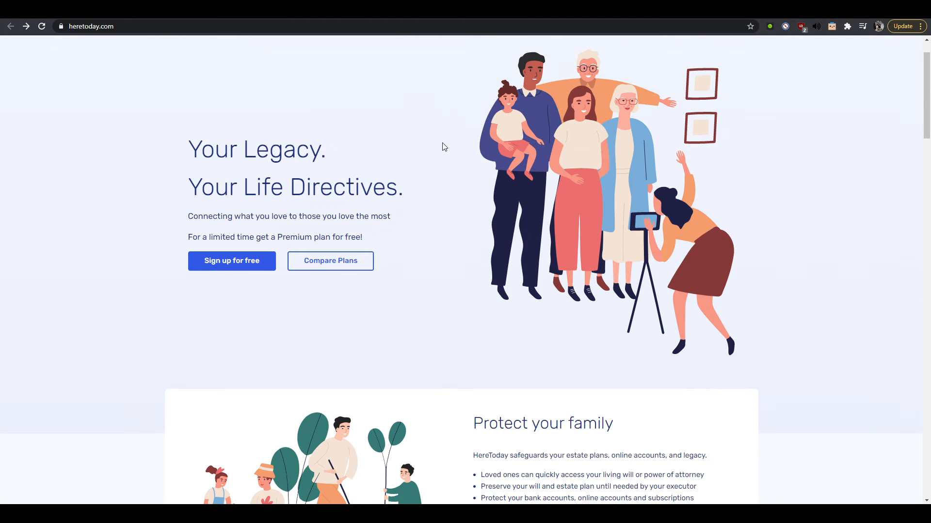
mouse_move(466, 214)
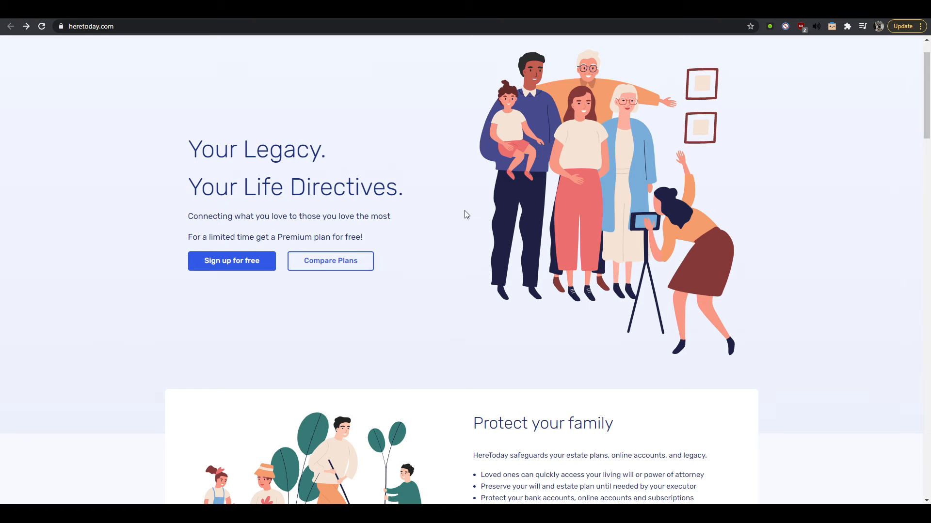
scroll("down", 3)
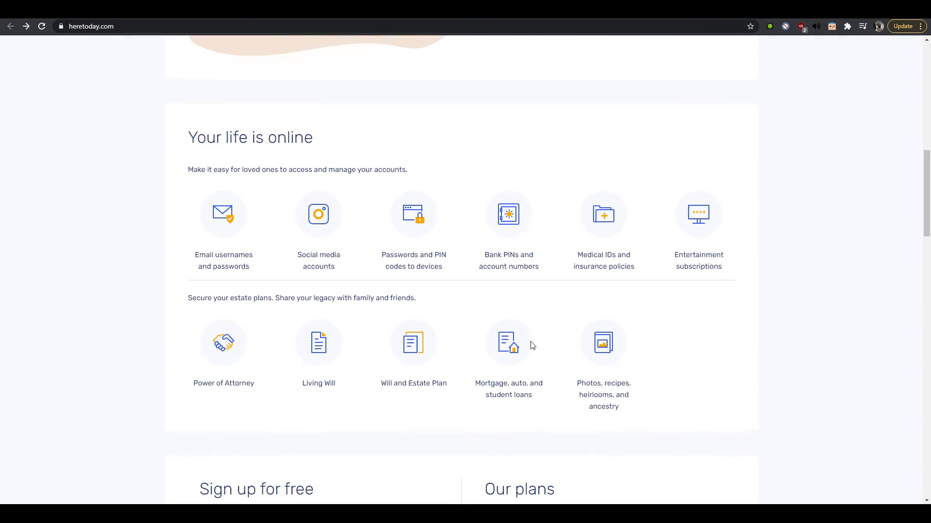
mouse_move(474, 250)
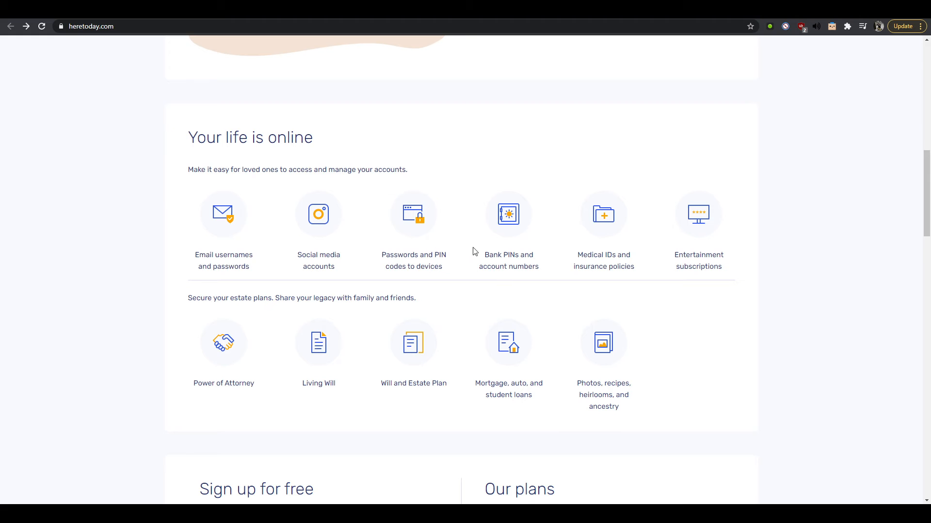
scroll("down", 3)
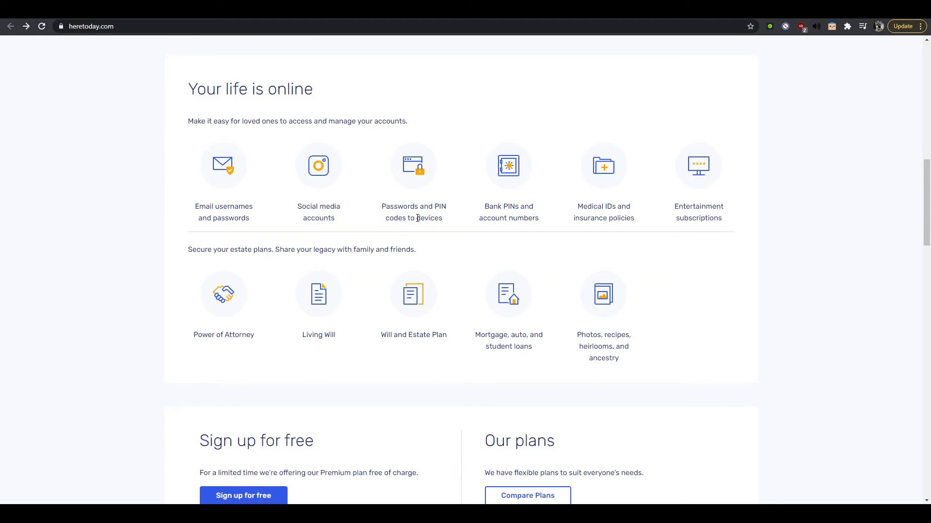
scroll("down", 3)
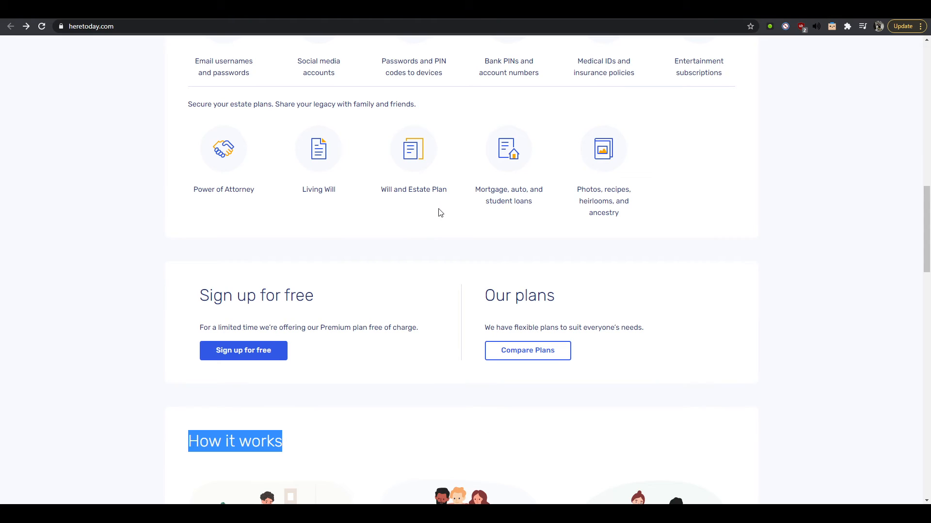
scroll("up", 3)
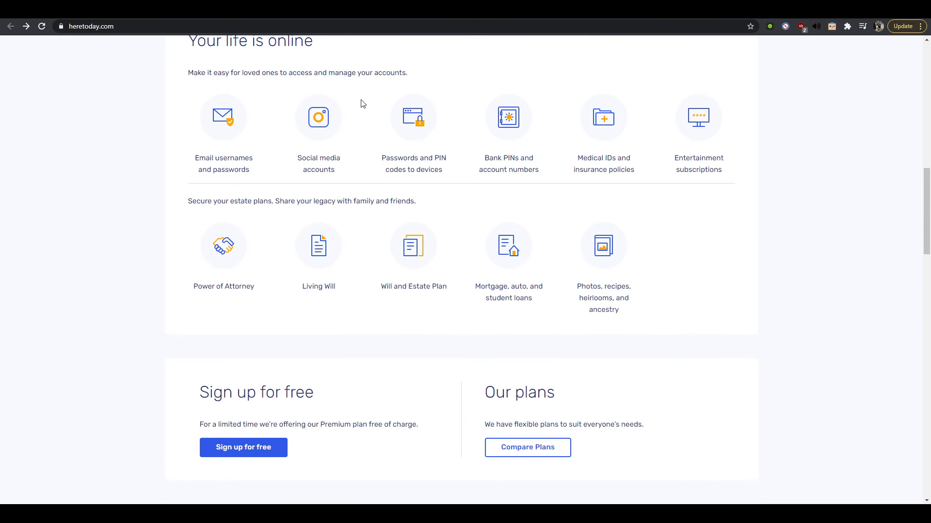
mouse_move(363, 344)
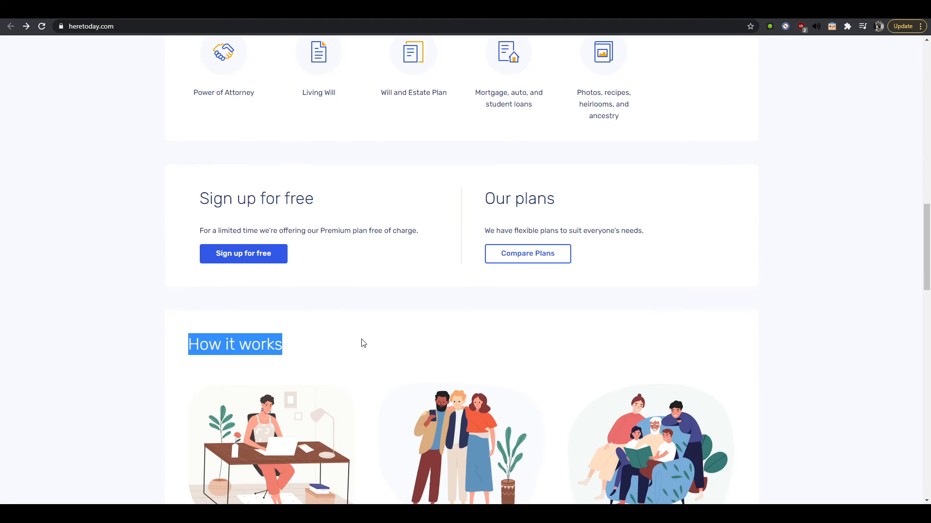
- Scroll down to the How it works section with its three numbered illustrations
scroll("down", 3)
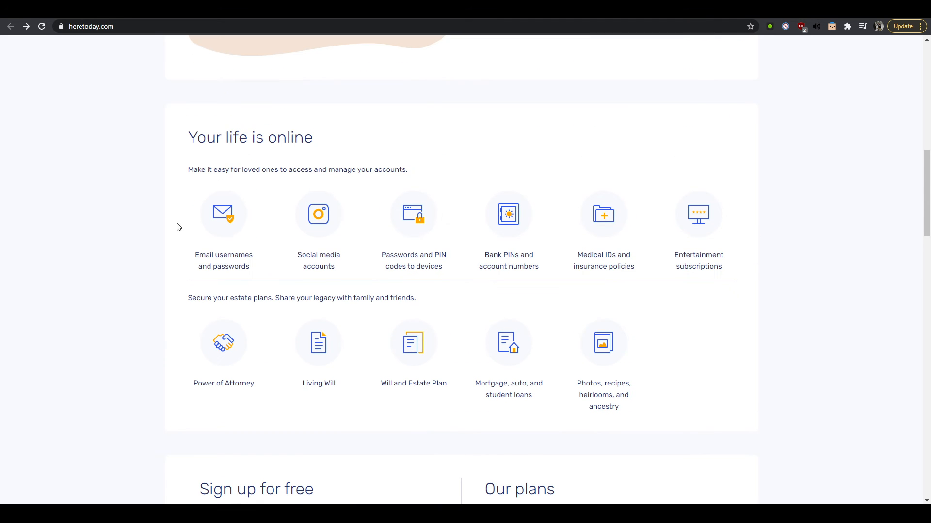
scroll("down", 3)
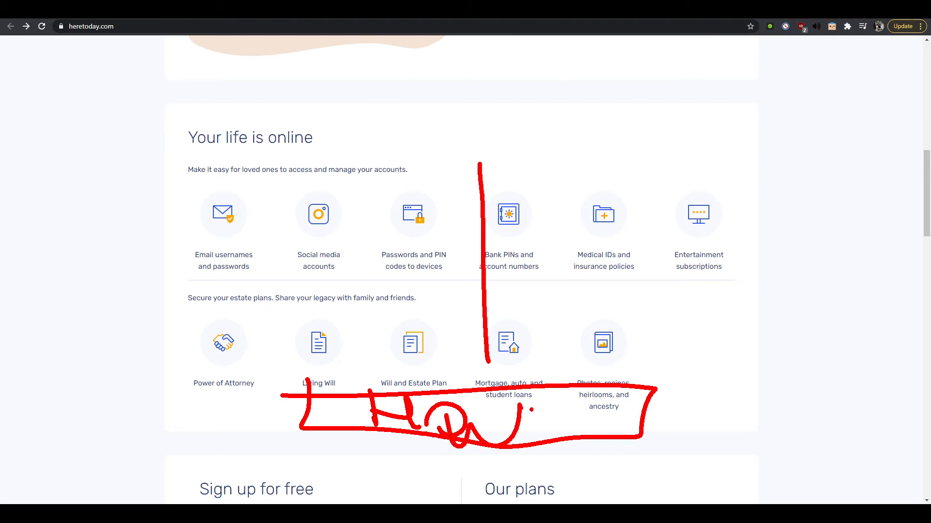
scroll("down", 3)
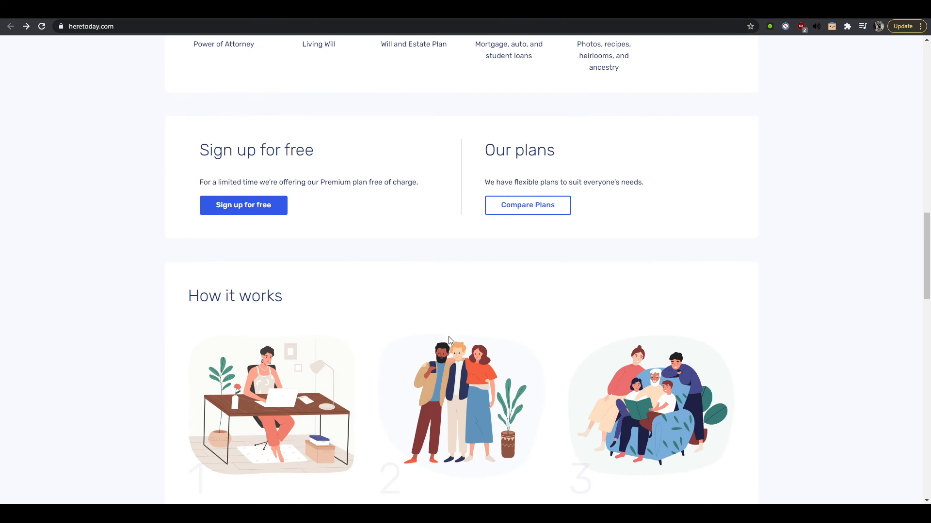
scroll("down", 3)
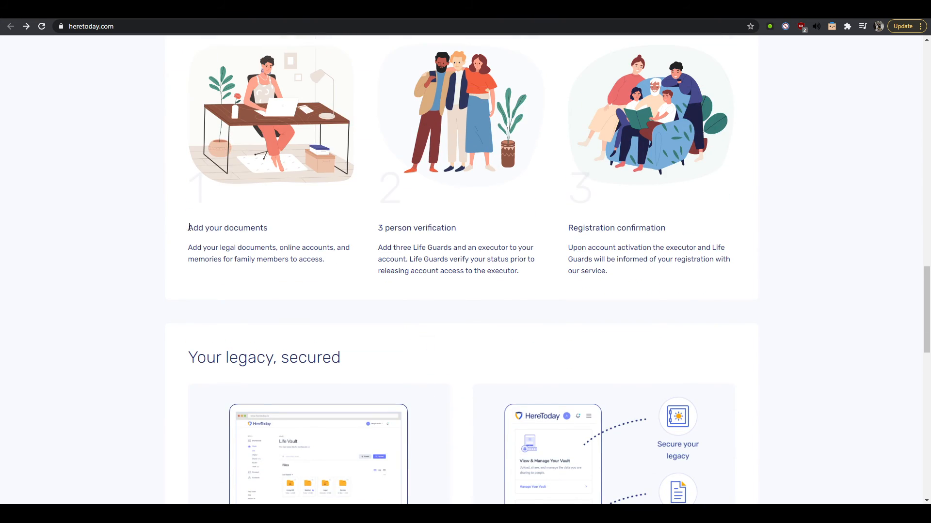
left_click_drag(382, 228, 455, 227)
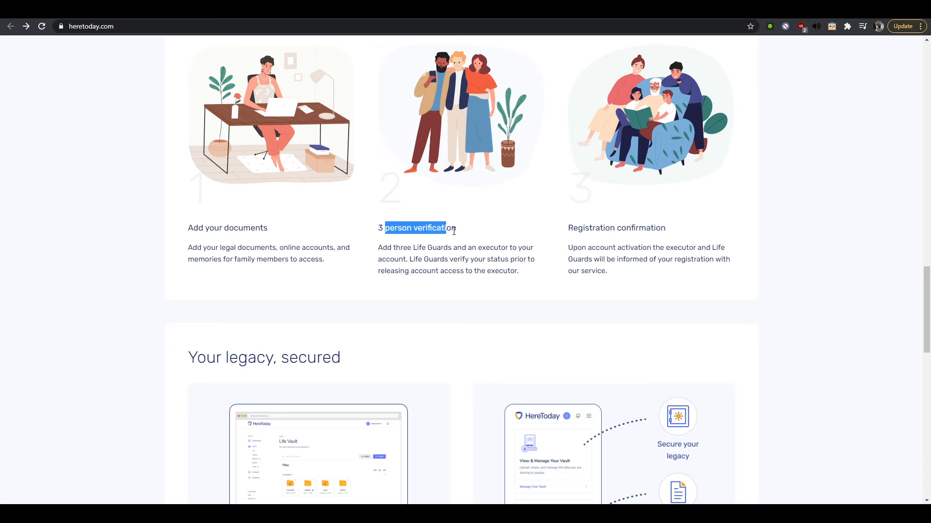
triple_click(417, 228)
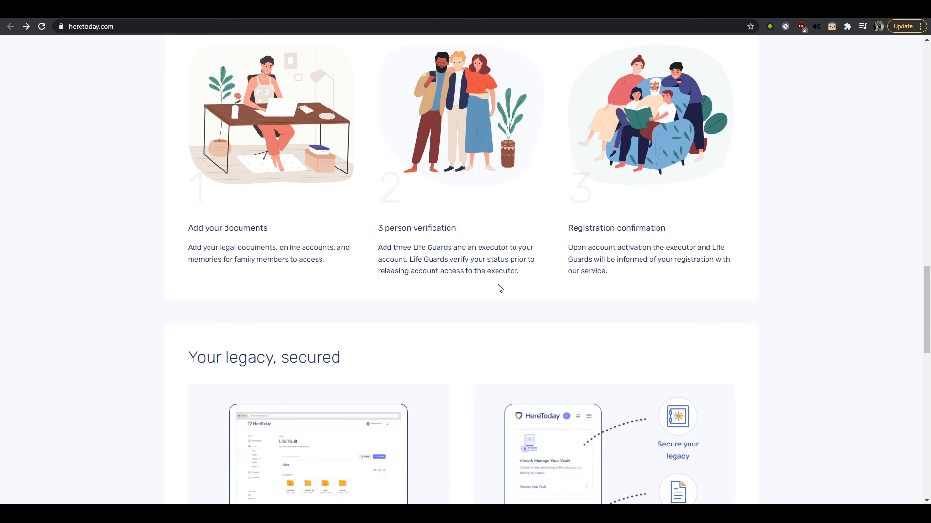
mouse_move(464, 308)
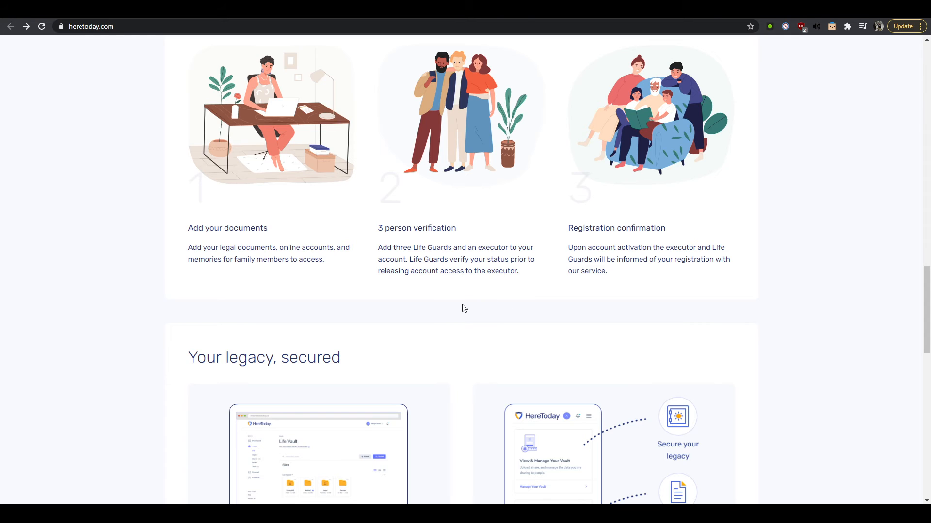
mouse_move(544, 267)
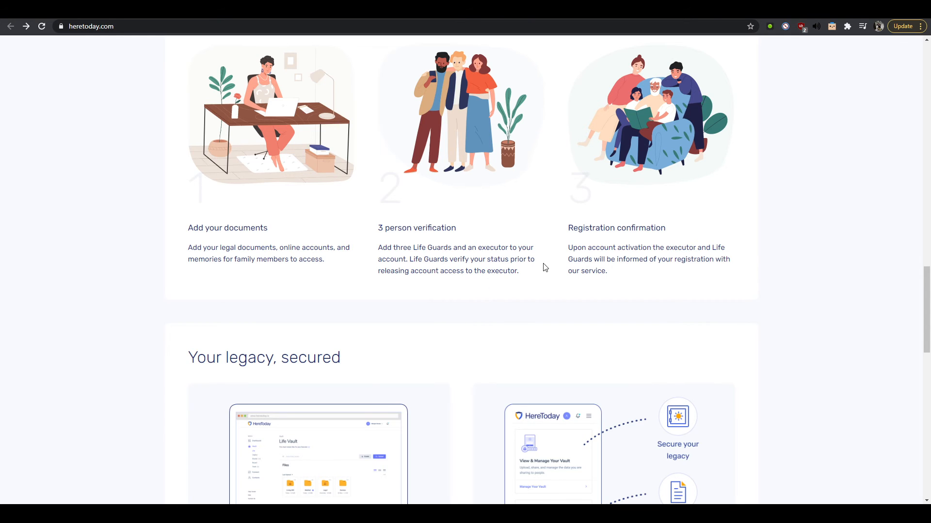
mouse_move(452, 128)
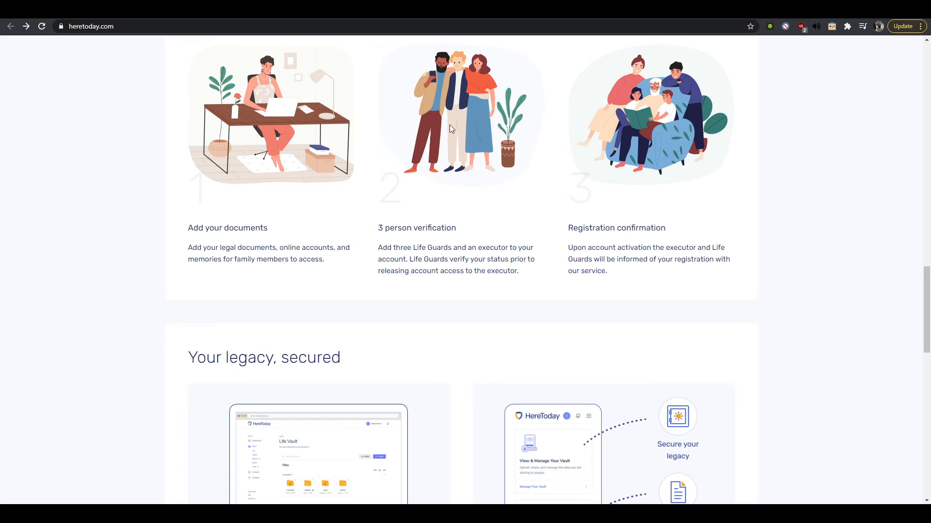
mouse_move(636, 269)
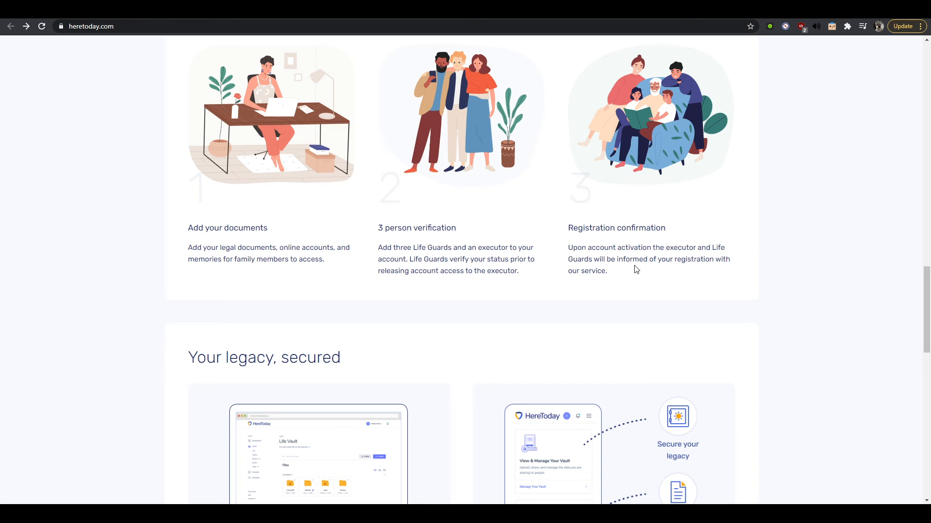
mouse_move(597, 229)
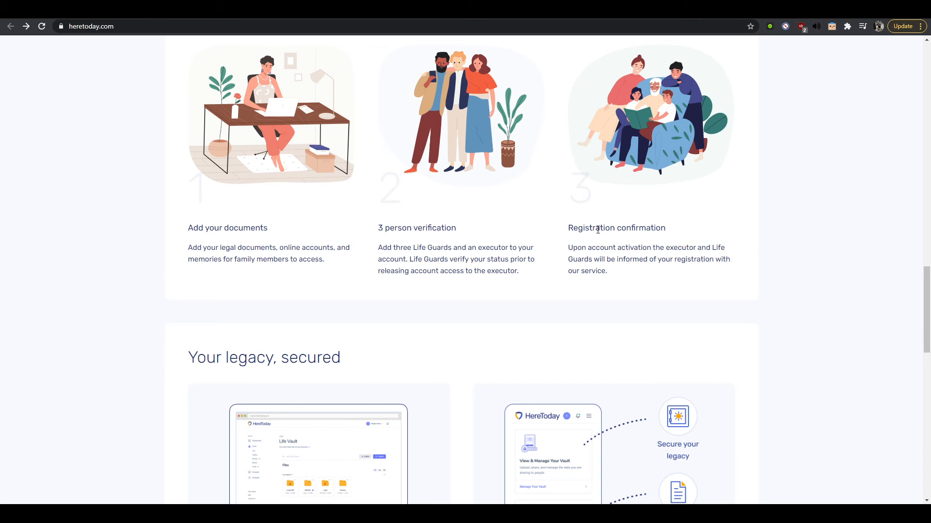
mouse_move(628, 250)
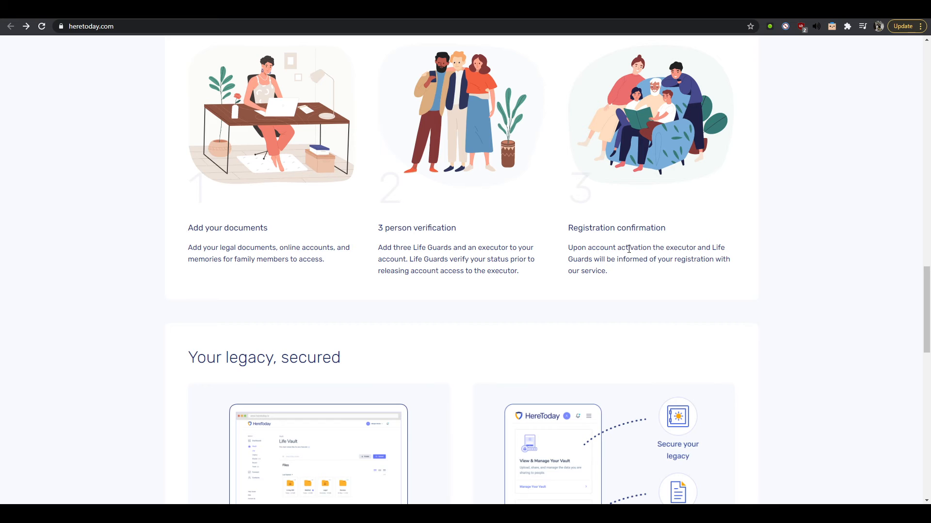
mouse_move(653, 269)
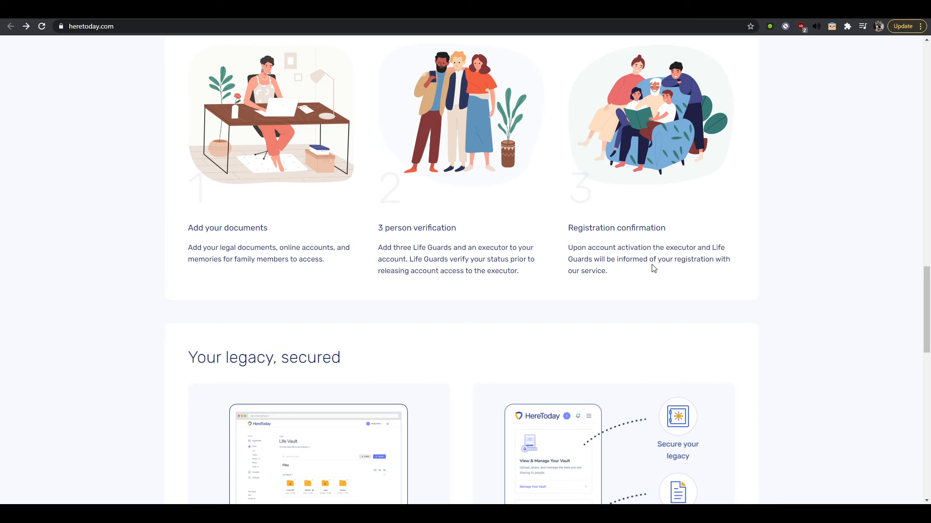
mouse_move(622, 281)
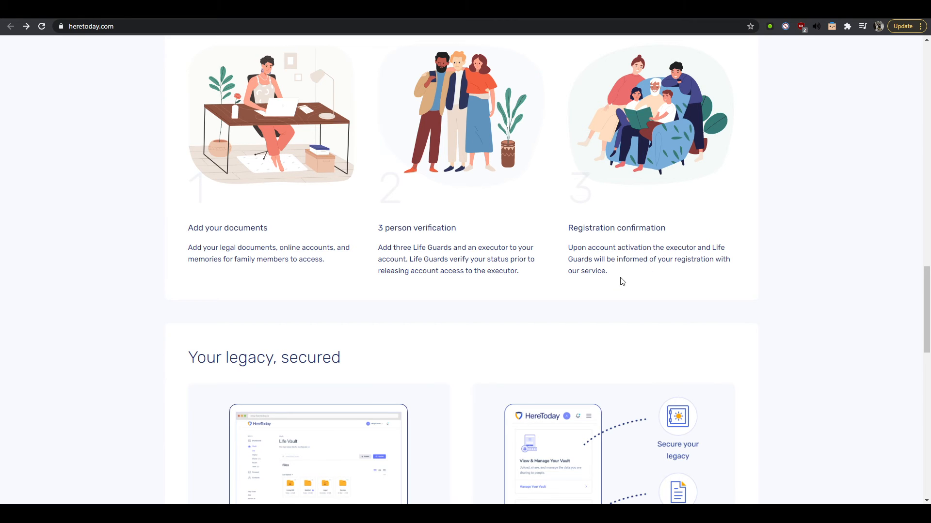
- Scroll the Your legacy, secured section into view with its Secure storage and Share with your family cards
scroll("down", 3)
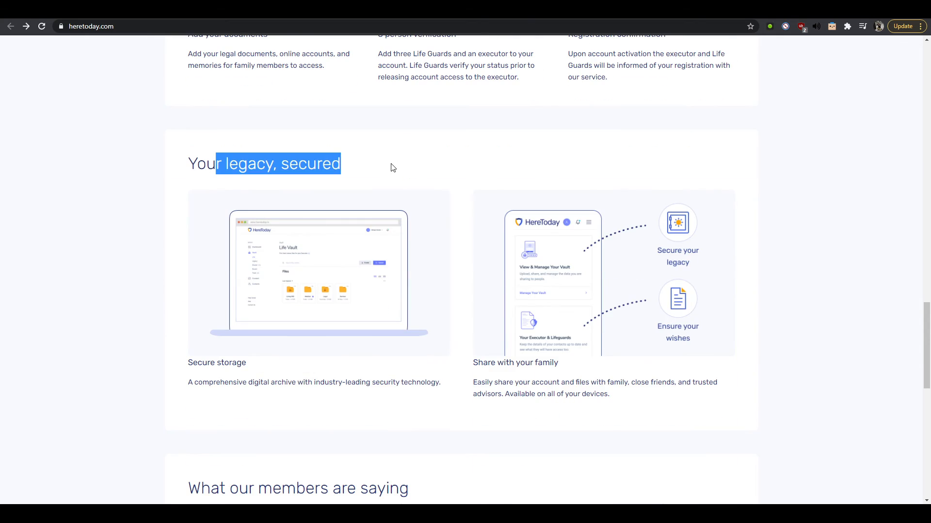
scroll("up", 3)
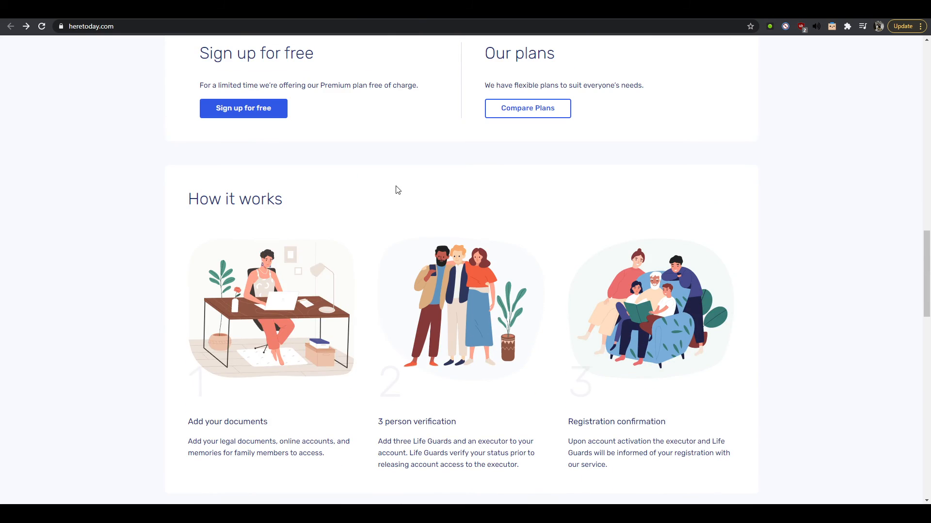
scroll("down", 3)
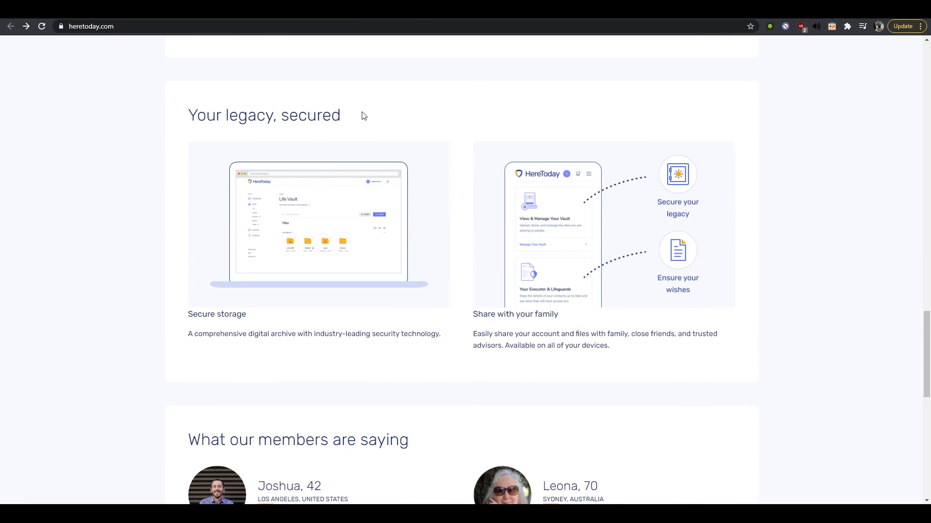
mouse_move(316, 159)
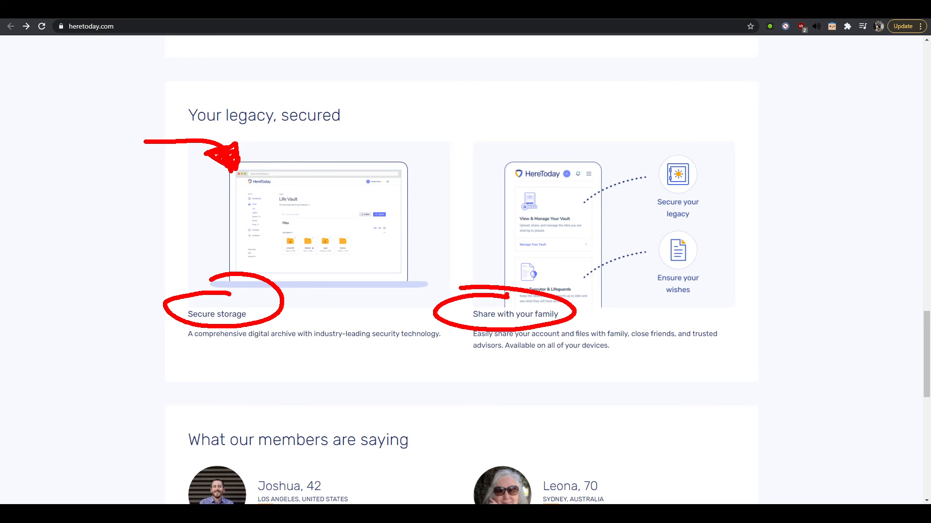
- Scroll down through the member testimonials to the Sign up for free and Security built in panel
scroll("down", 3)
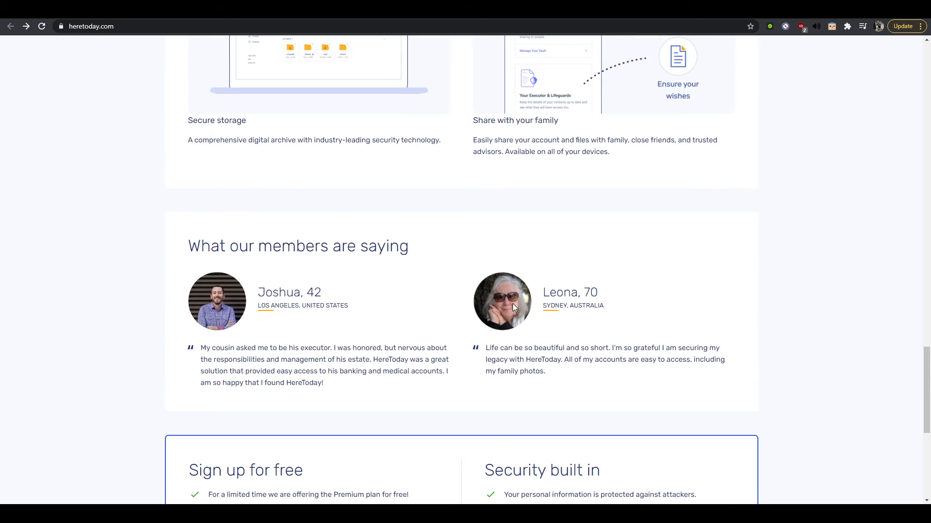
mouse_move(434, 243)
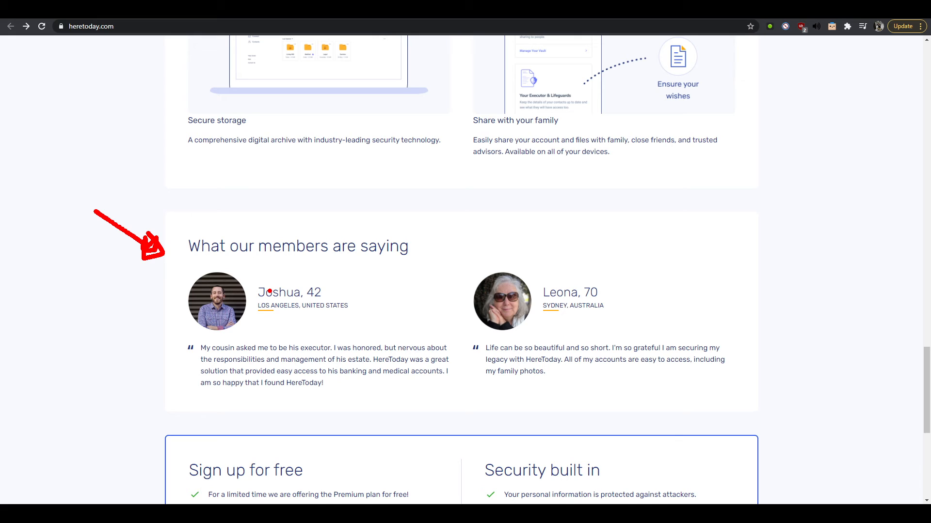
scroll("down", 3)
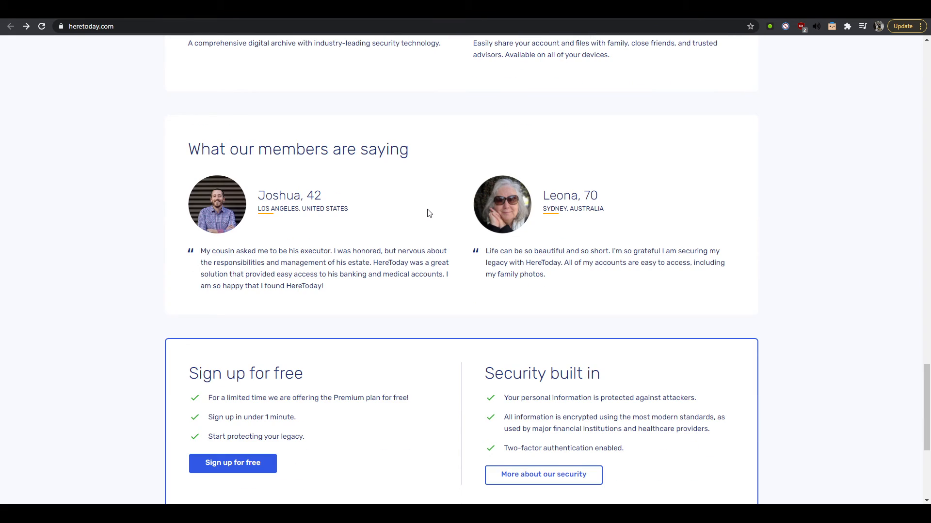
mouse_move(549, 180)
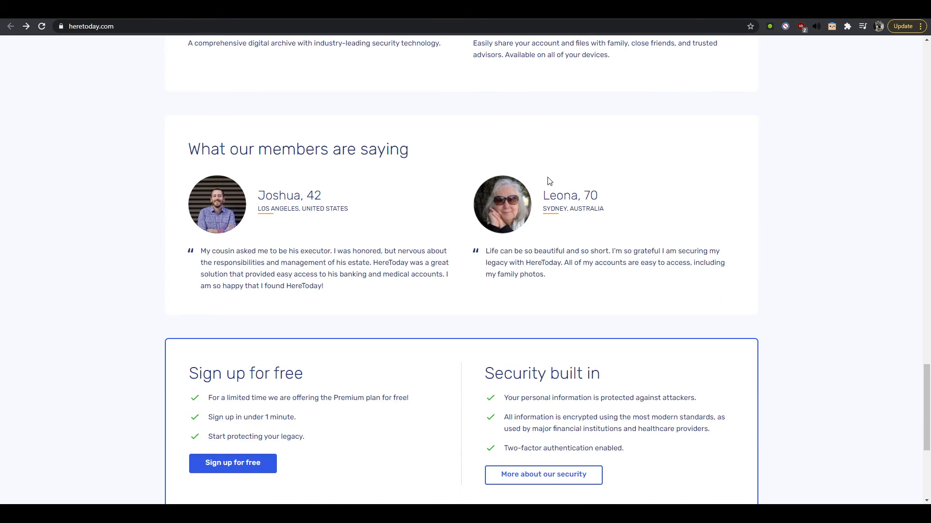
scroll("down", 3)
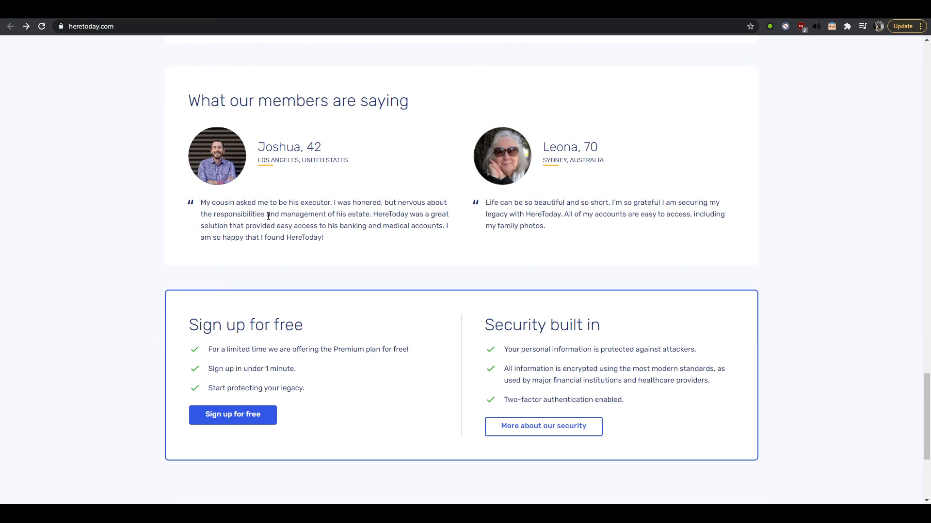
mouse_move(438, 208)
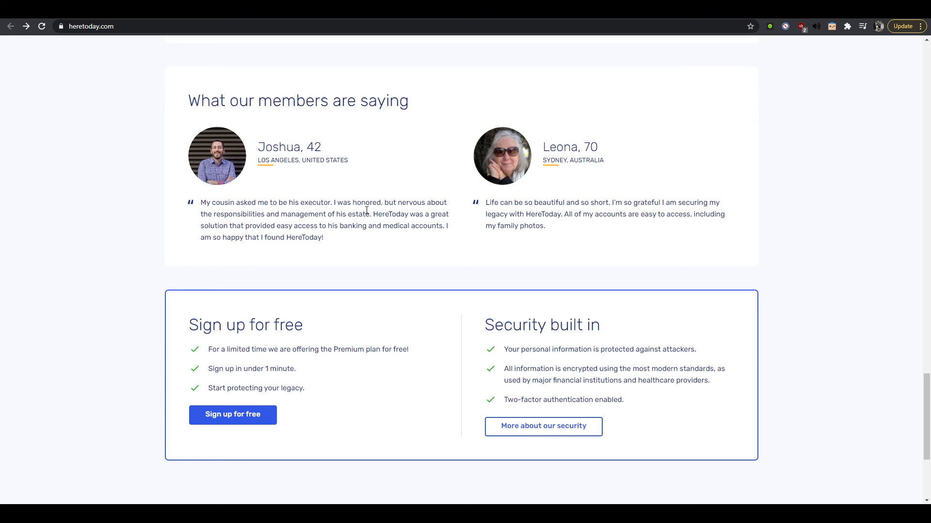
mouse_move(384, 219)
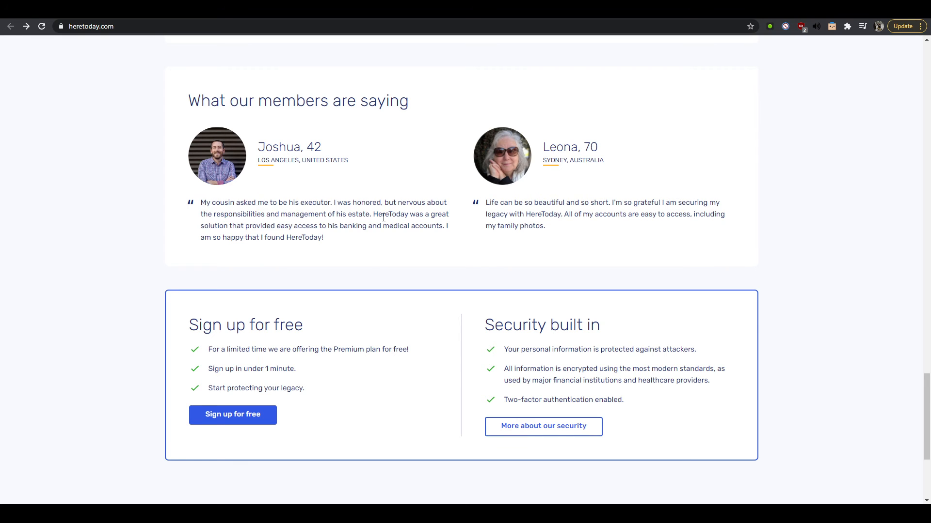
mouse_move(381, 219)
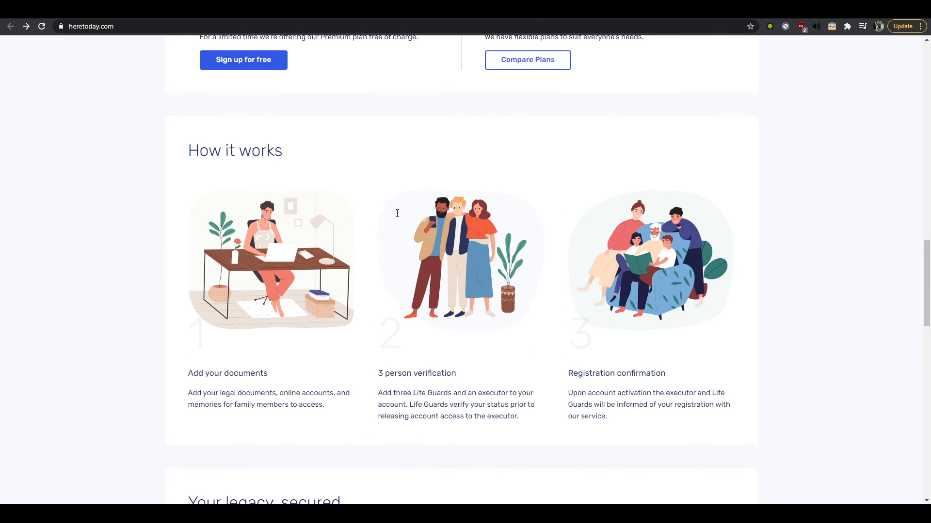
mouse_move(449, 218)
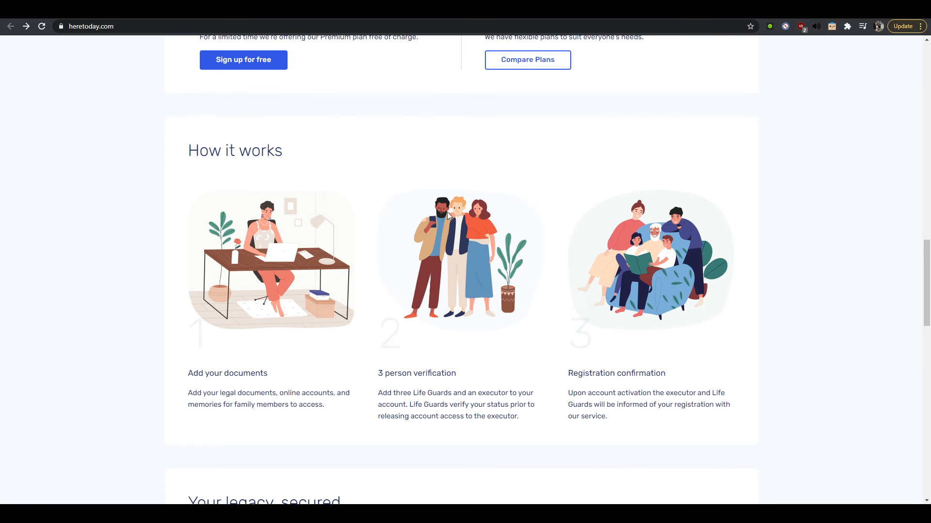
- Scroll down past the legacy features to the testimonials and security panel until the footer links appear
scroll("down", 3)
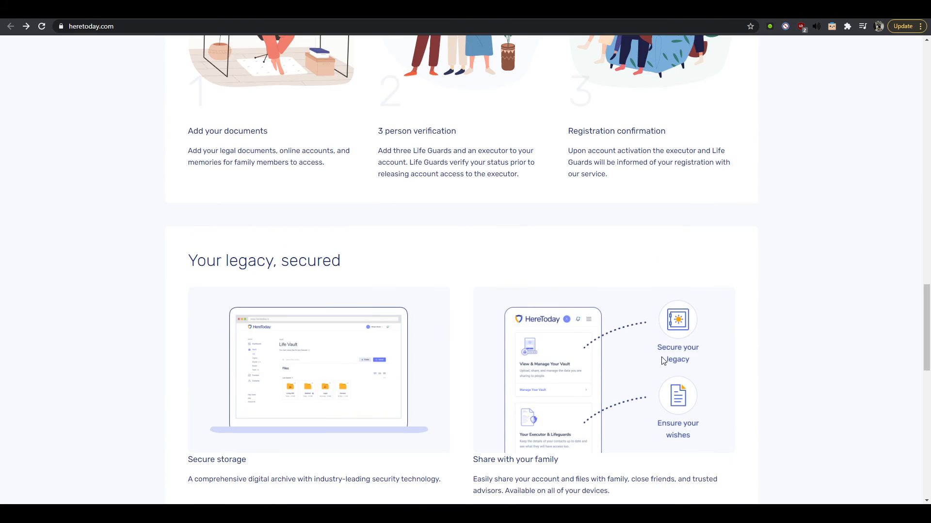
scroll("down", 3)
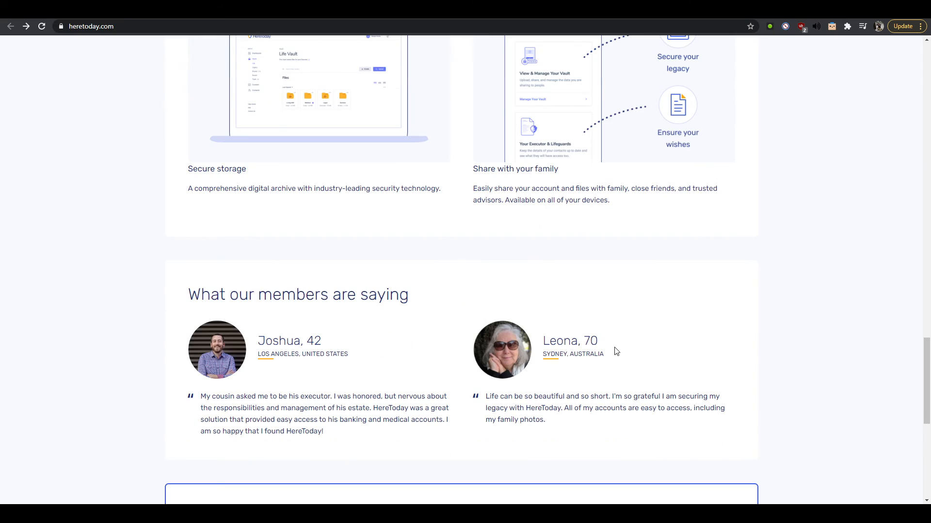
scroll("down", 3)
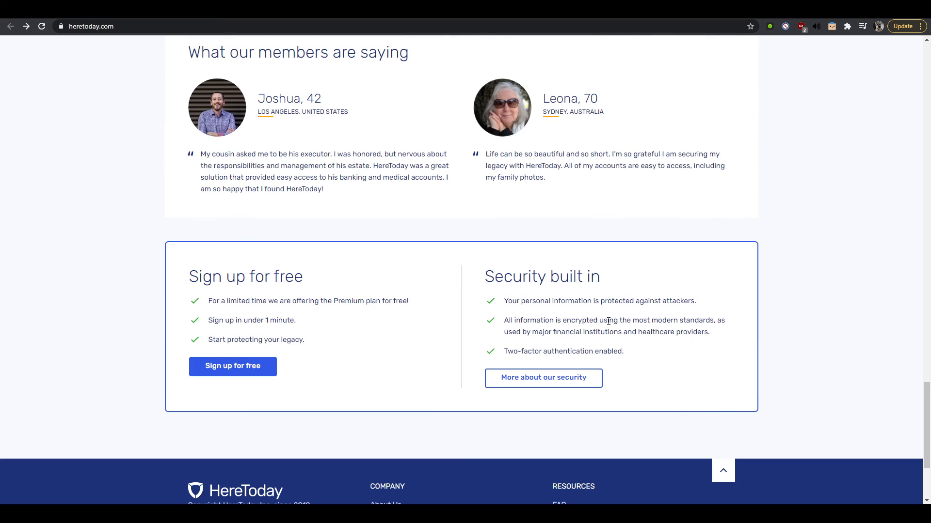
mouse_move(520, 200)
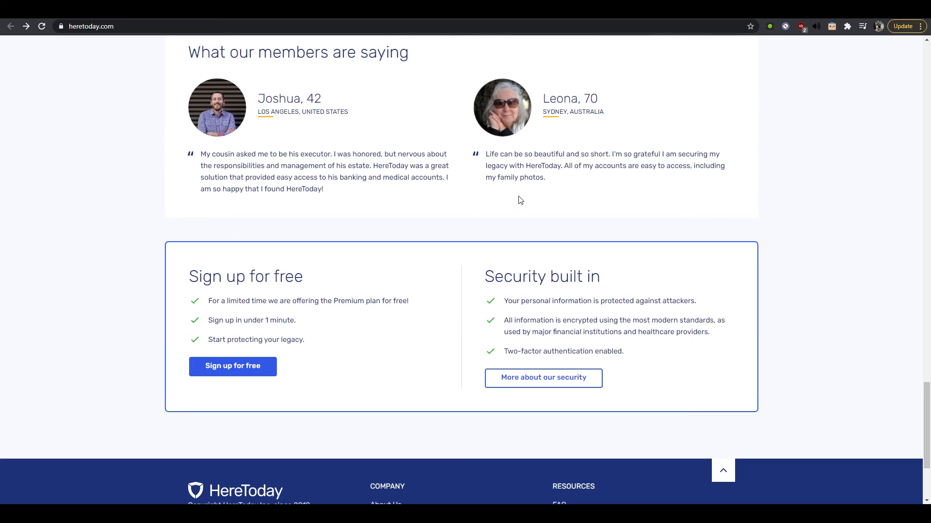
mouse_move(591, 176)
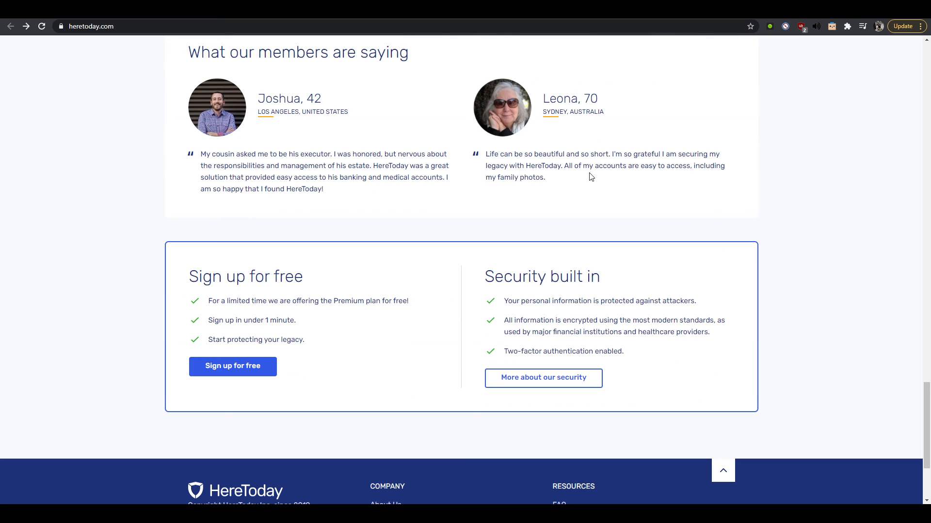
mouse_move(324, 179)
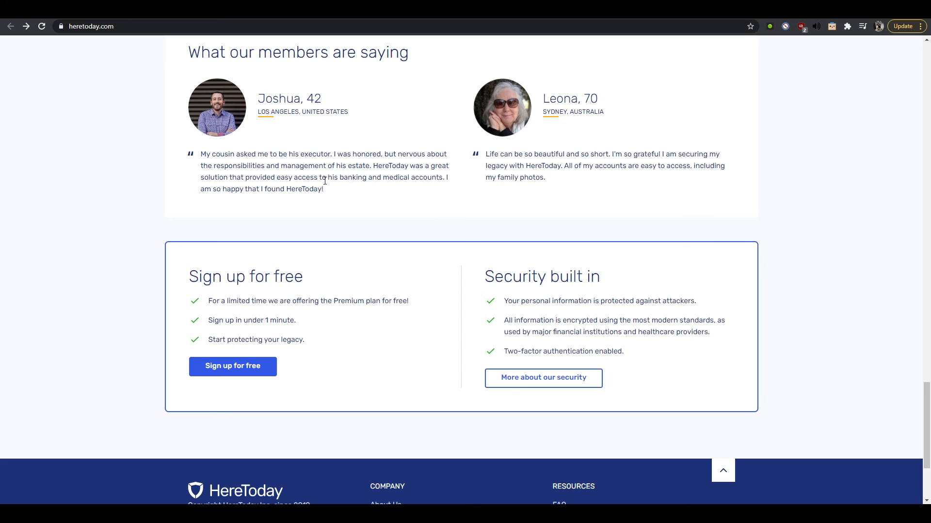
mouse_move(504, 165)
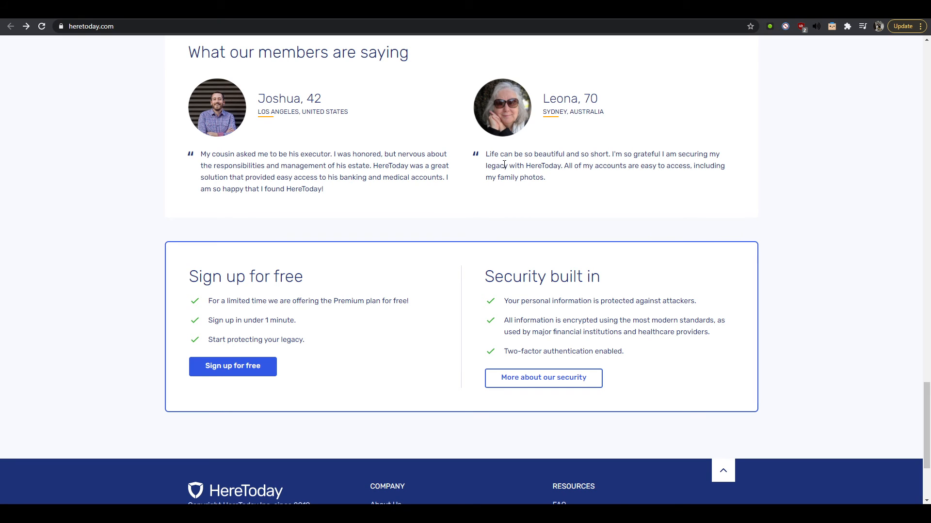
mouse_move(518, 168)
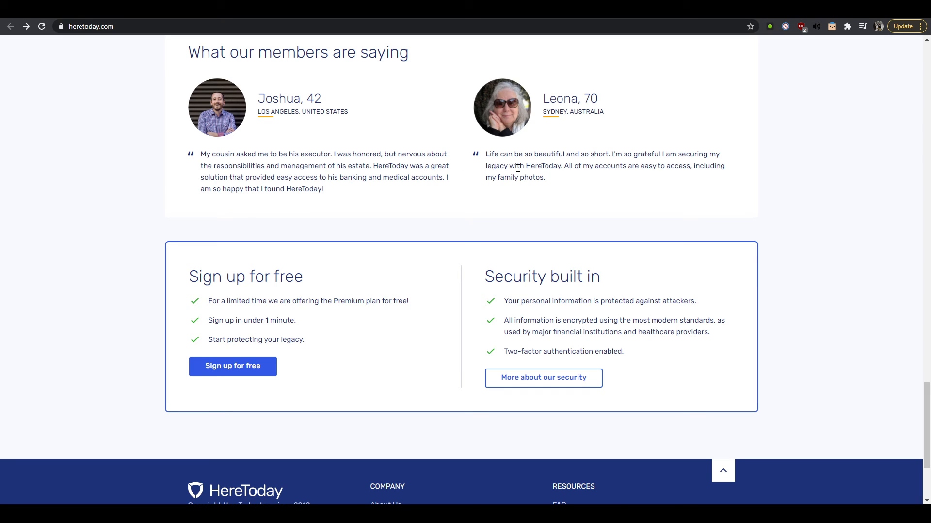
mouse_move(635, 167)
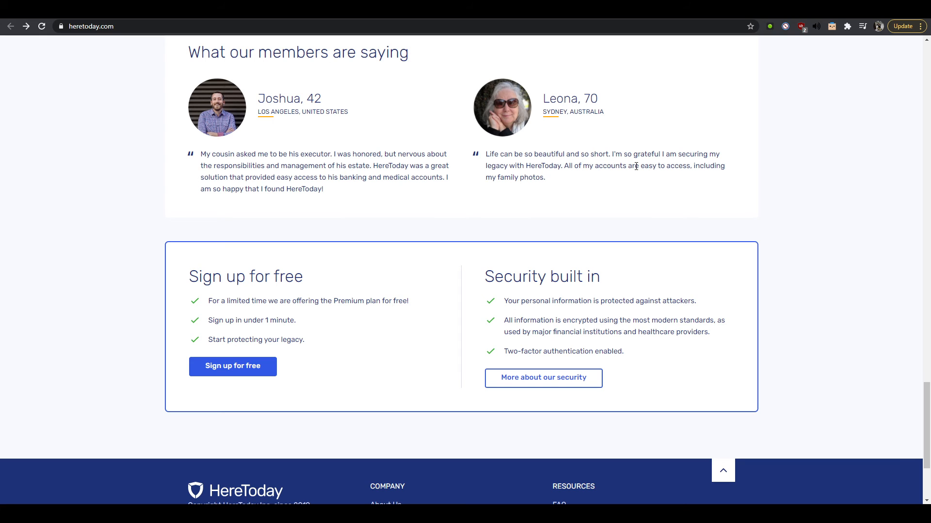
mouse_move(529, 154)
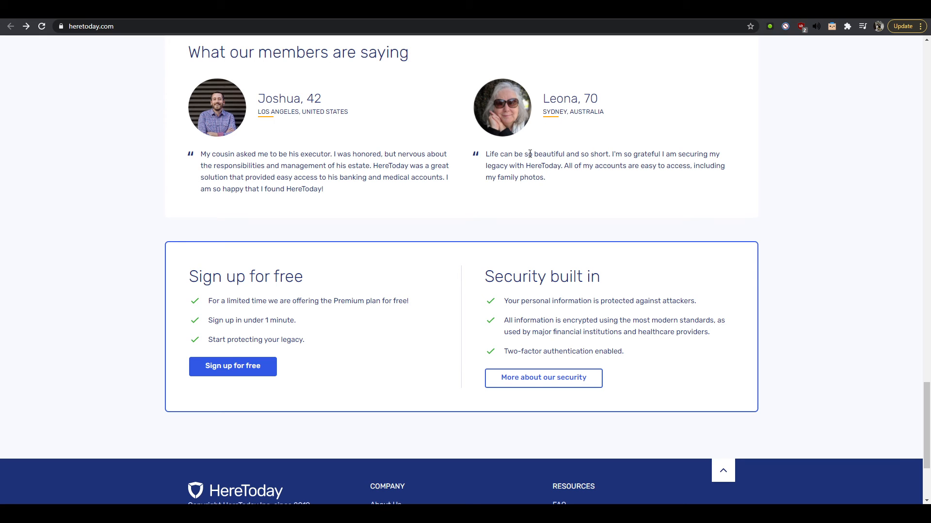
mouse_move(533, 165)
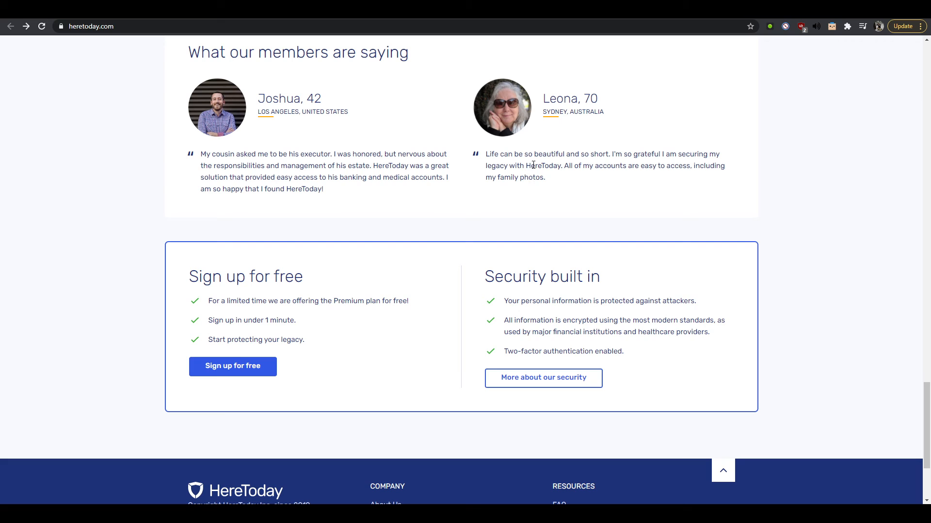
mouse_move(511, 176)
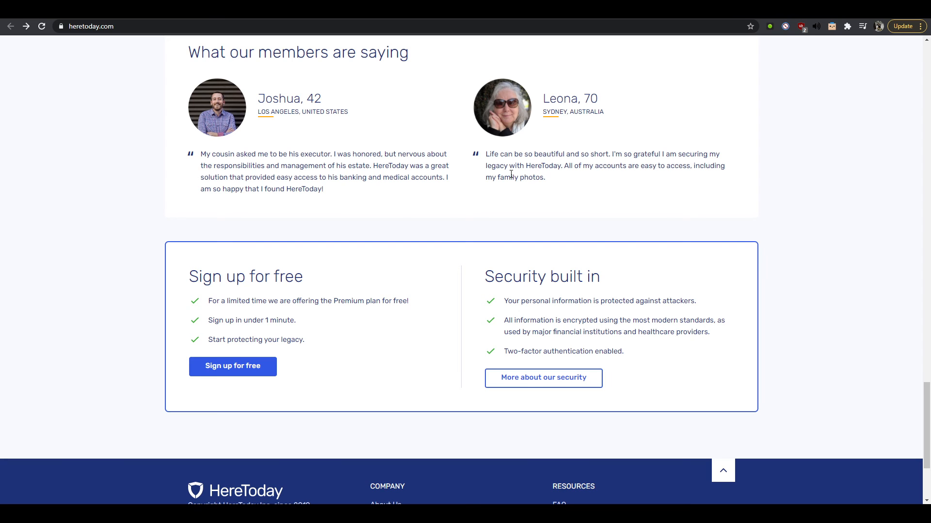
mouse_move(391, 180)
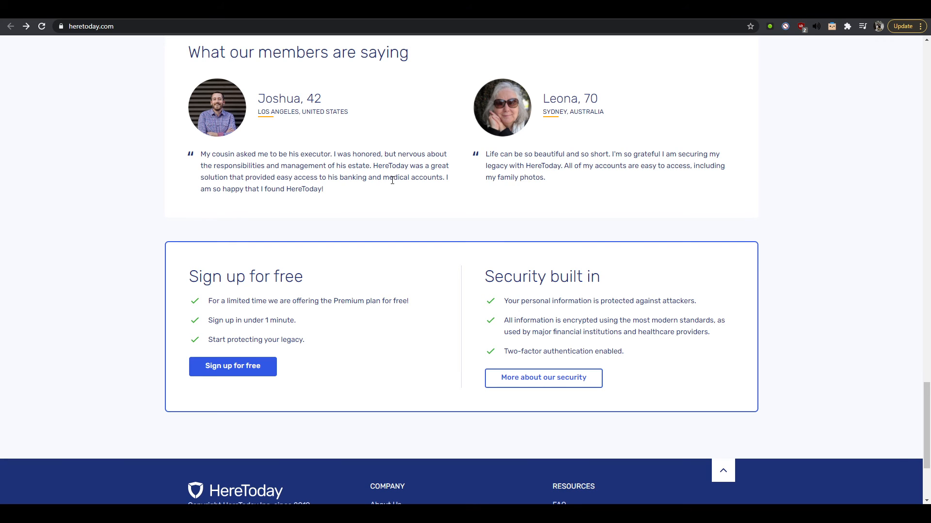
- Mark the security panel with the red pen and scroll the dark blue footer with Company and Resources links into view
left_click_drag(485, 154, 544, 177)
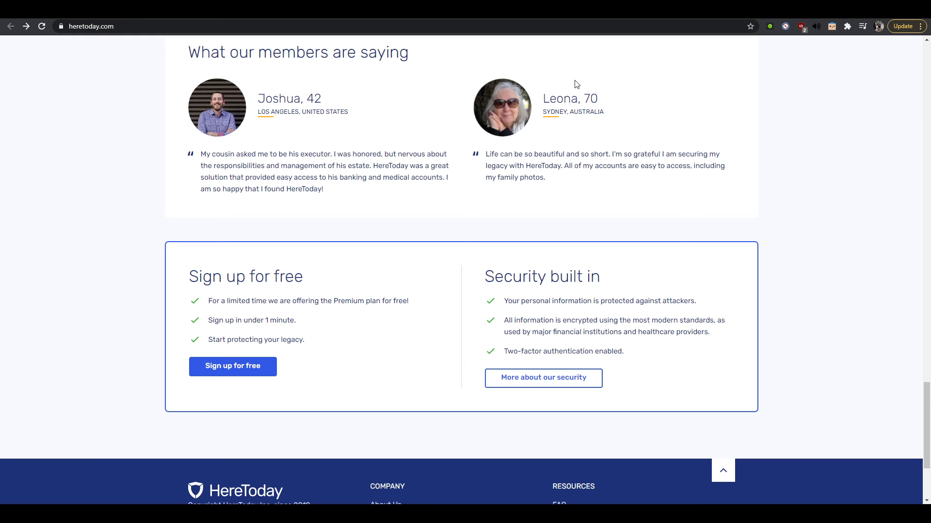
mouse_move(548, 91)
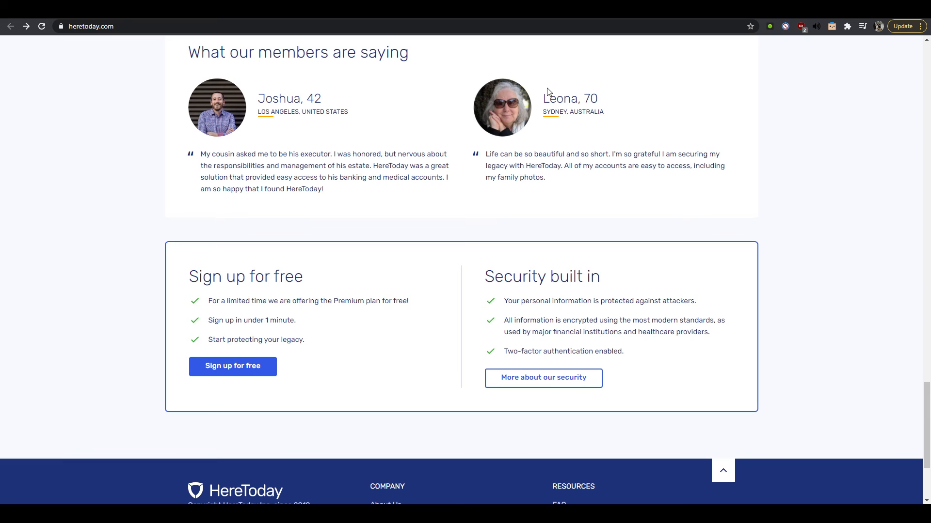
mouse_move(541, 187)
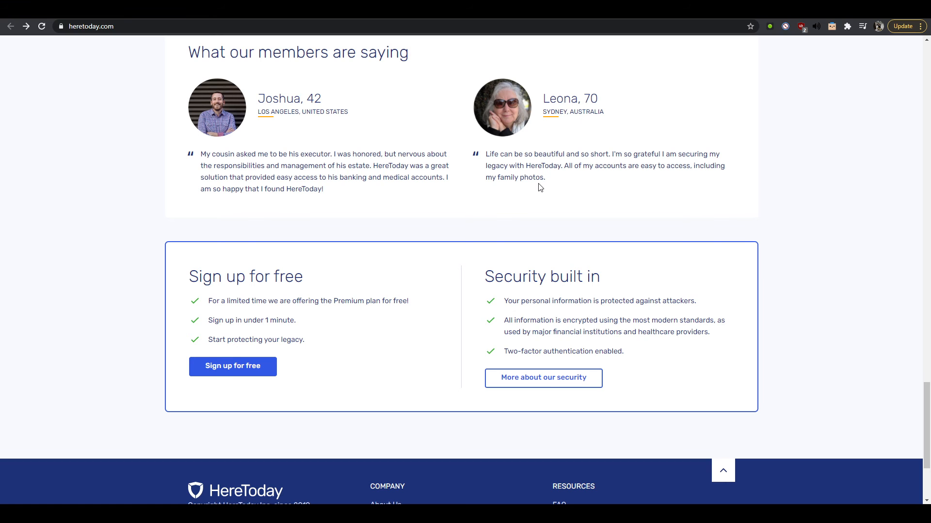
scroll("down", 3)
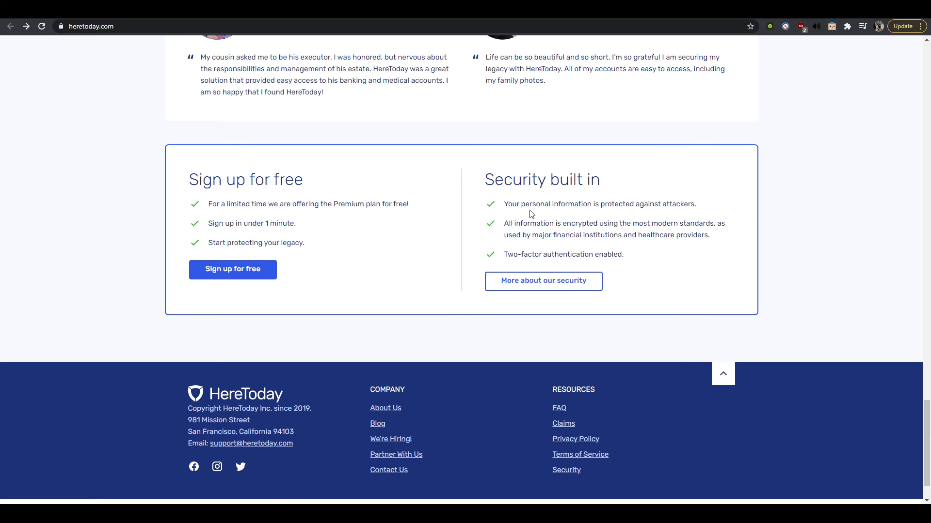
mouse_move(520, 182)
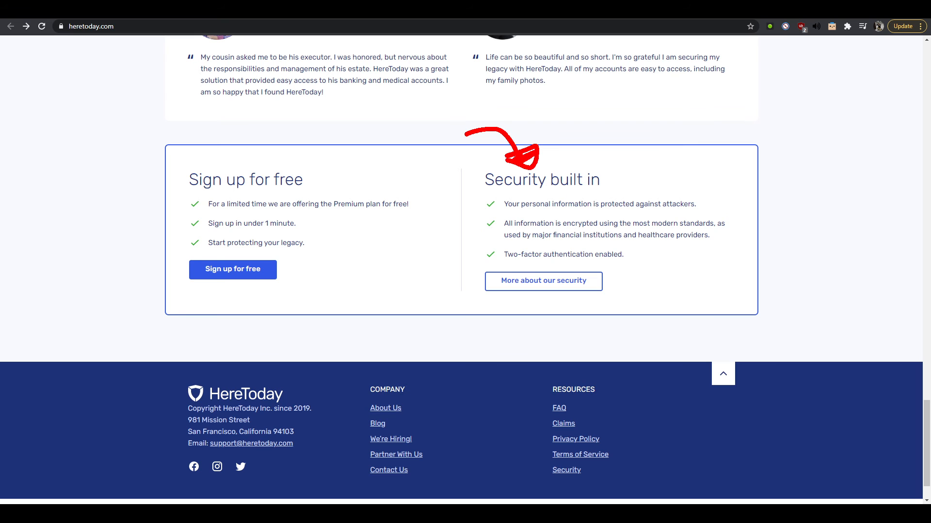
mouse_move(535, 288)
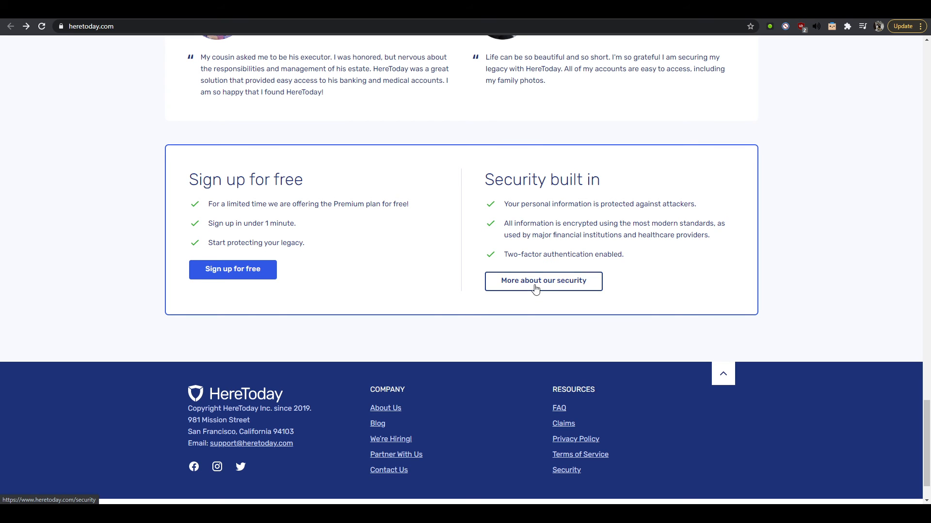
left_click(543, 281)
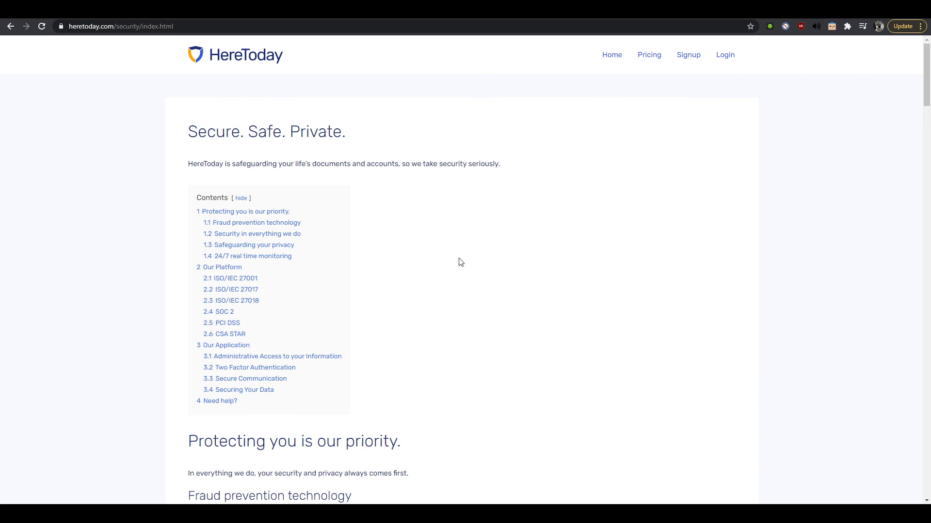
scroll("down", 3)
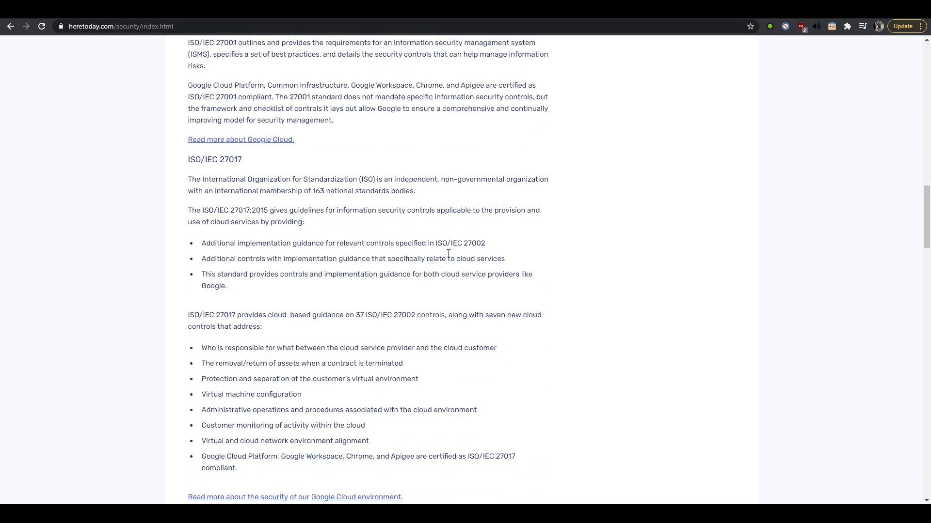
scroll("down", 3)
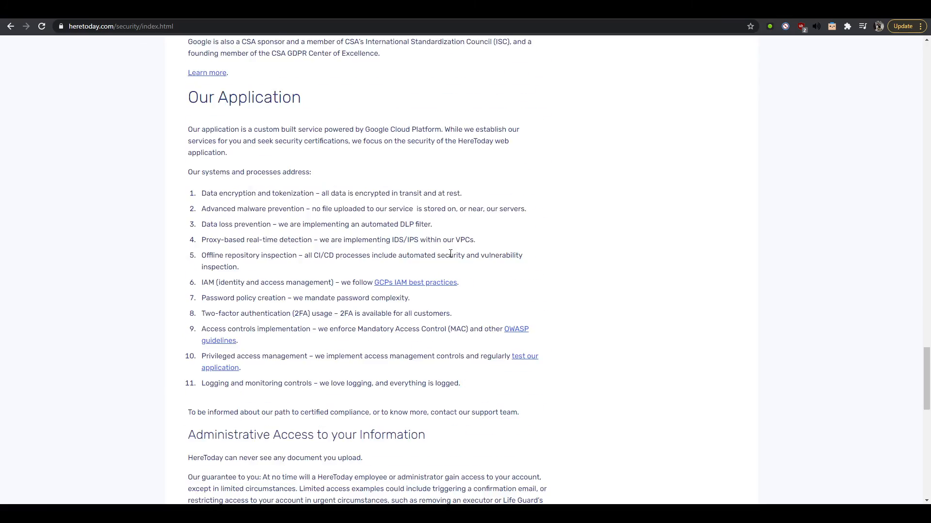
scroll("down", 3)
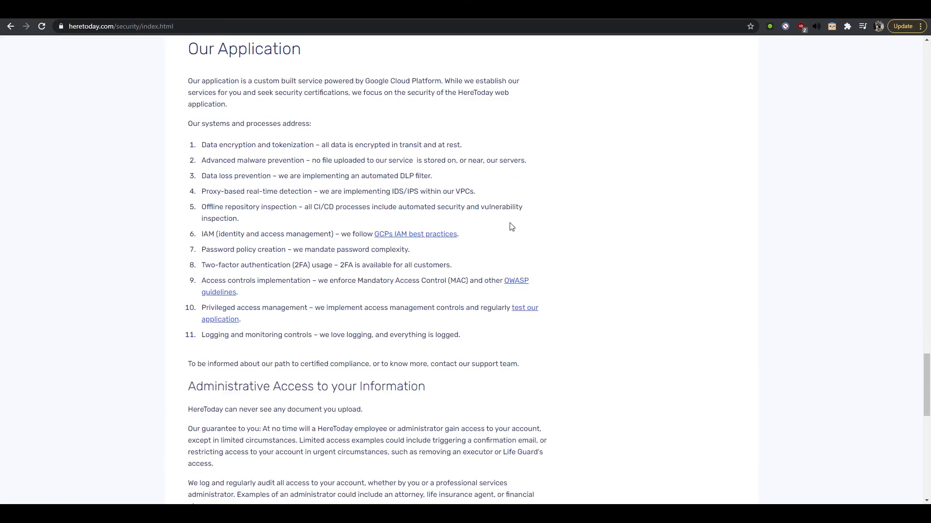
scroll("down", 3)
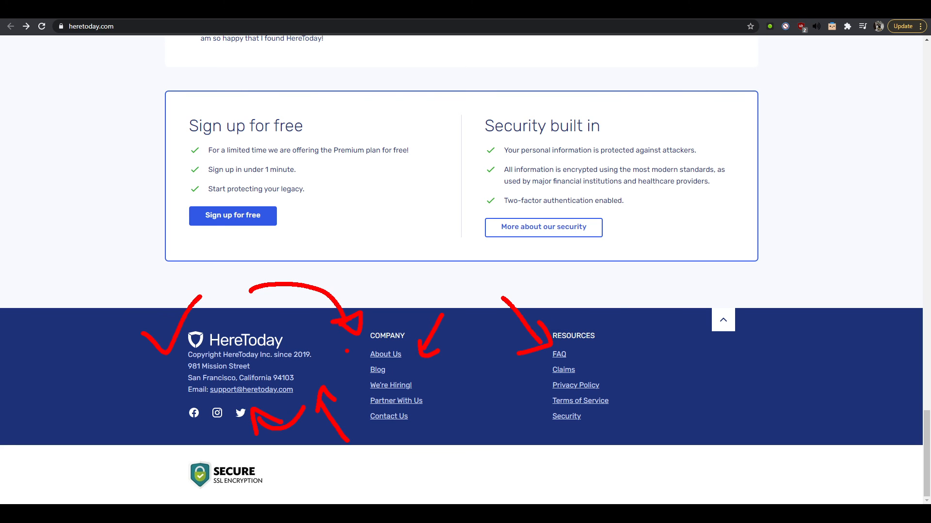
- Scroll back up from the marked-up footer to the Your Legacy, Your Life Directives hero
scroll("up", 3)
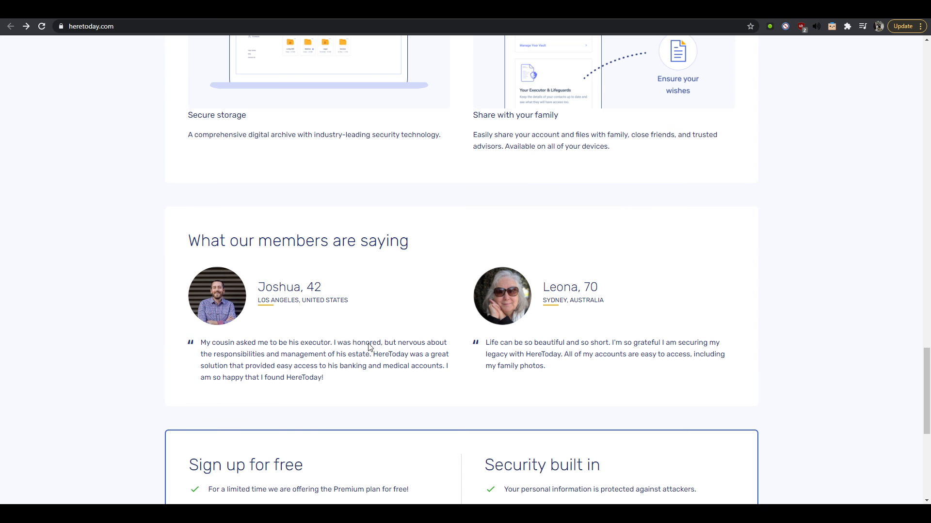
scroll("up", 3)
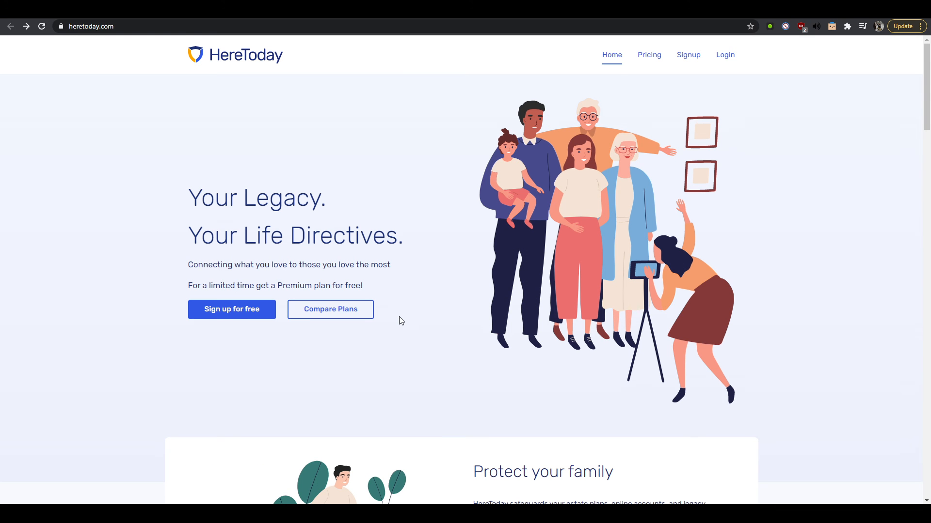
- View the Pricing page via the top navigation and scroll through the free Premium, $7.99 Premium Plus and Enterprise plan cards
left_click(650, 54)
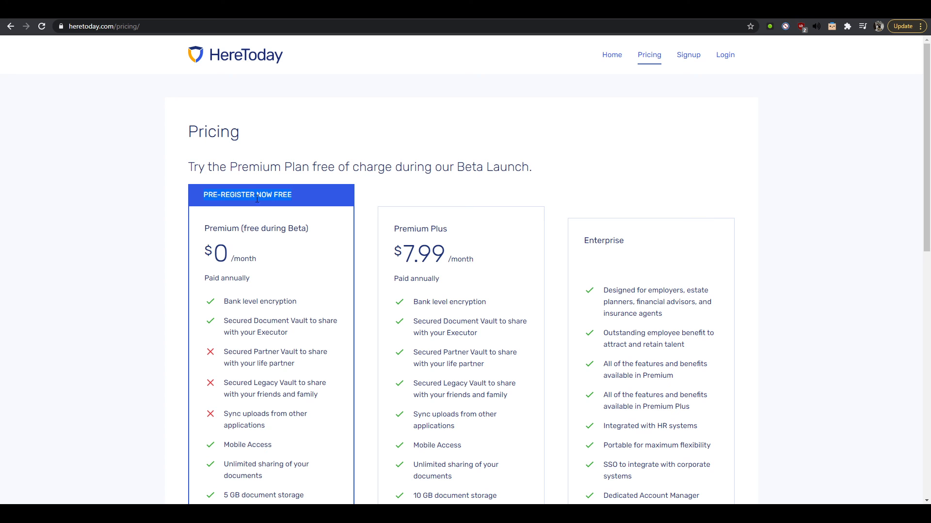
scroll("down", 3)
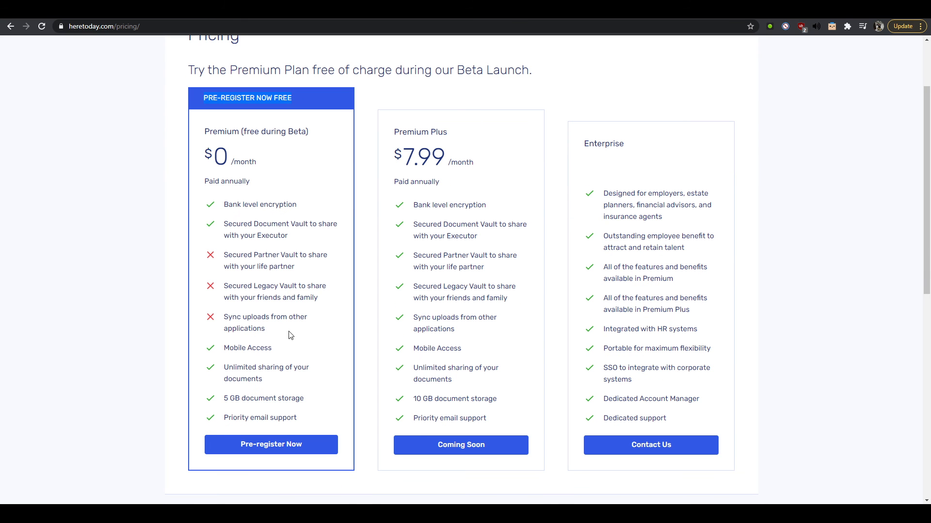
scroll("down", 3)
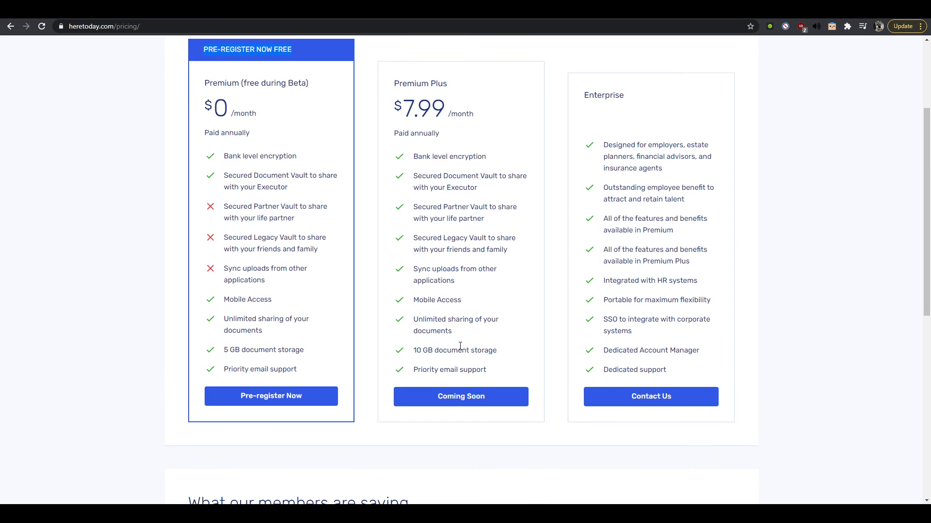
scroll("down", 3)
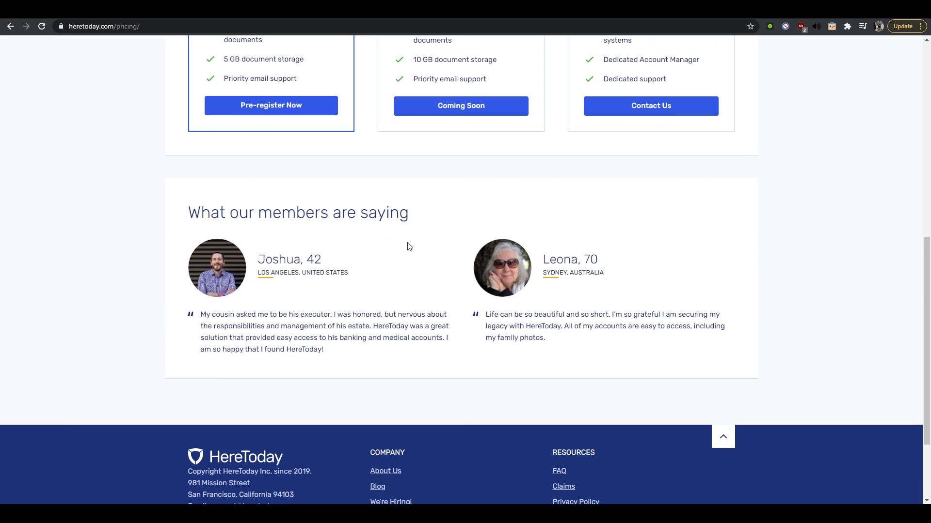
mouse_move(423, 250)
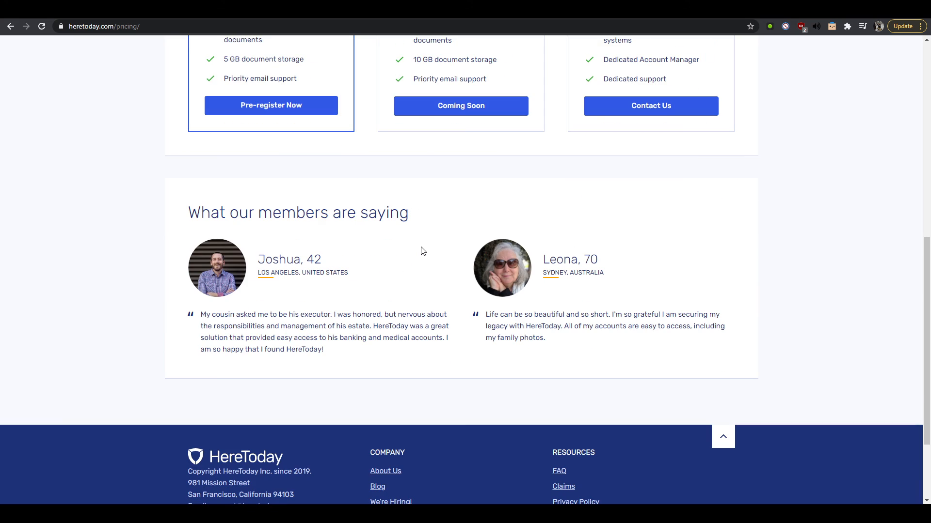
mouse_move(407, 374)
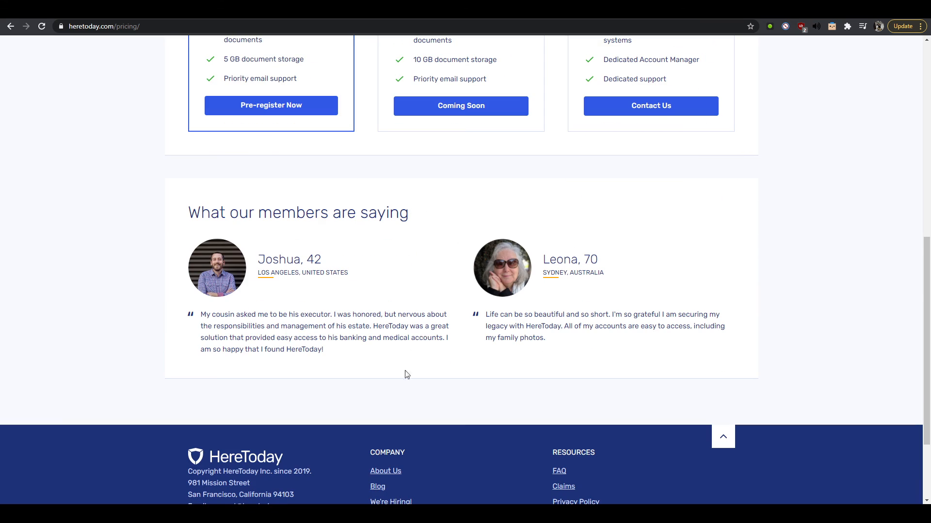
mouse_move(419, 370)
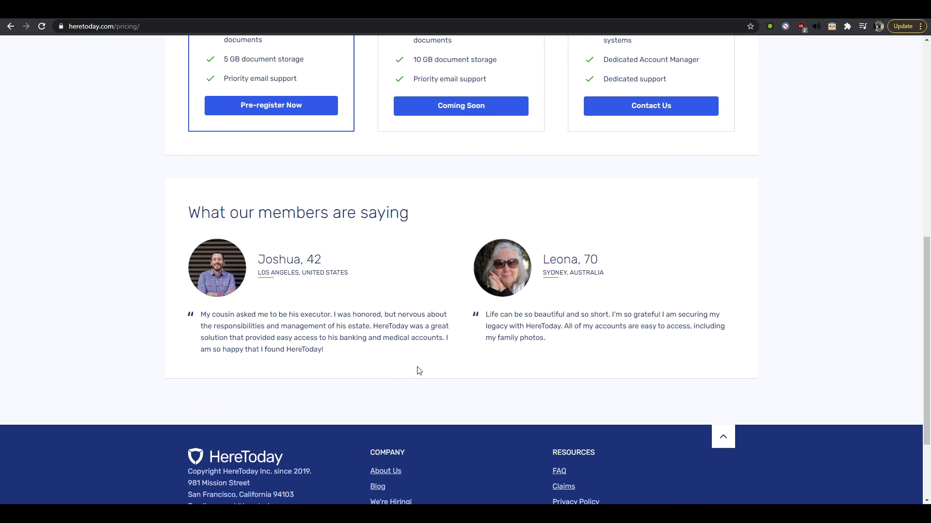
scroll("up", 3)
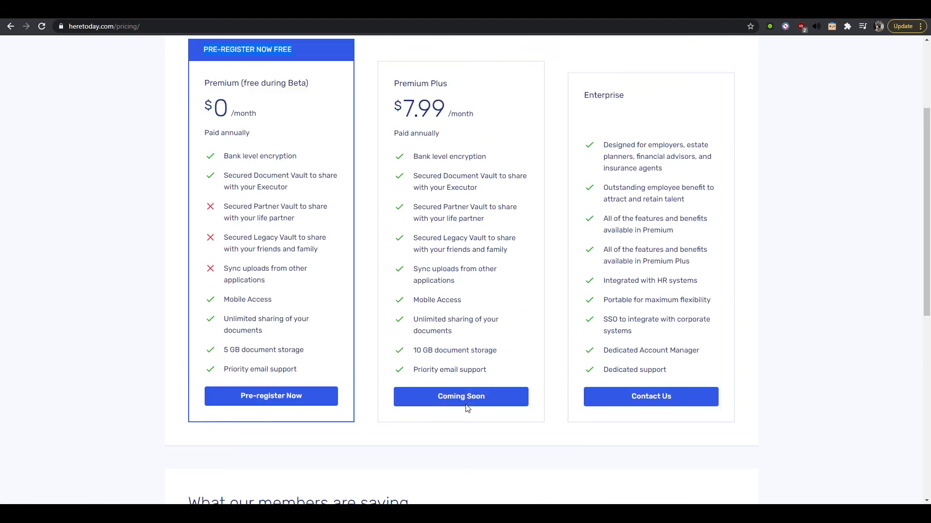
scroll("up", 3)
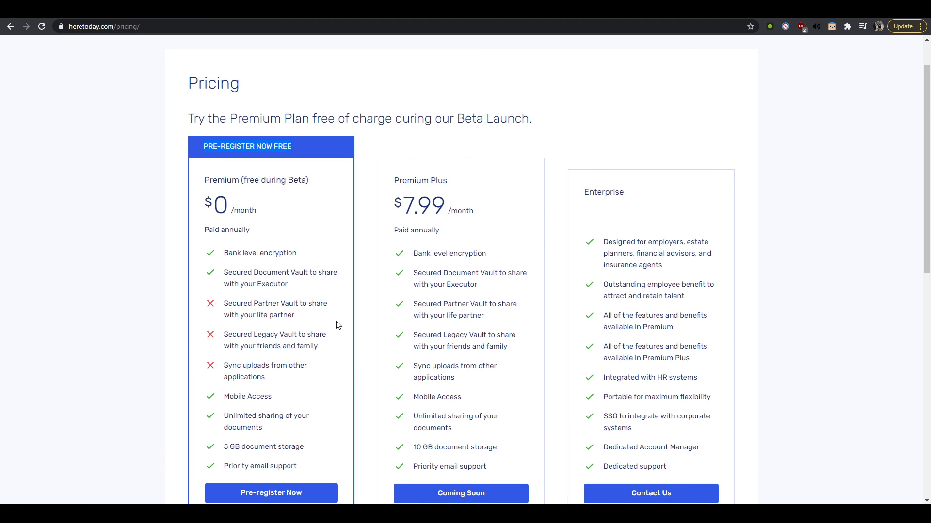
scroll("down", 3)
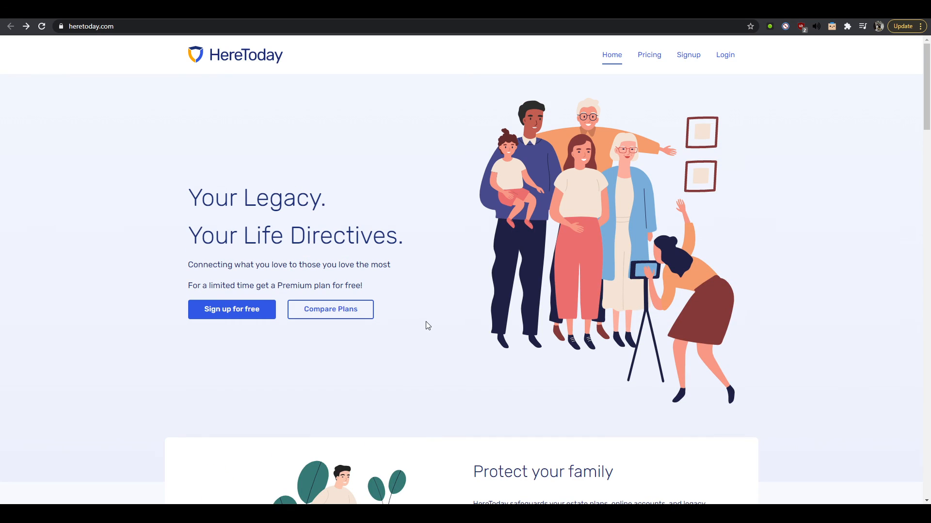
mouse_move(453, 311)
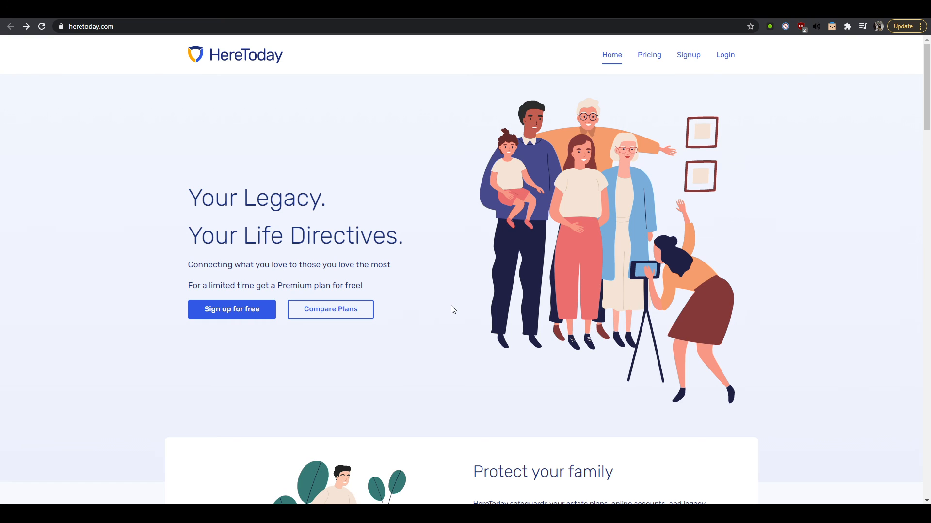
mouse_move(541, 217)
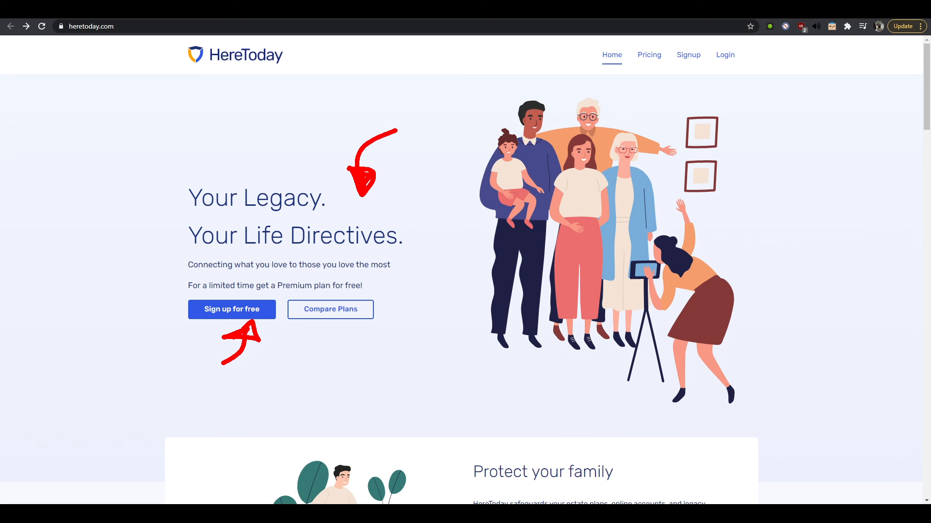
- Scroll down from the marked-up hero through the Your life is online icons, testimonials and security panel
scroll("down", 3)
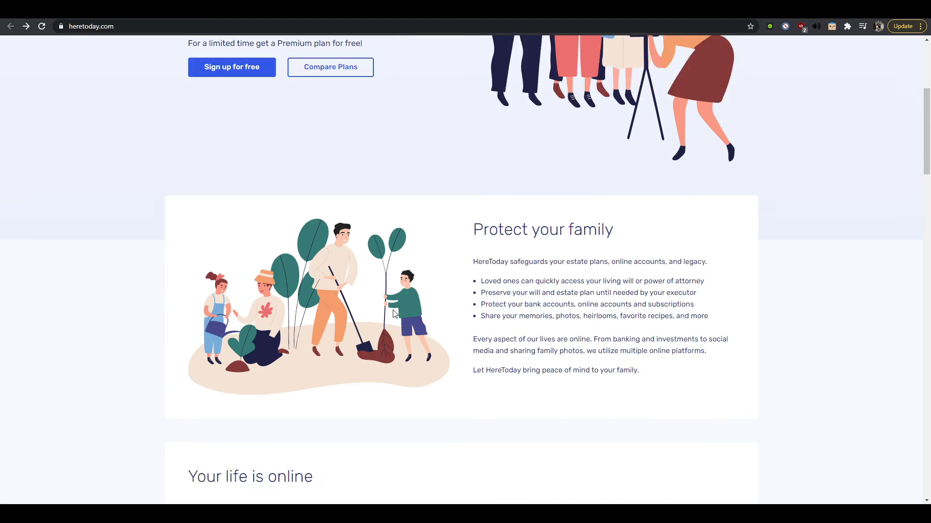
scroll("down", 3)
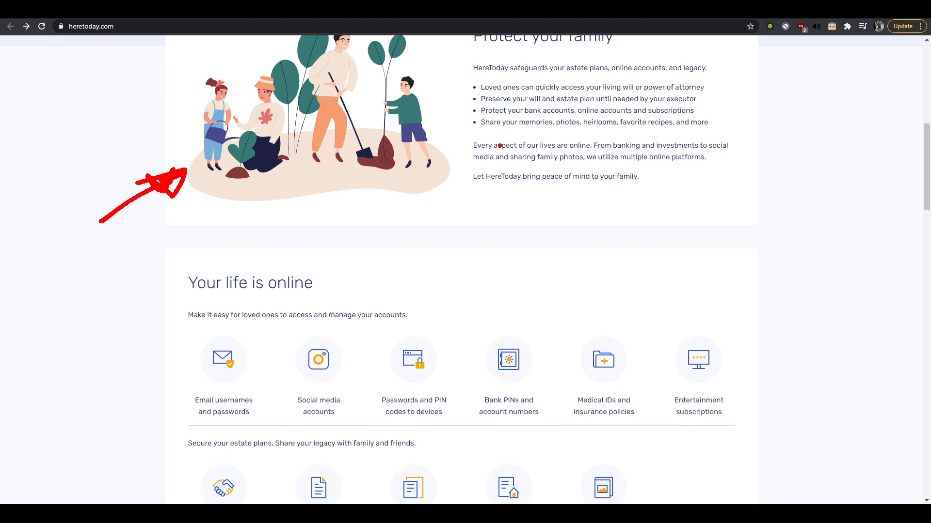
scroll("down", 3)
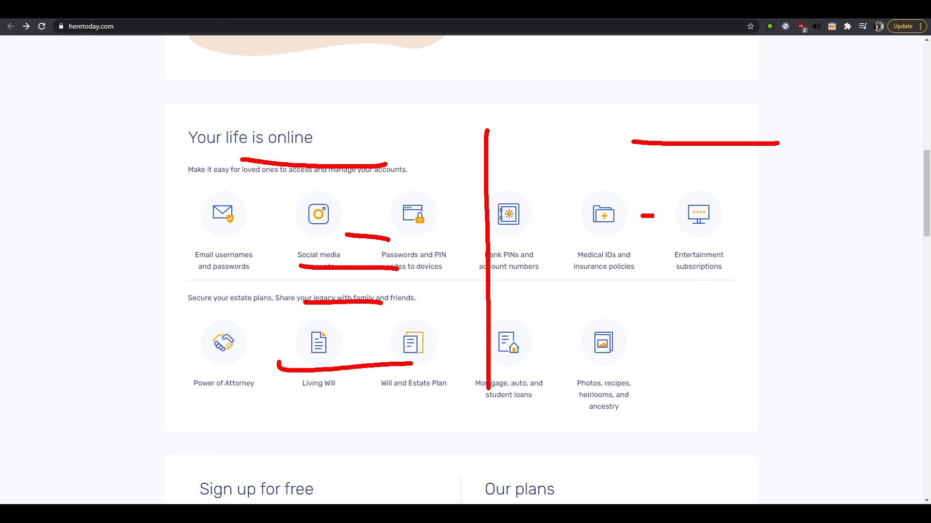
scroll("down", 3)
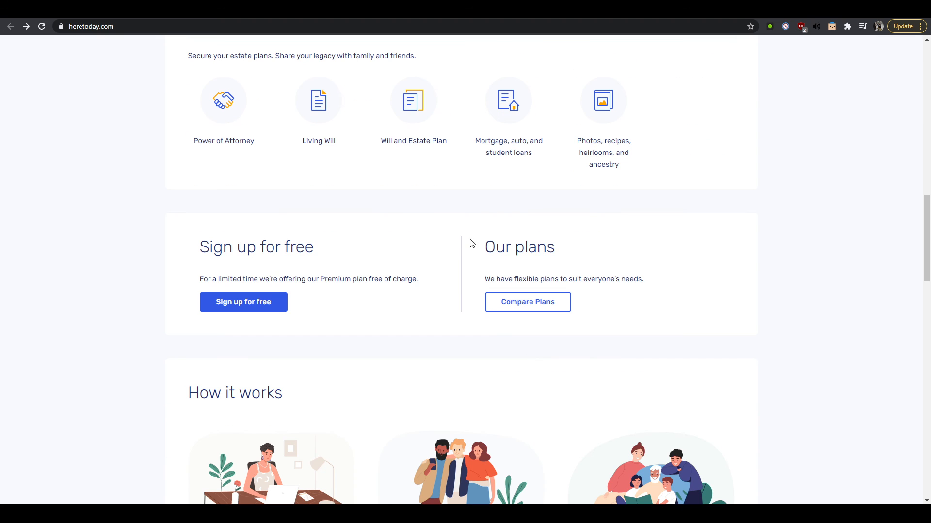
mouse_move(489, 346)
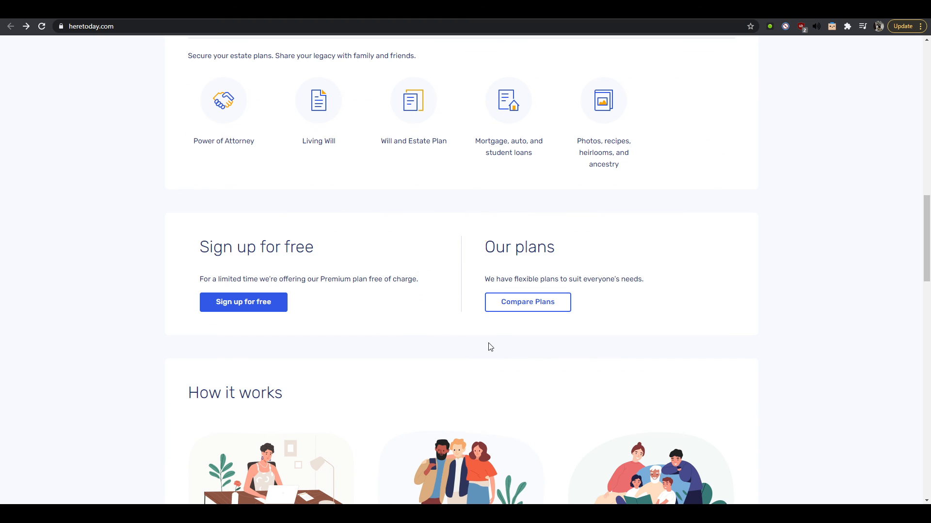
scroll("down", 3)
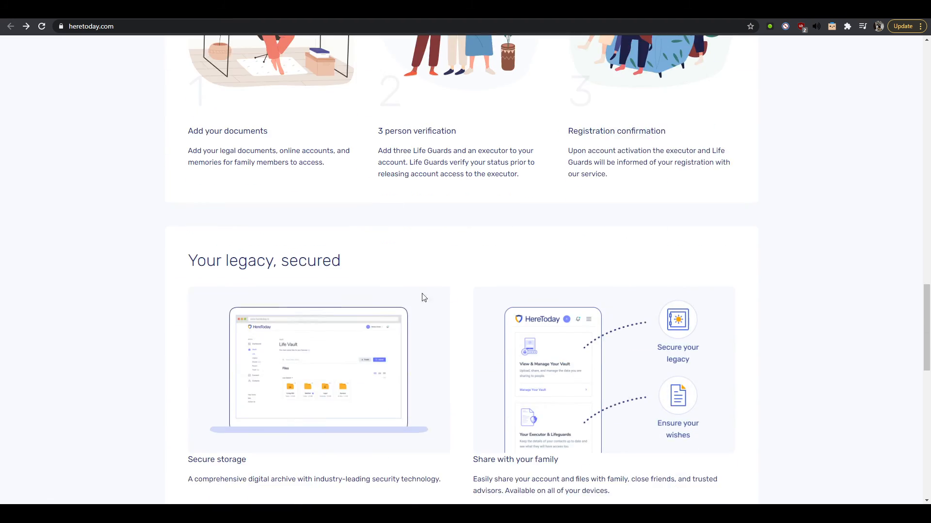
scroll("down", 3)
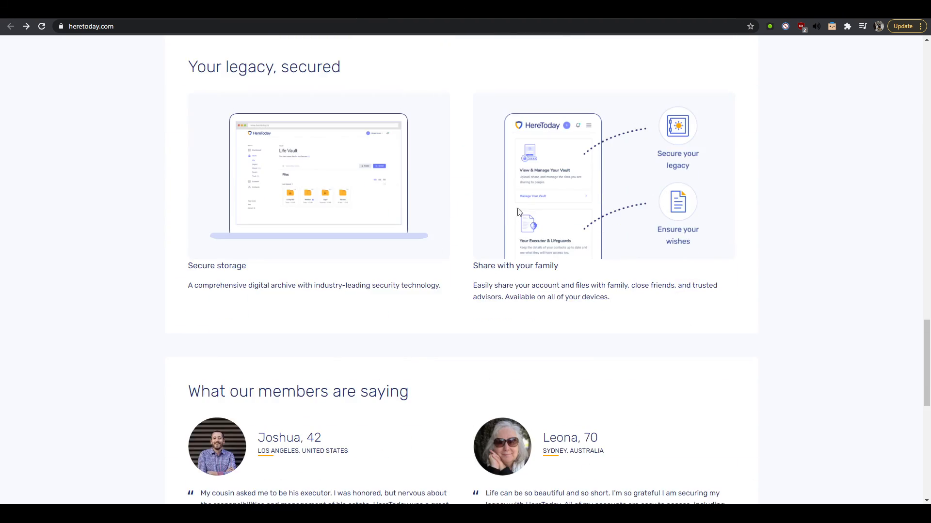
scroll("down", 3)
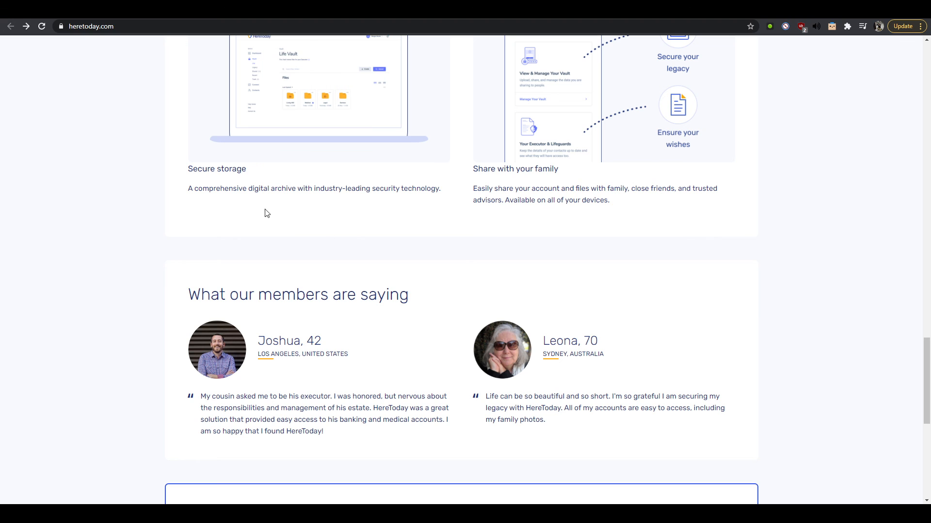
scroll("down", 3)
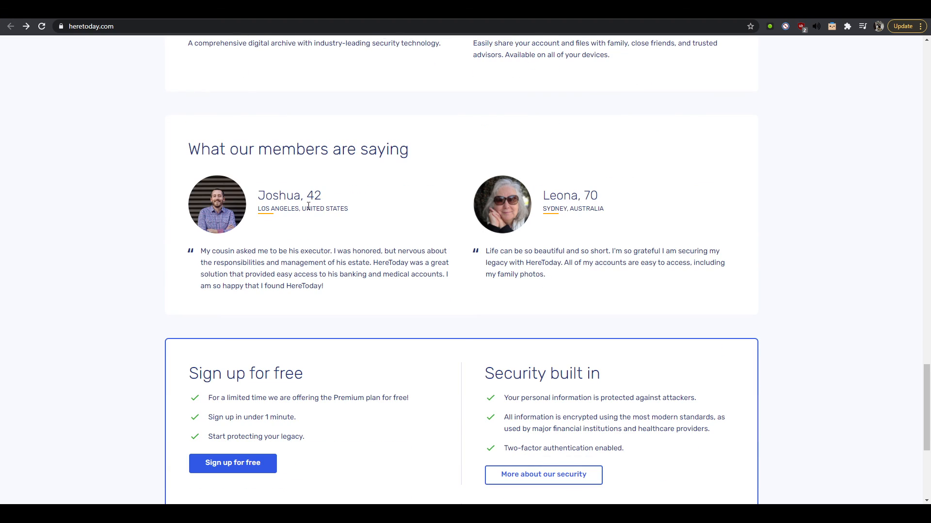
scroll("down", 3)
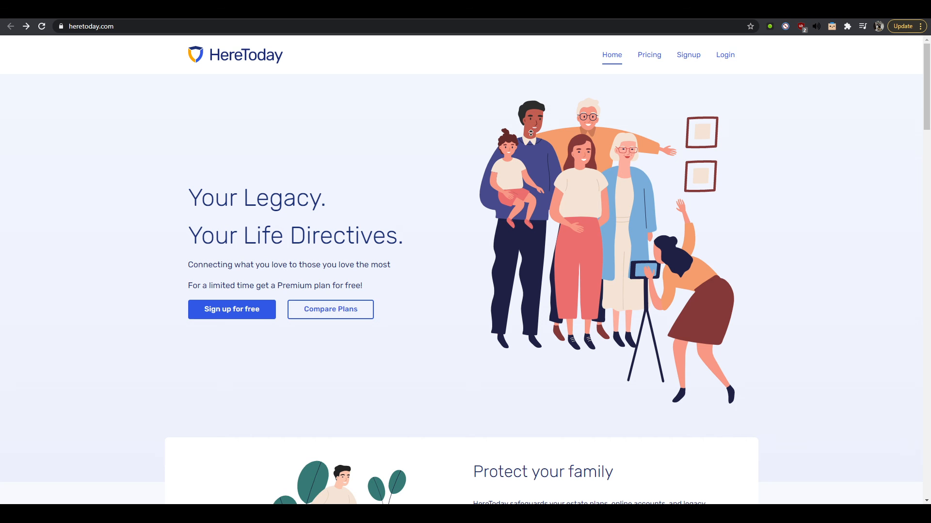
left_click(649, 54)
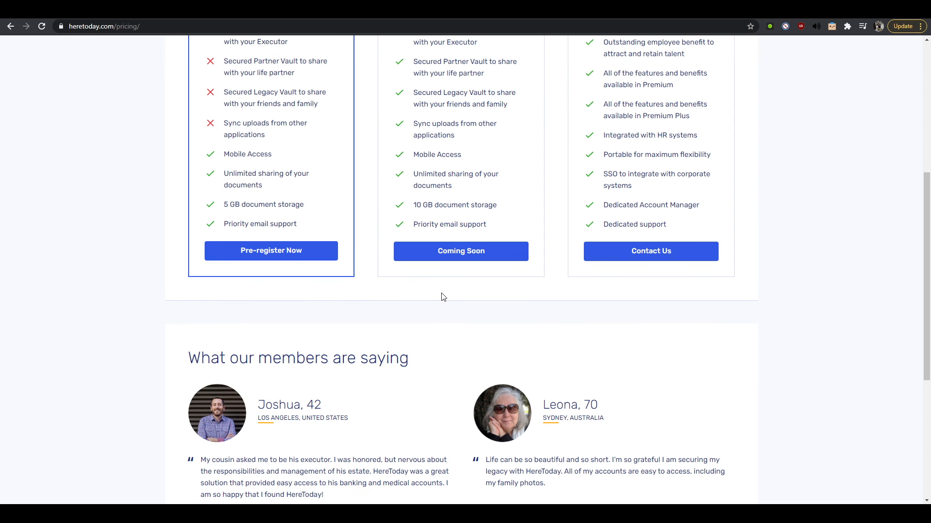
scroll("up", 3)
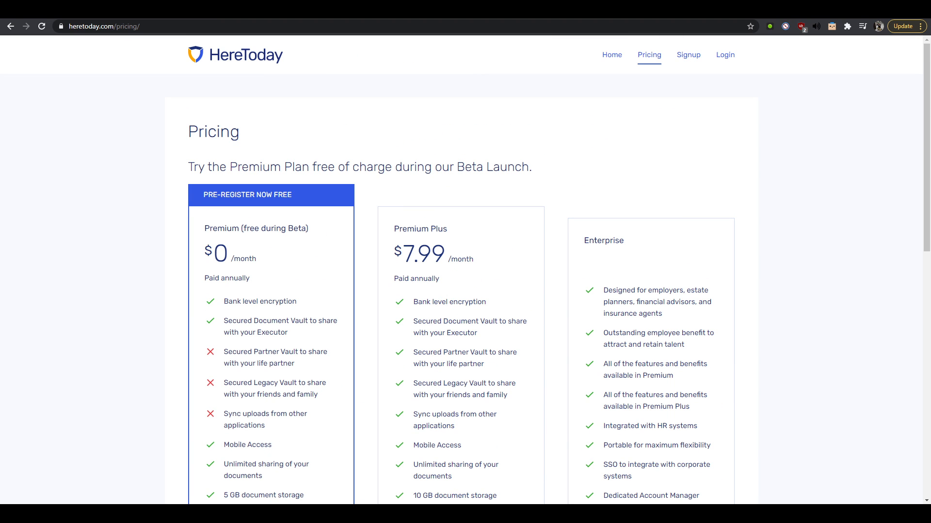
left_click(612, 54)
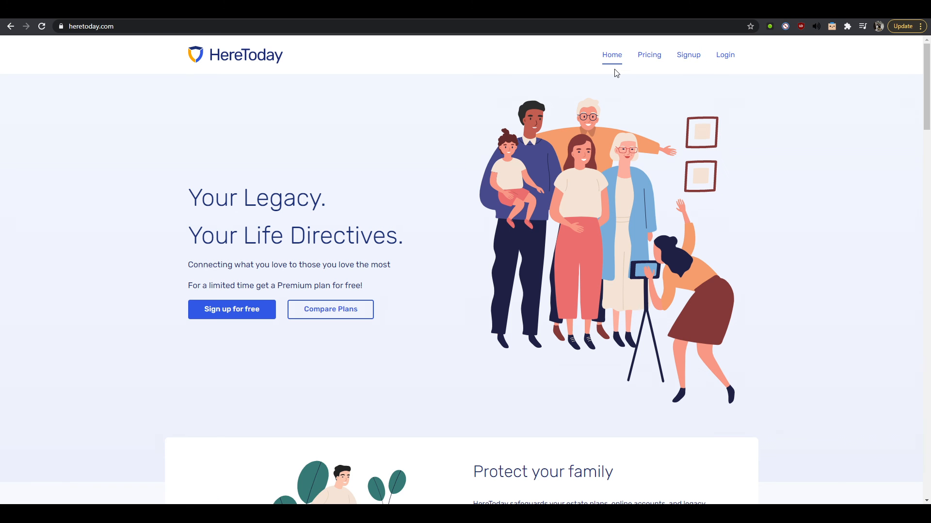